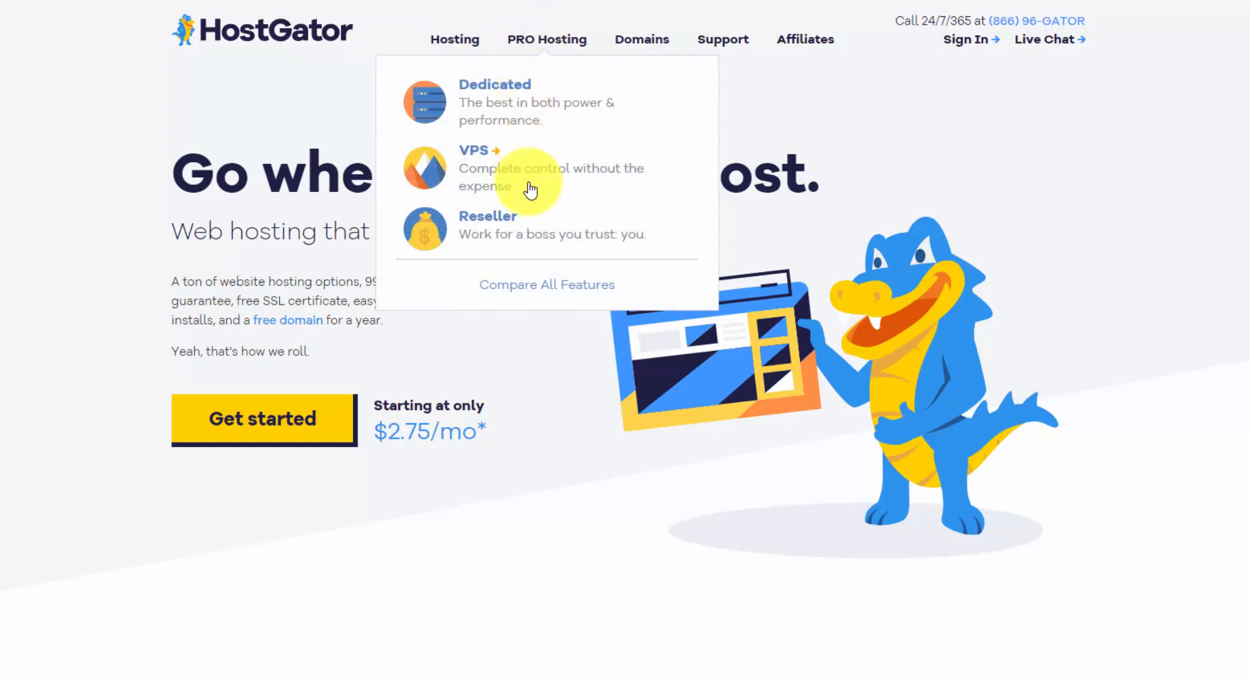
mouse_move(189, 141)
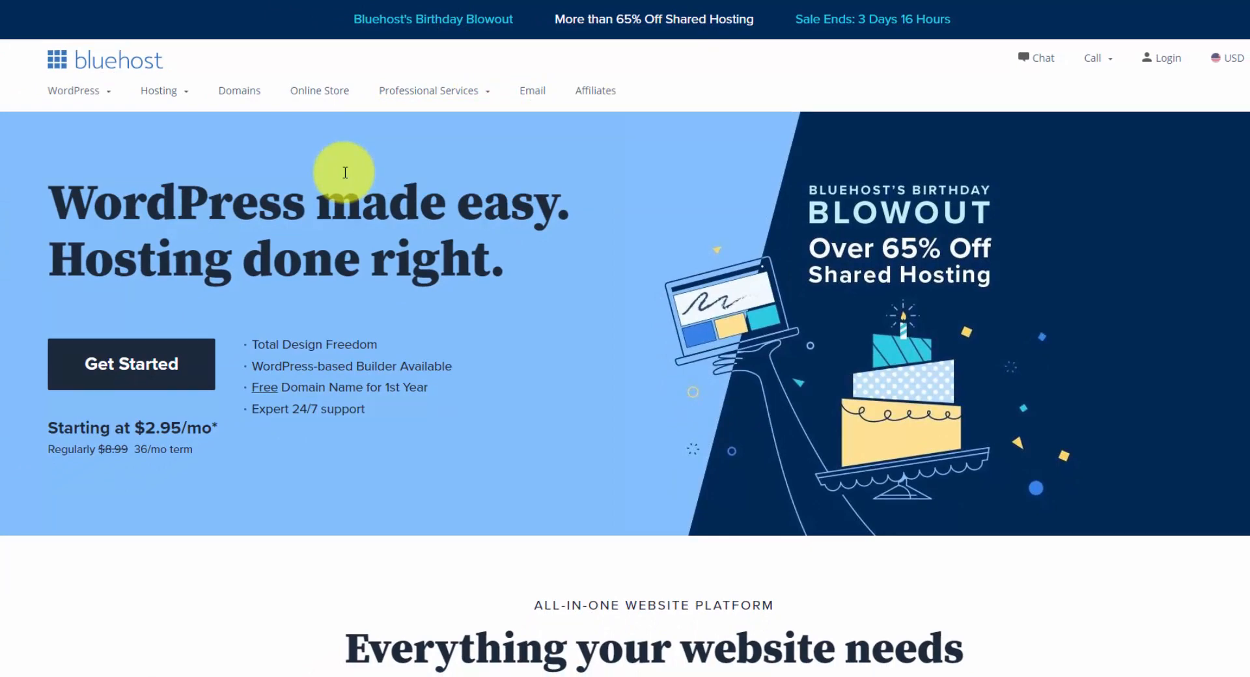
mouse_move(262, 208)
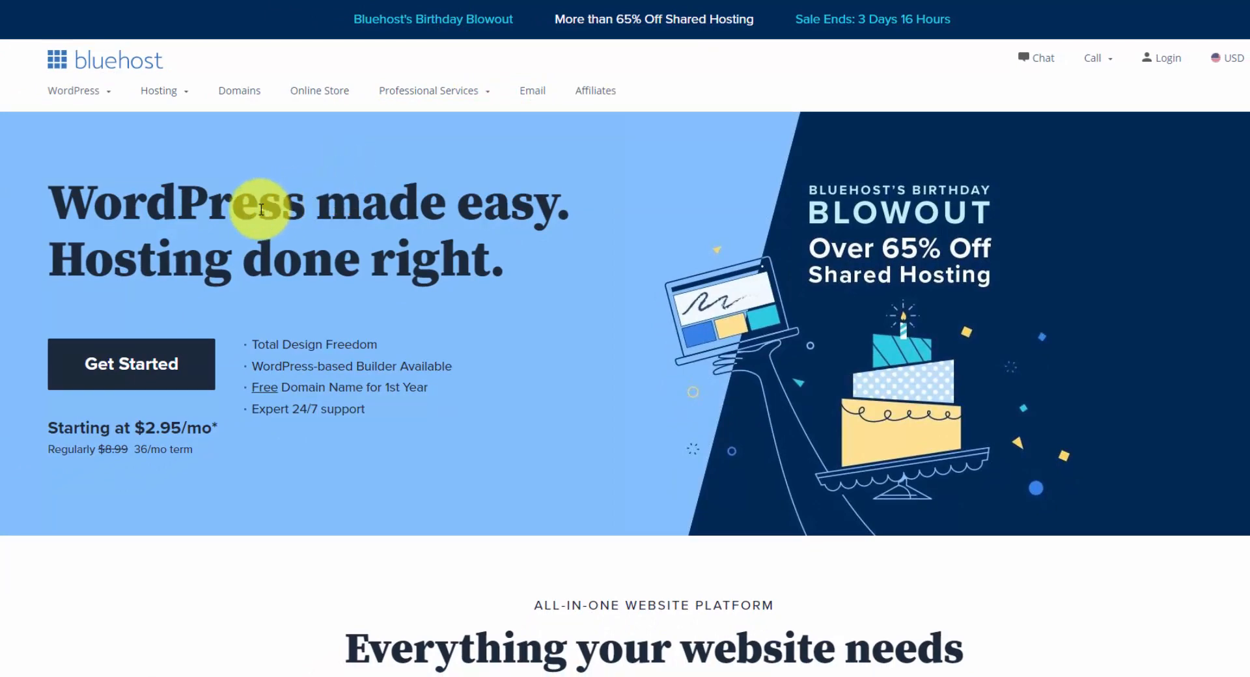
mouse_move(305, 189)
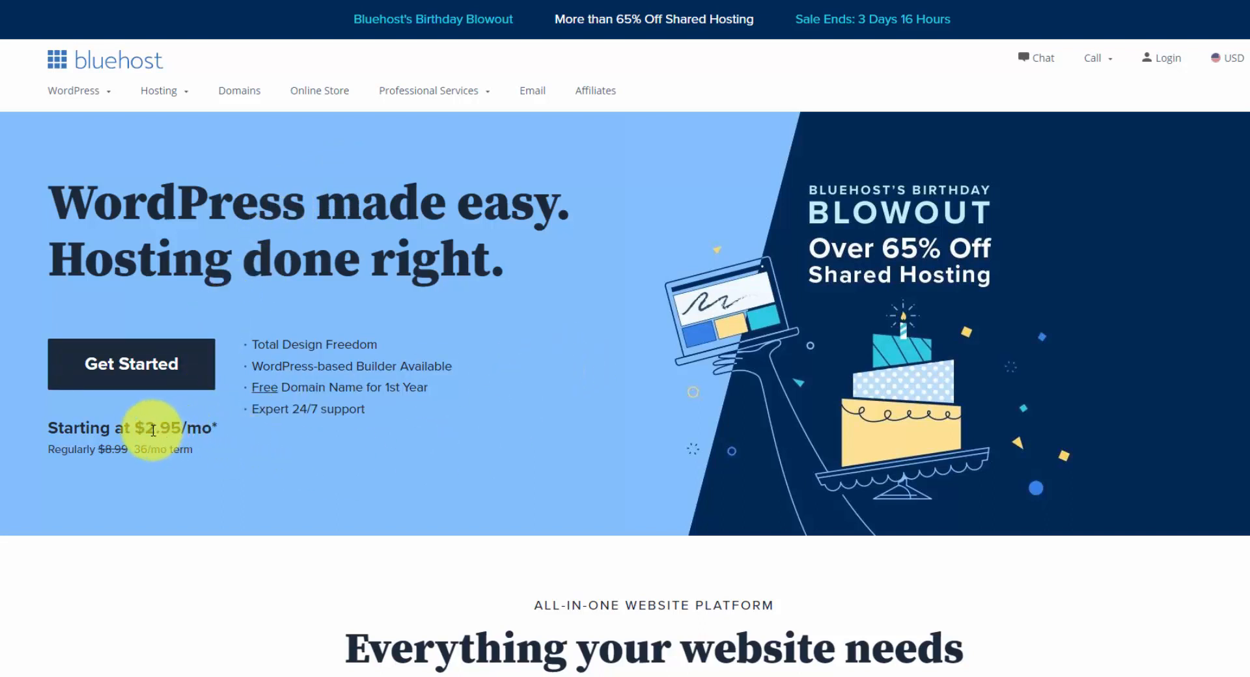
mouse_move(171, 450)
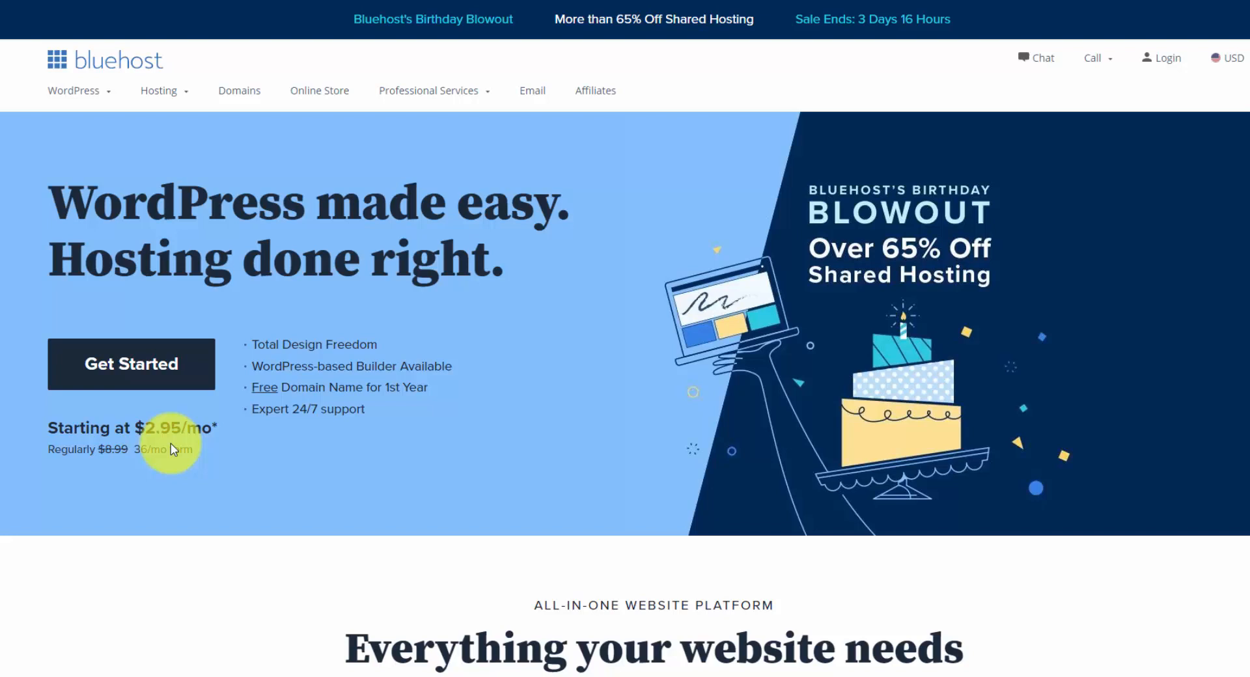
mouse_move(172, 444)
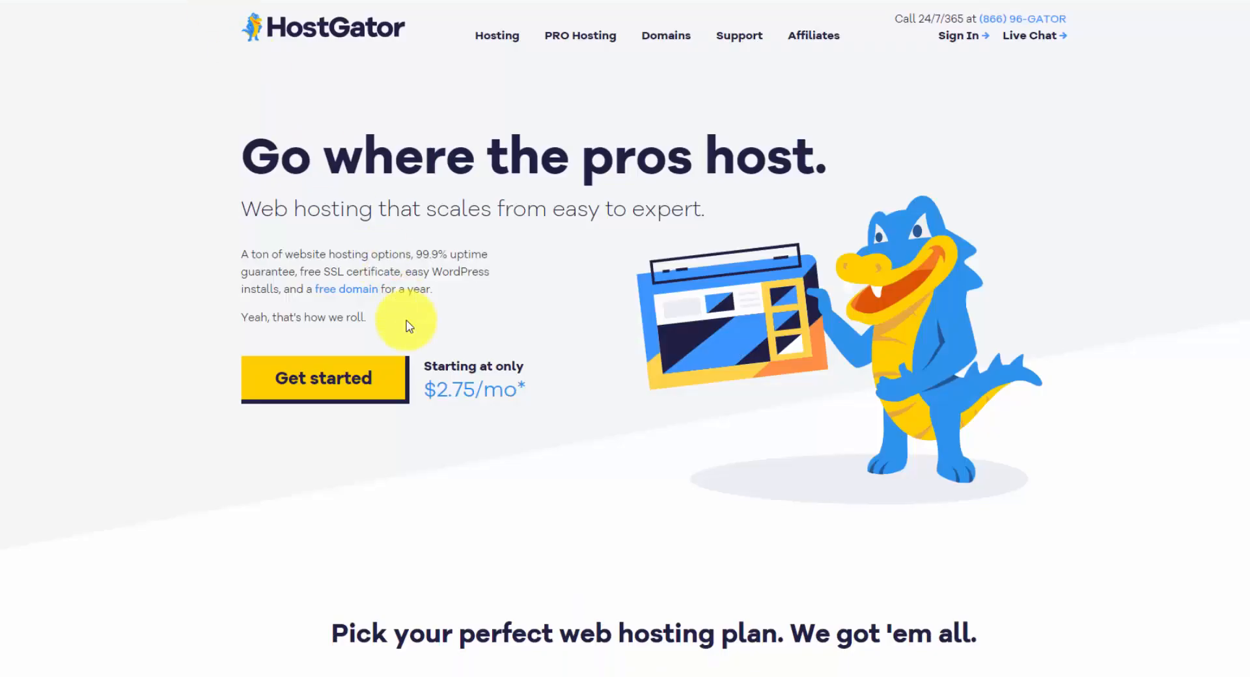
mouse_move(442, 399)
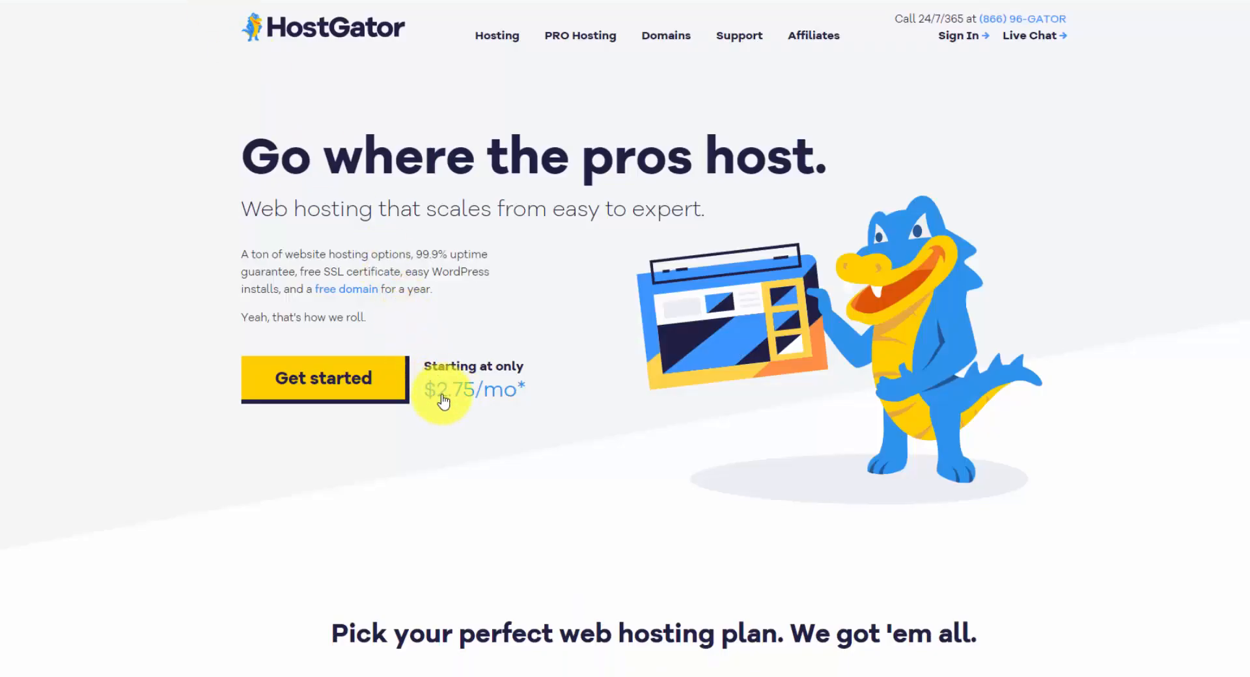
mouse_move(477, 398)
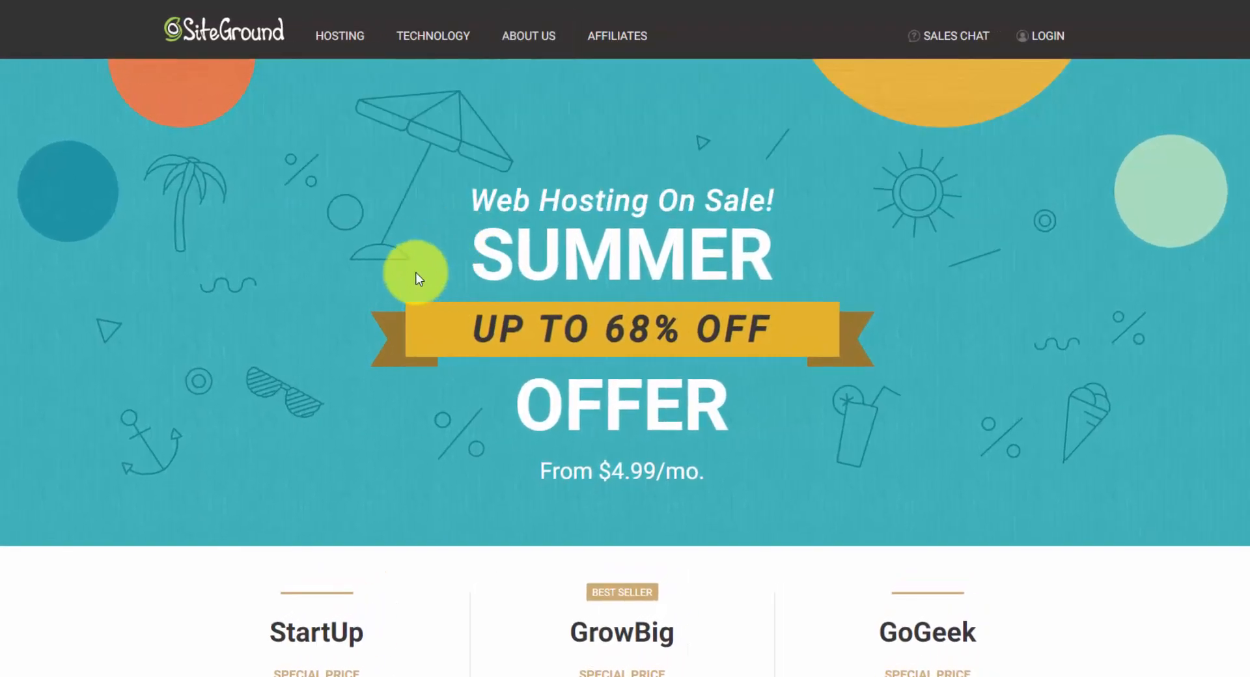
- Scroll through the hosting comparison, then bring up FileZilla showing the local user folder, not connected
scroll("down", 3)
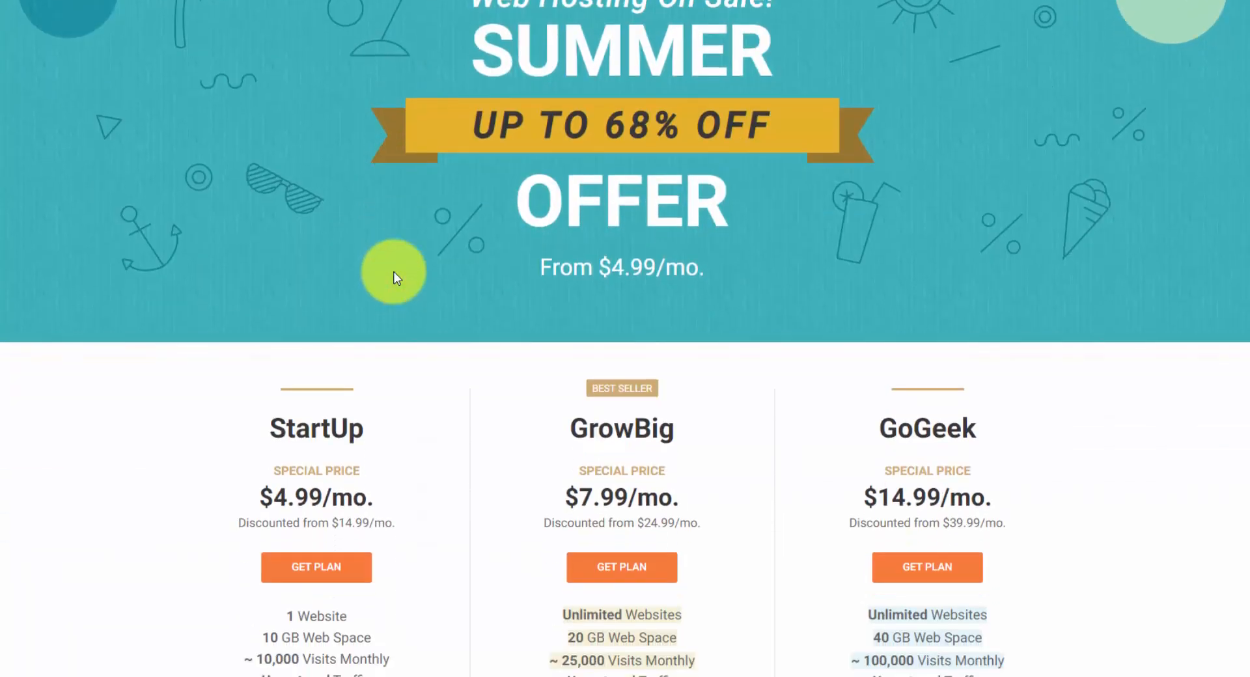
scroll("down", 3)
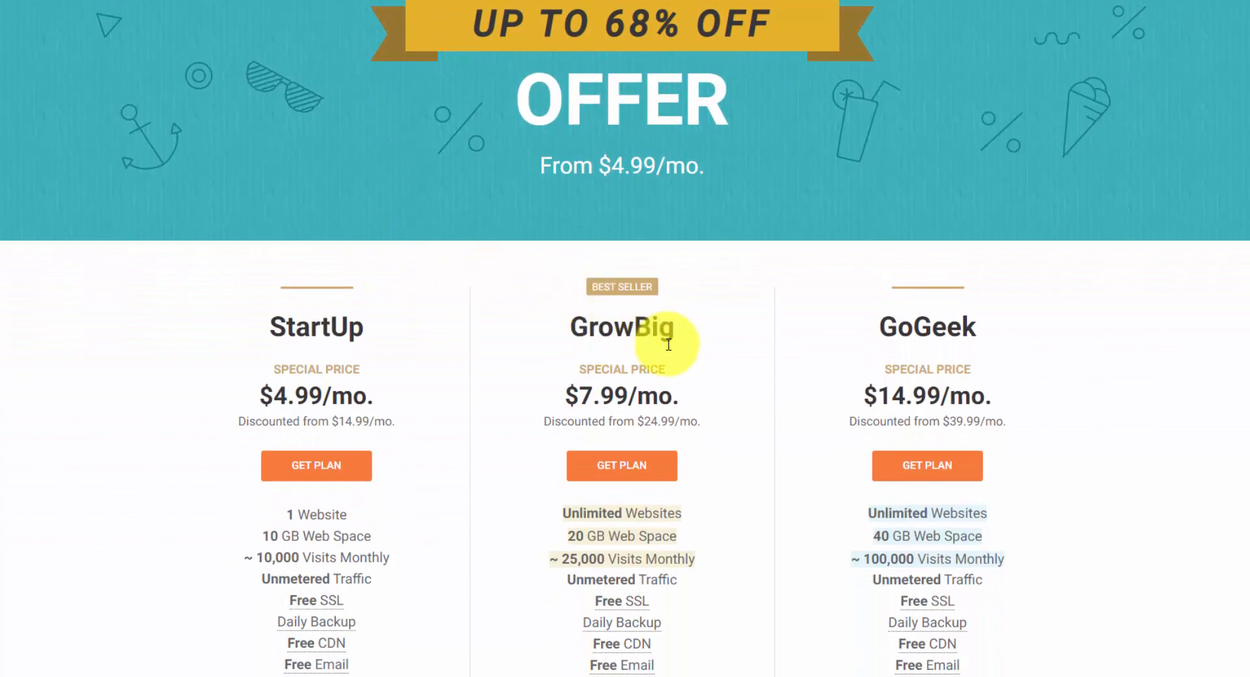
mouse_move(696, 514)
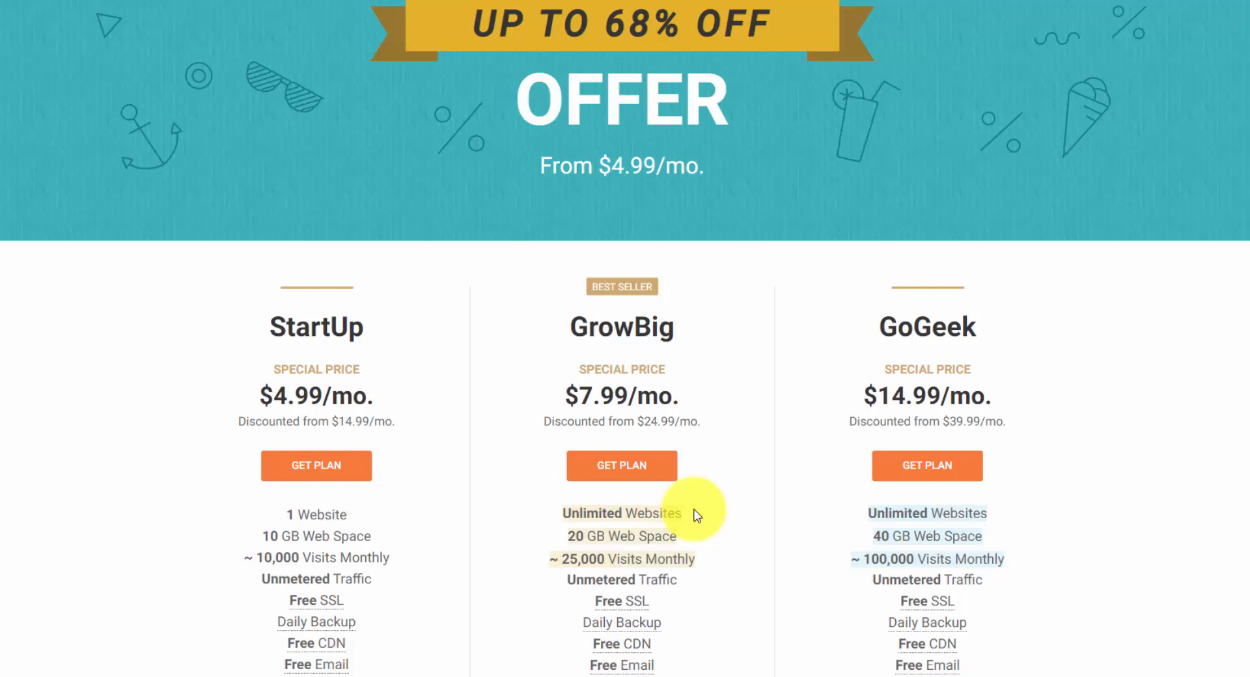
mouse_move(695, 511)
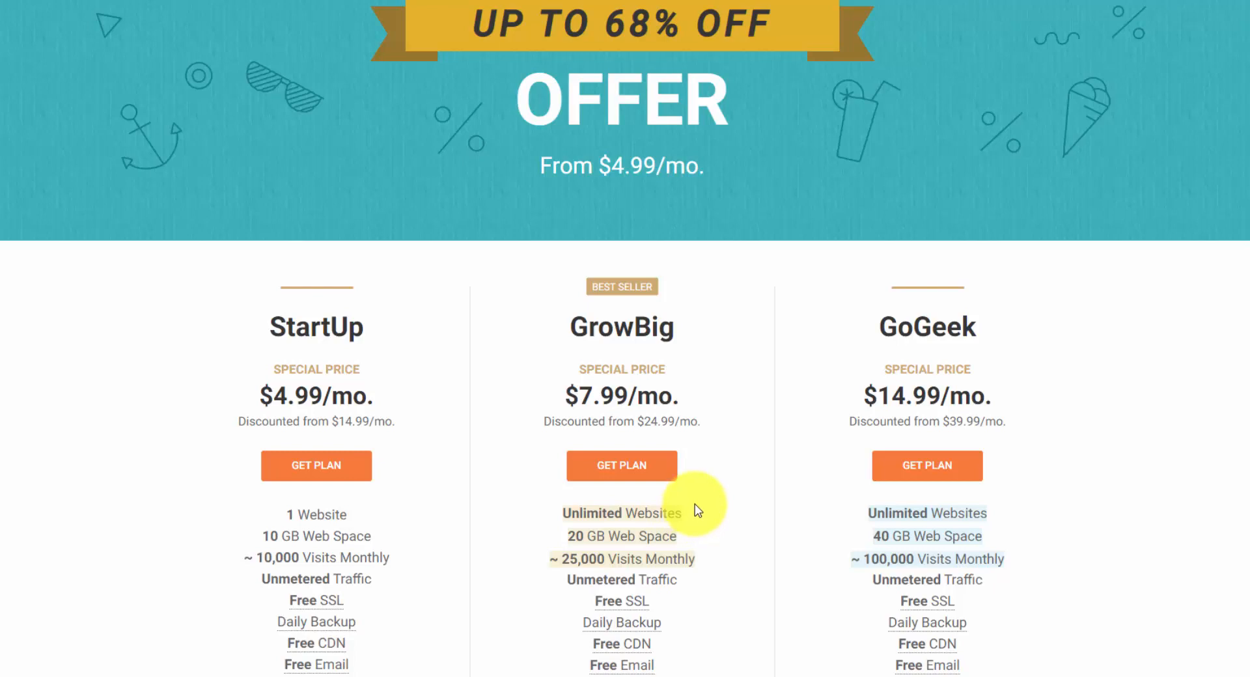
mouse_move(560, 442)
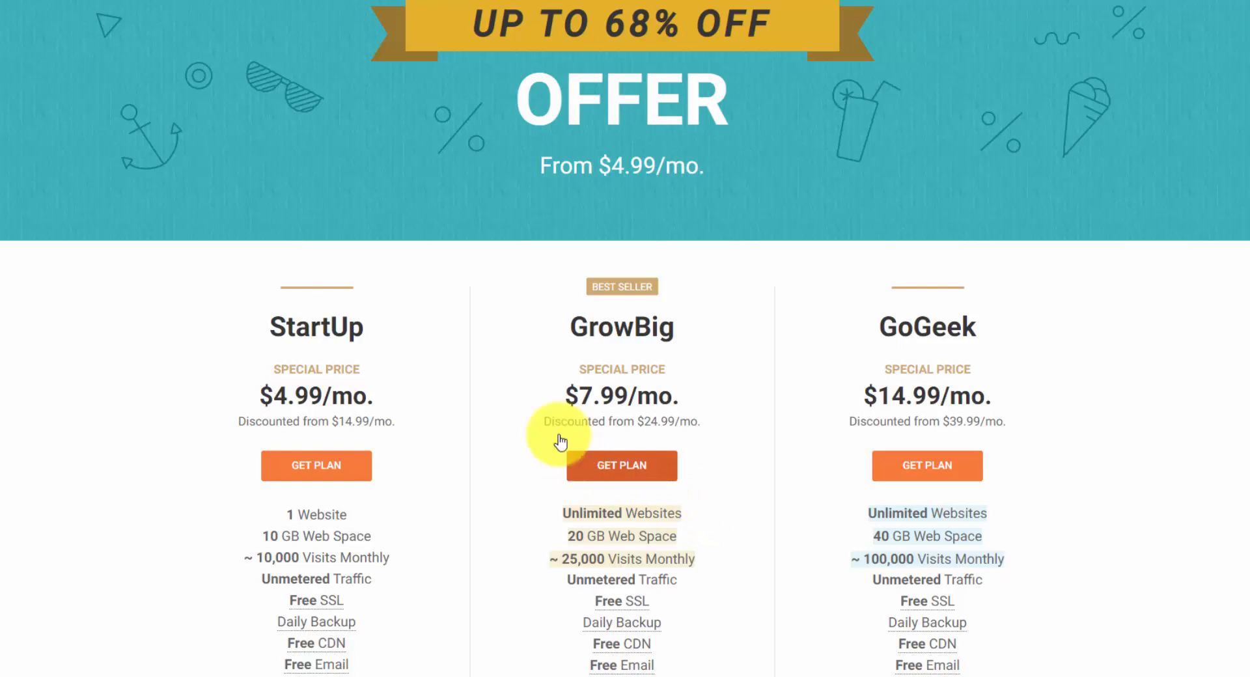
mouse_move(526, 383)
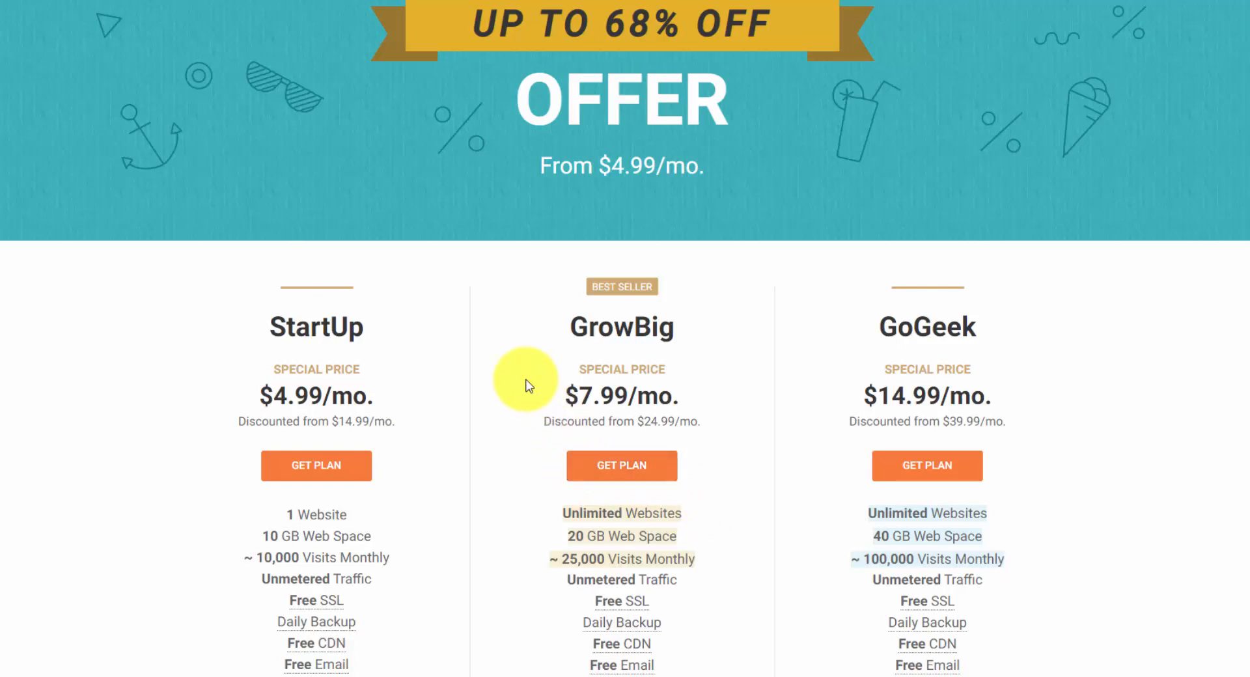
mouse_move(520, 386)
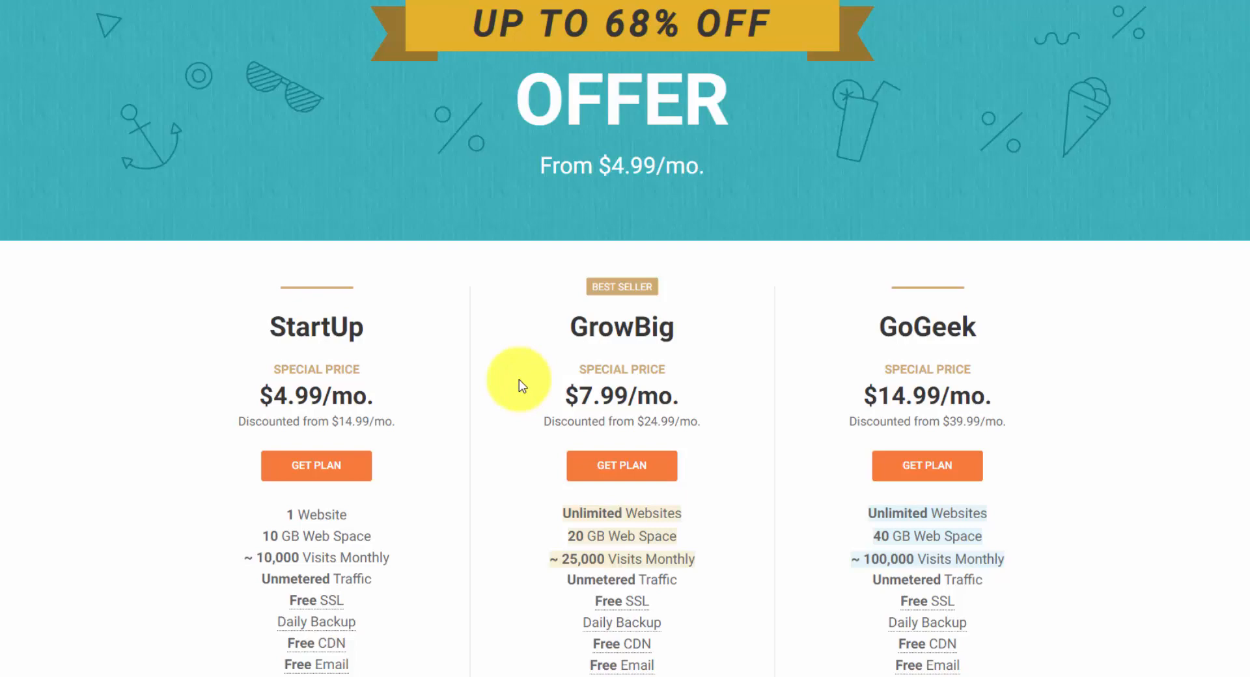
scroll("down", 3)
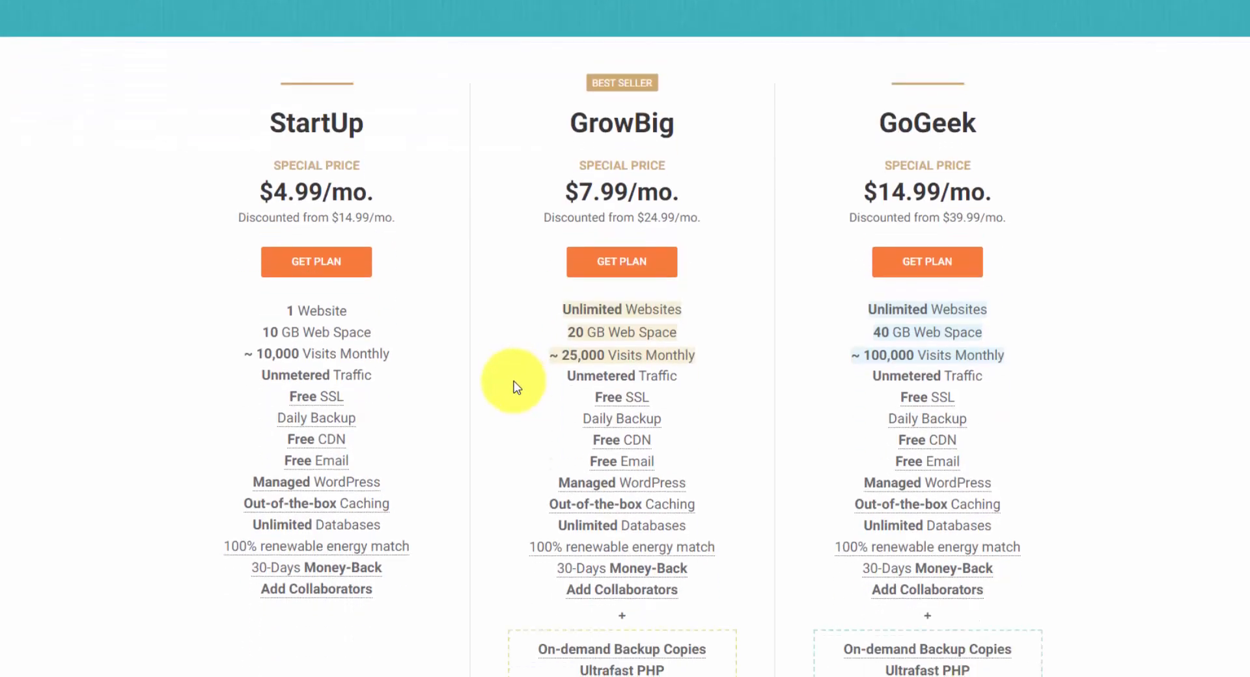
mouse_move(503, 387)
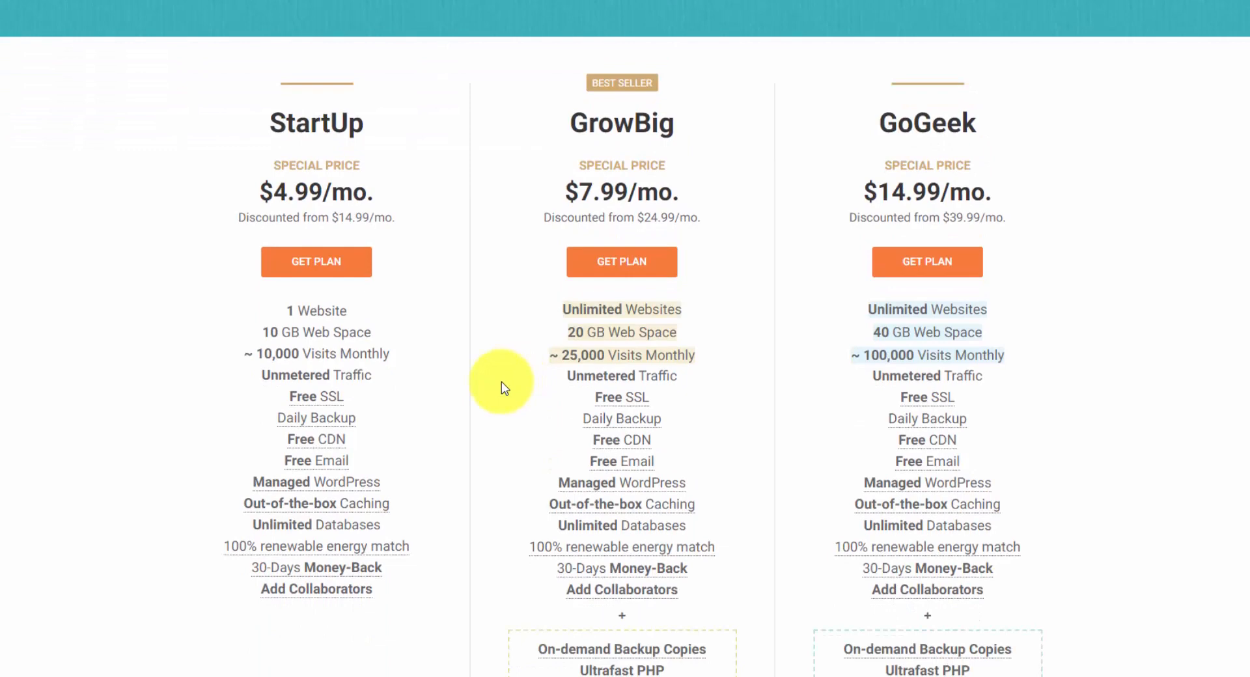
scroll("up", 3)
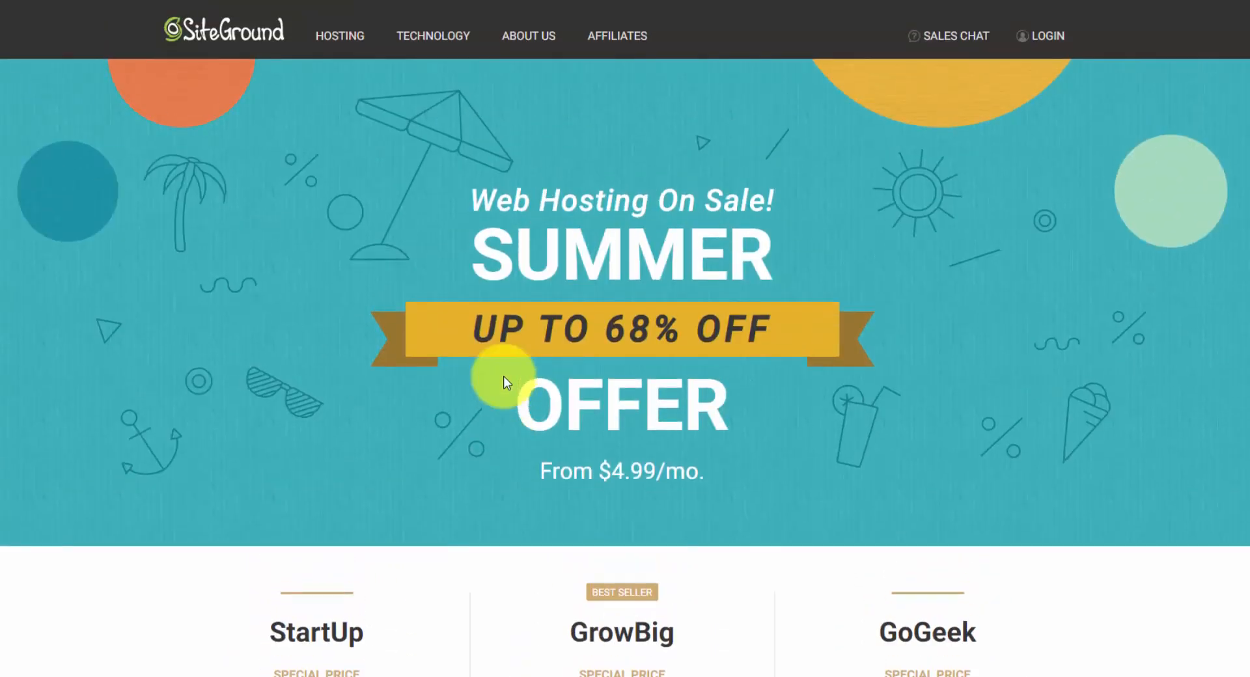
mouse_move(518, 321)
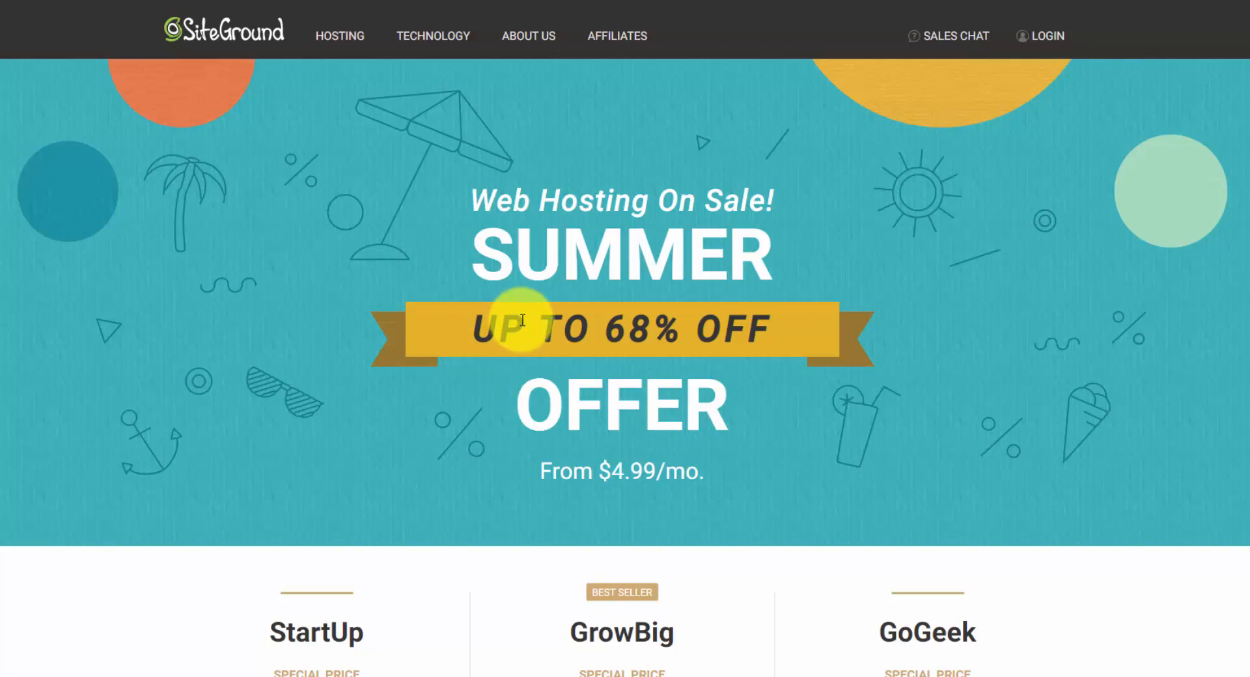
mouse_move(524, 320)
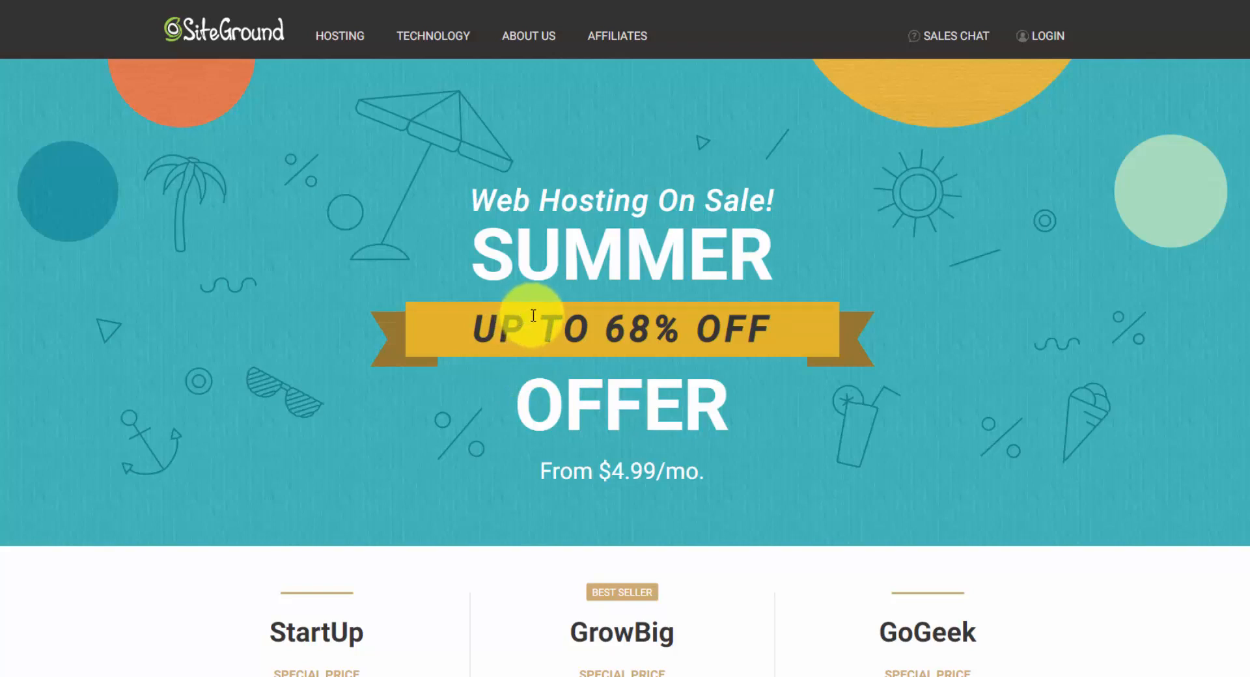
mouse_move(543, 308)
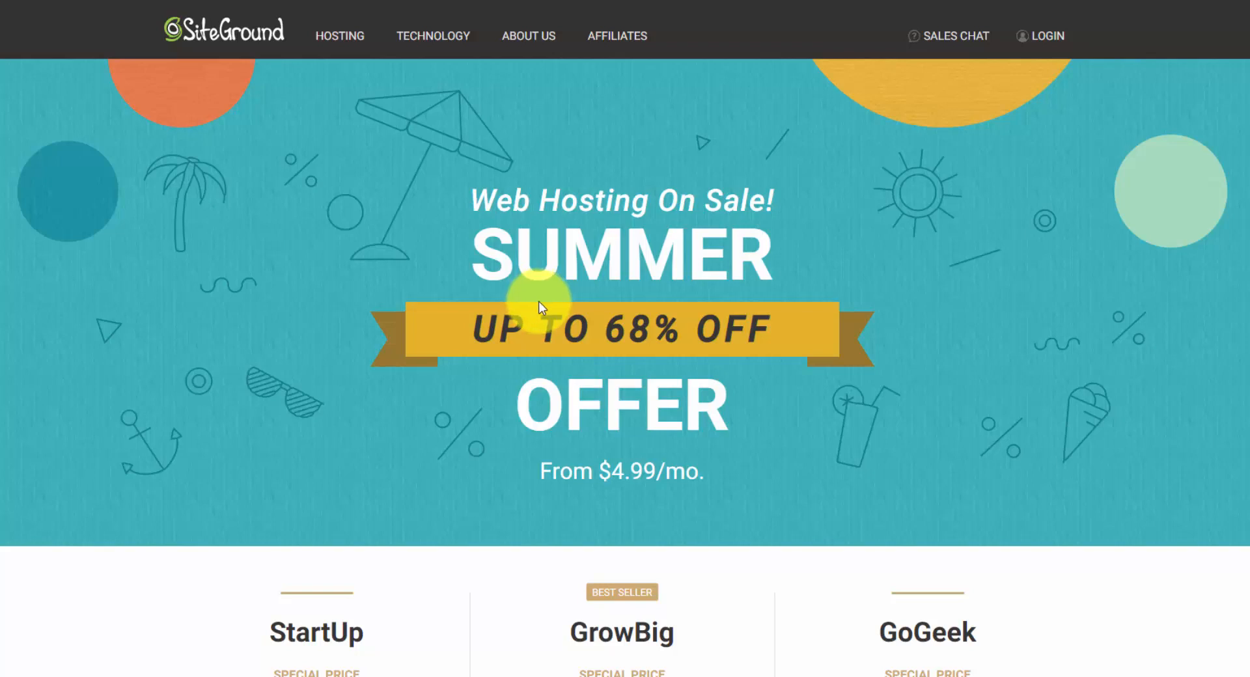
mouse_move(550, 367)
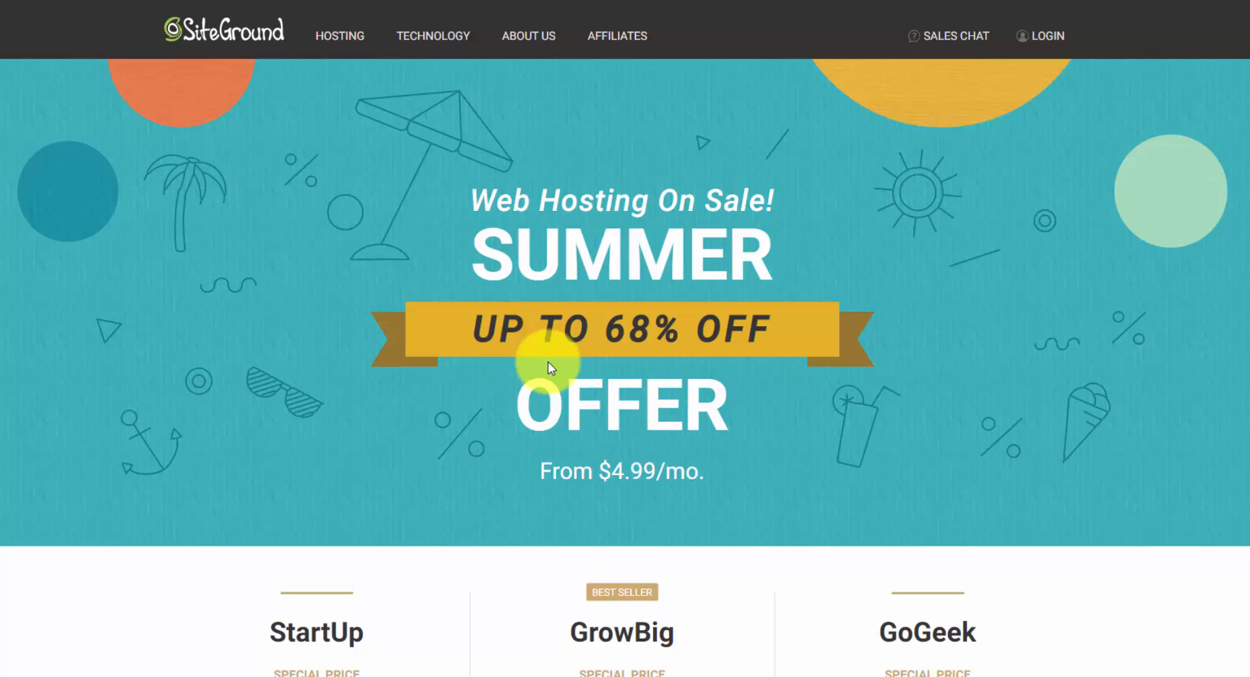
mouse_move(567, 506)
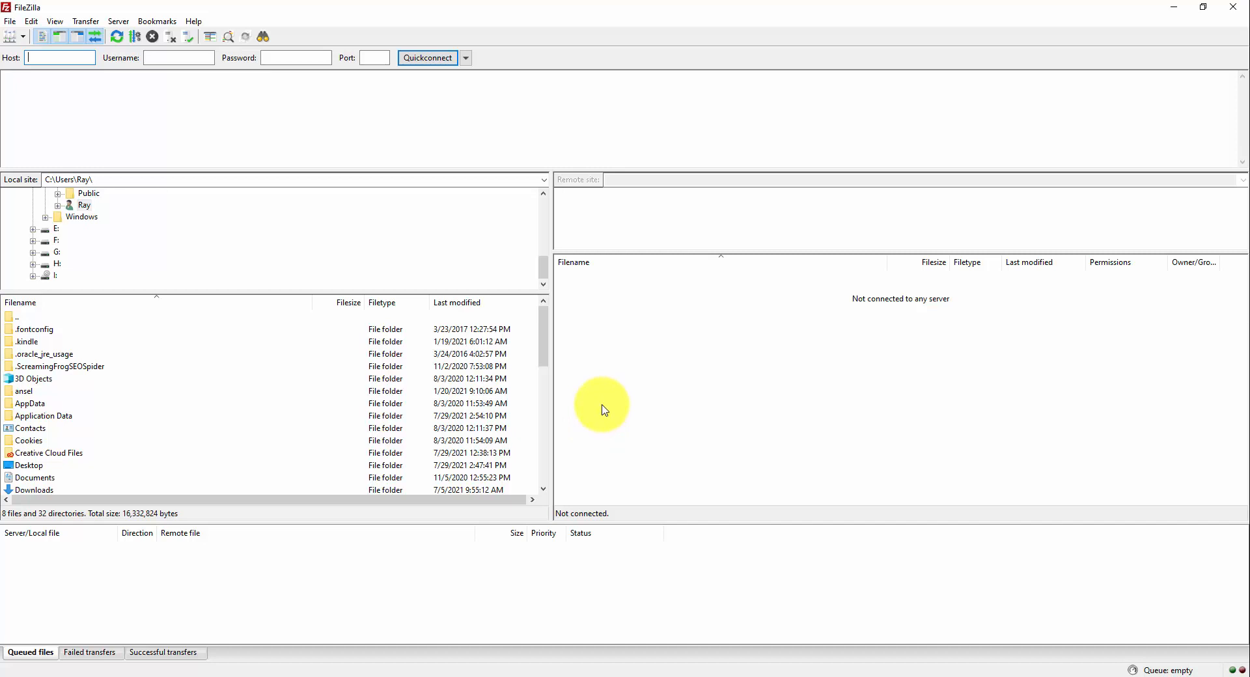
mouse_move(632, 363)
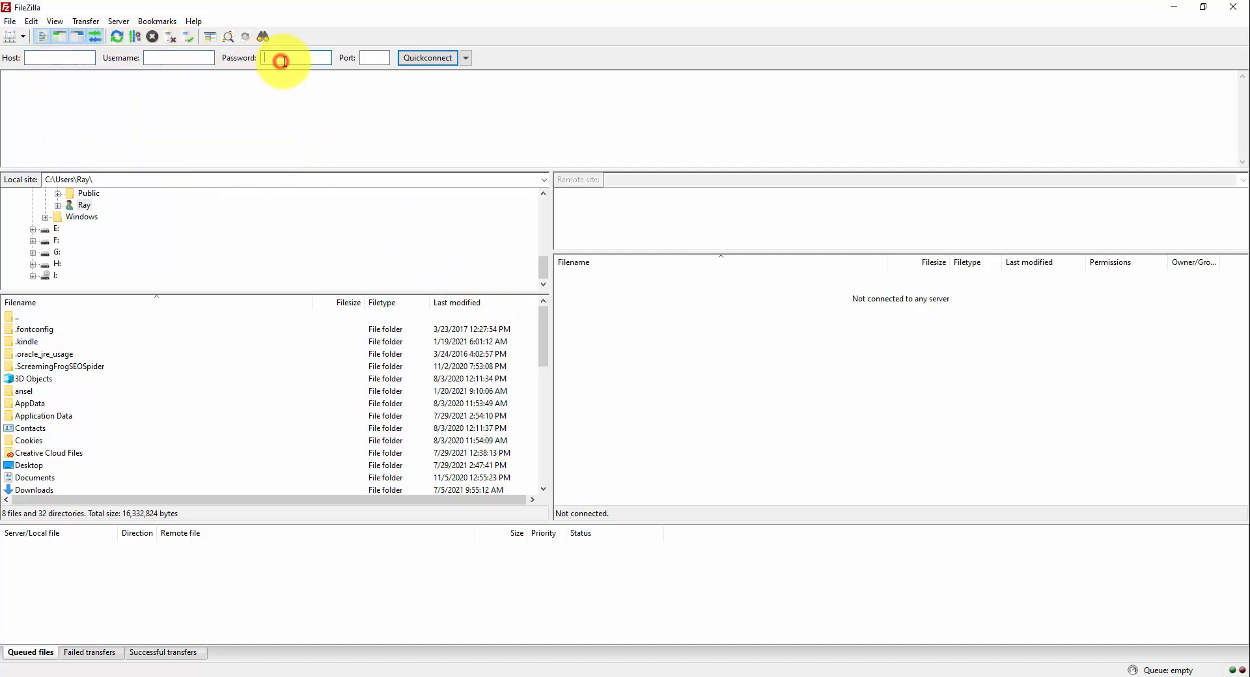
mouse_move(101, 64)
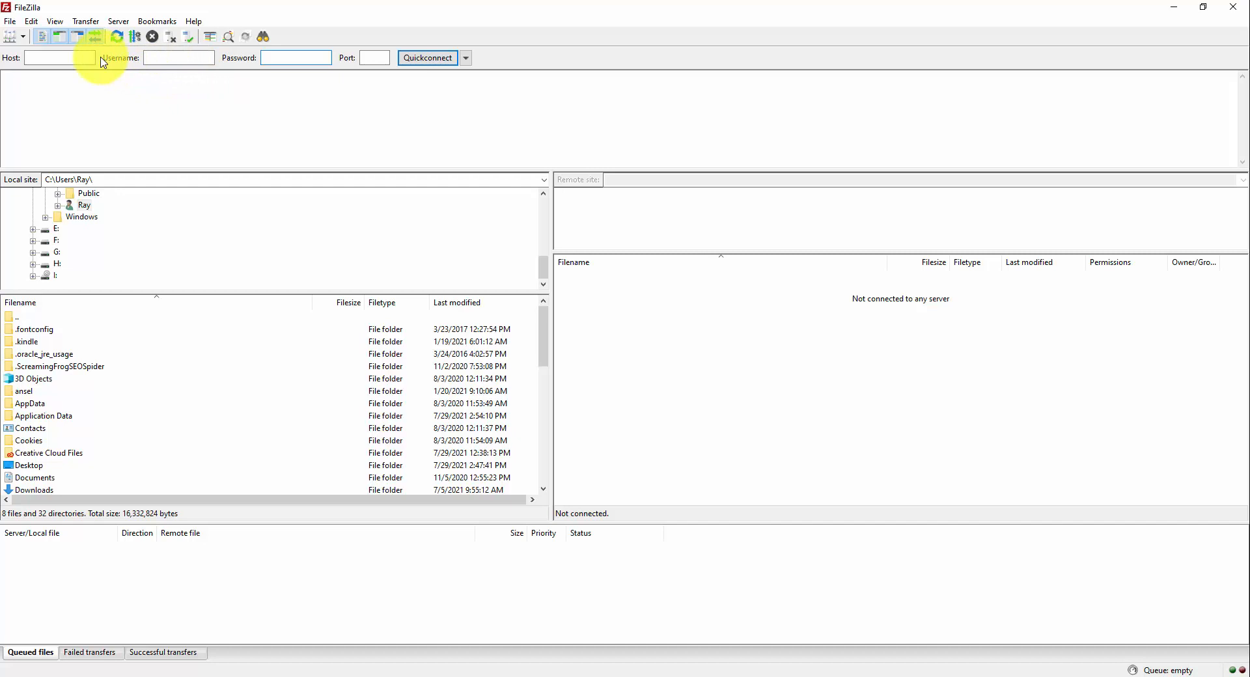
mouse_move(620, 393)
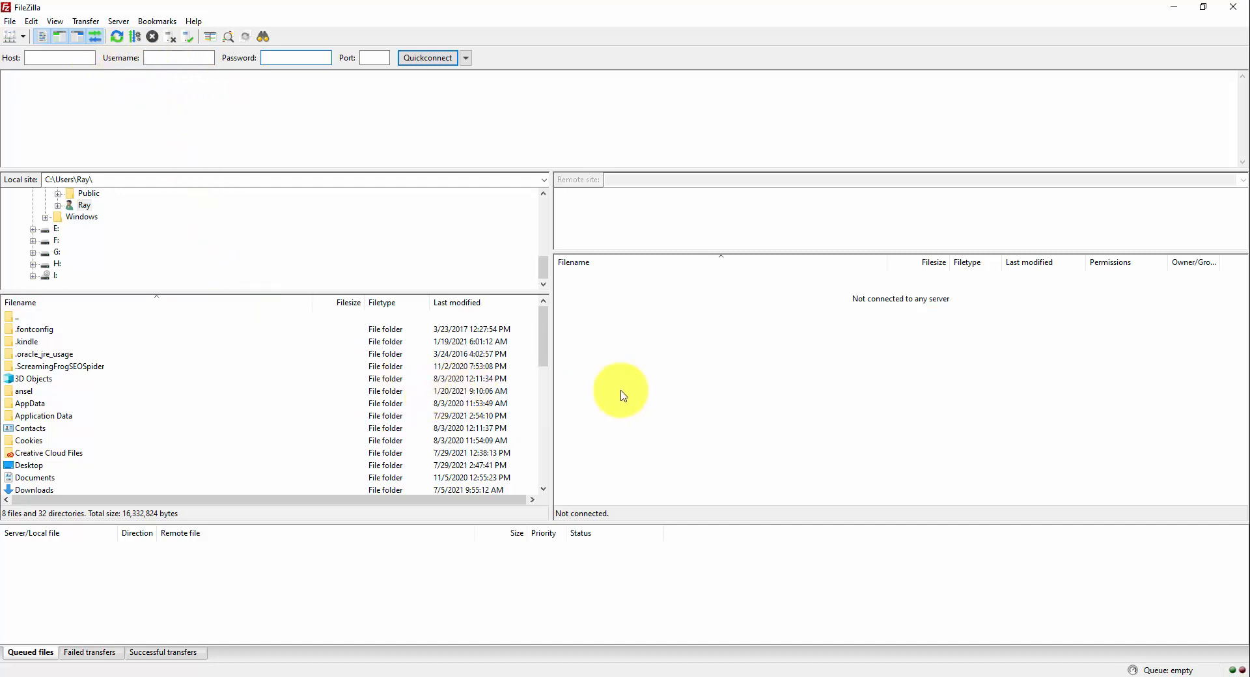
left_click(295, 57)
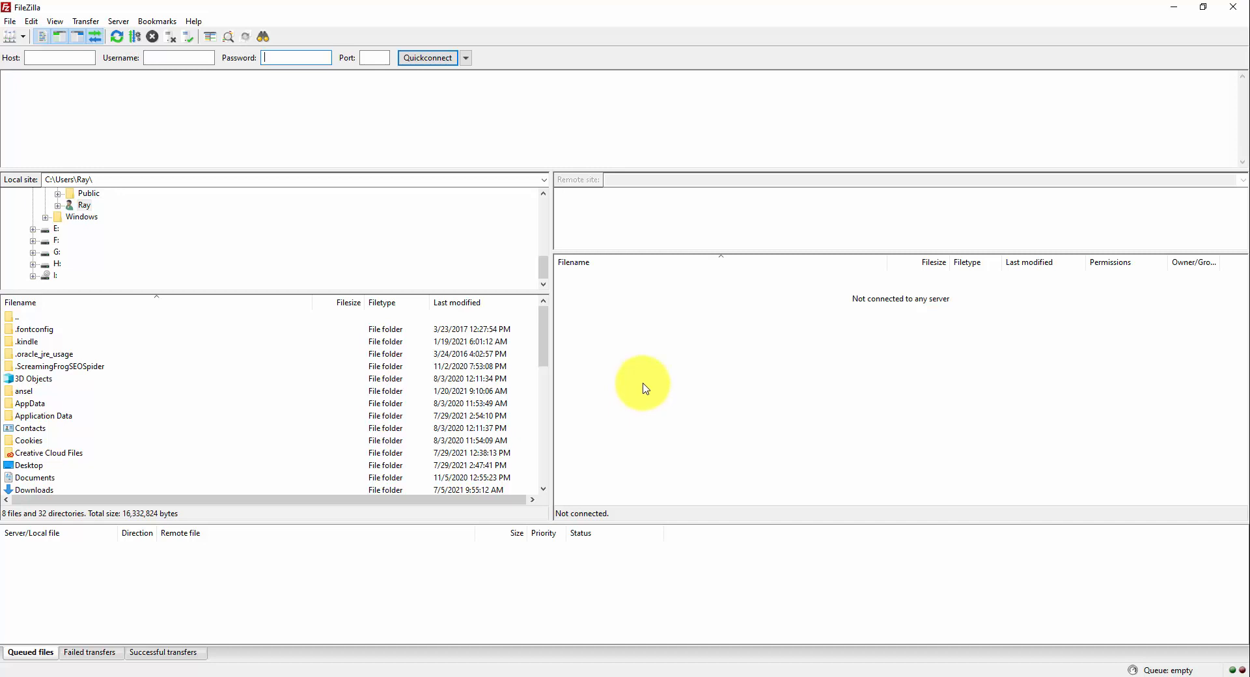
mouse_move(646, 383)
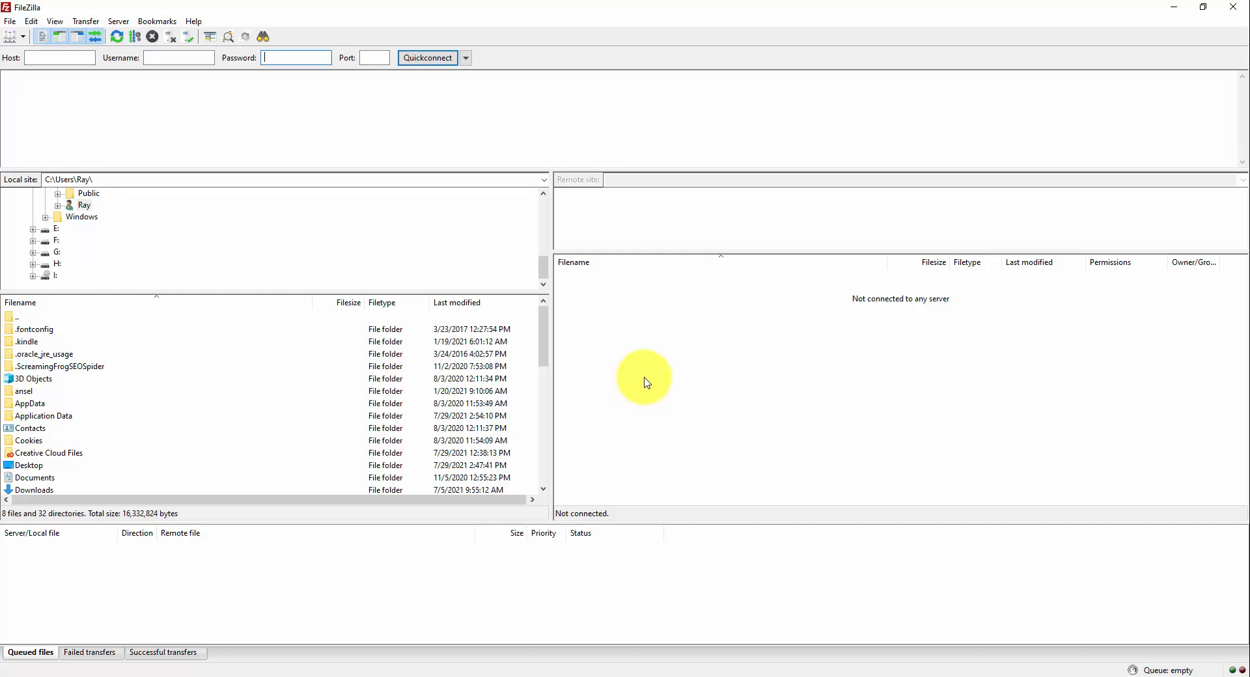
mouse_move(124, 374)
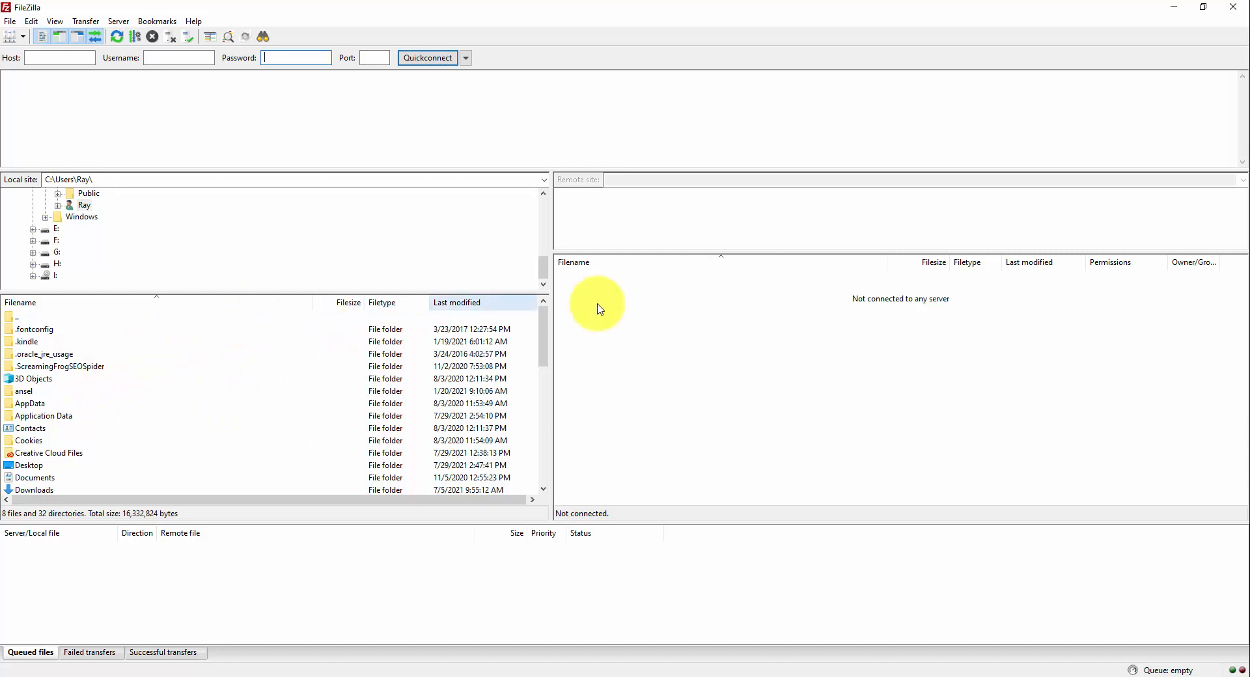
mouse_move(396, 372)
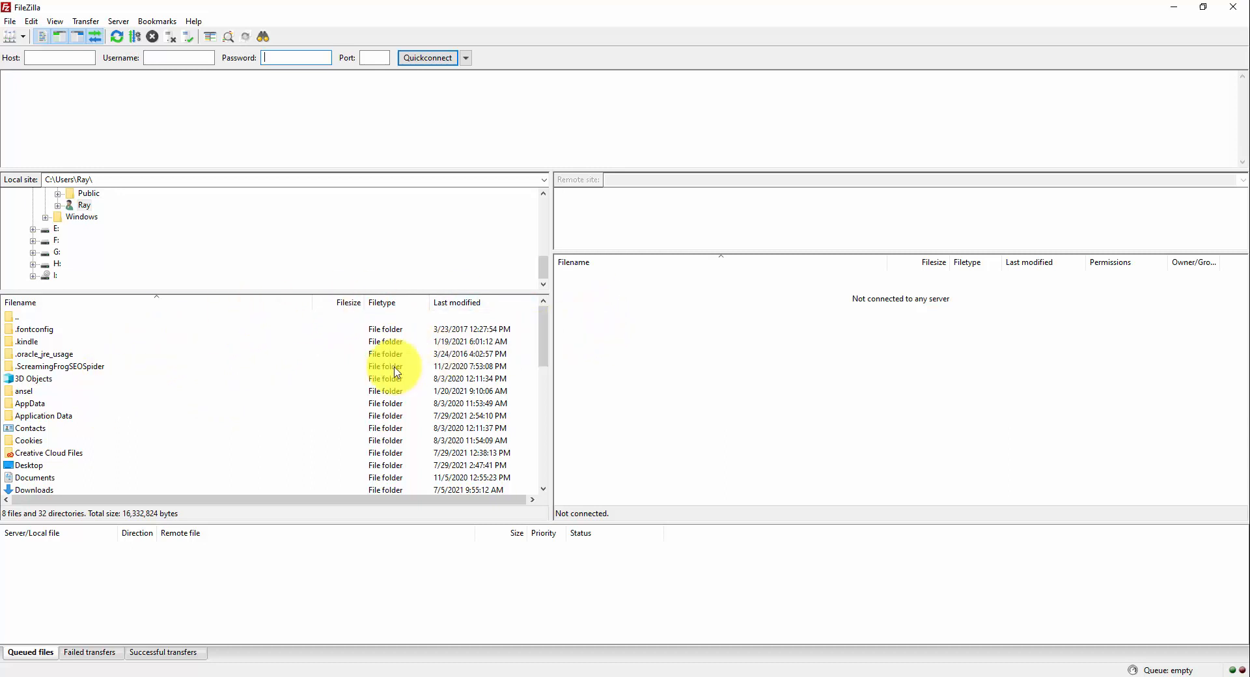
mouse_move(843, 391)
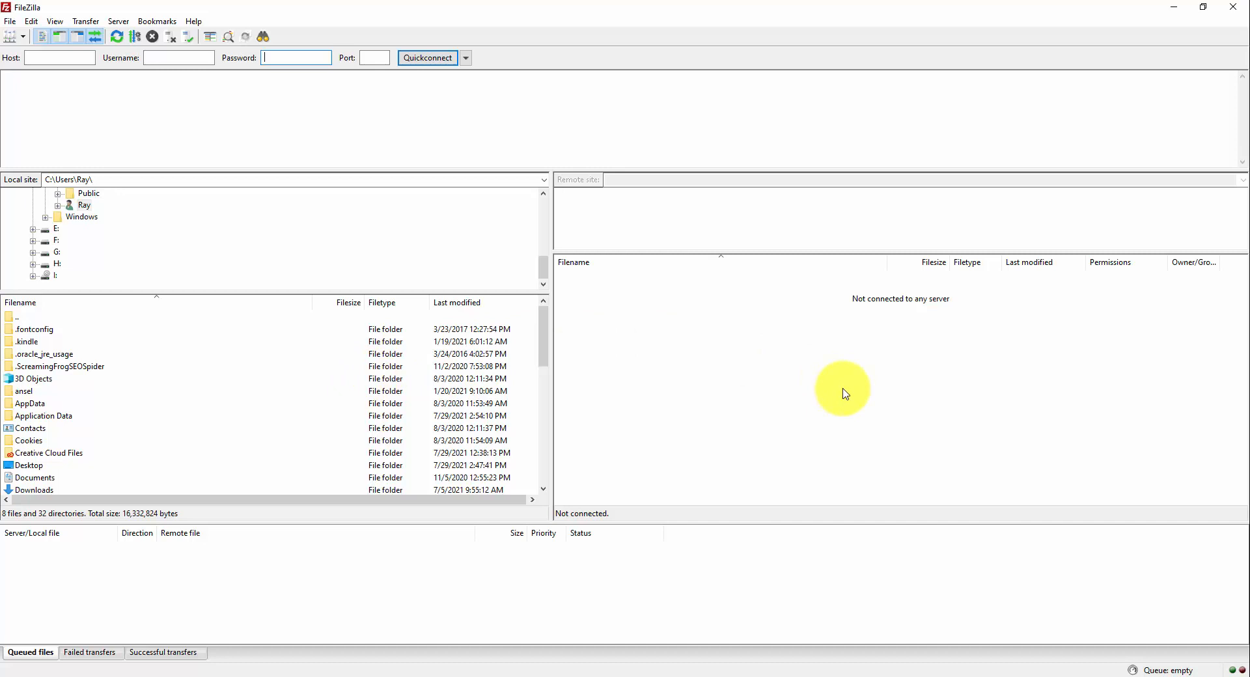
mouse_move(776, 406)
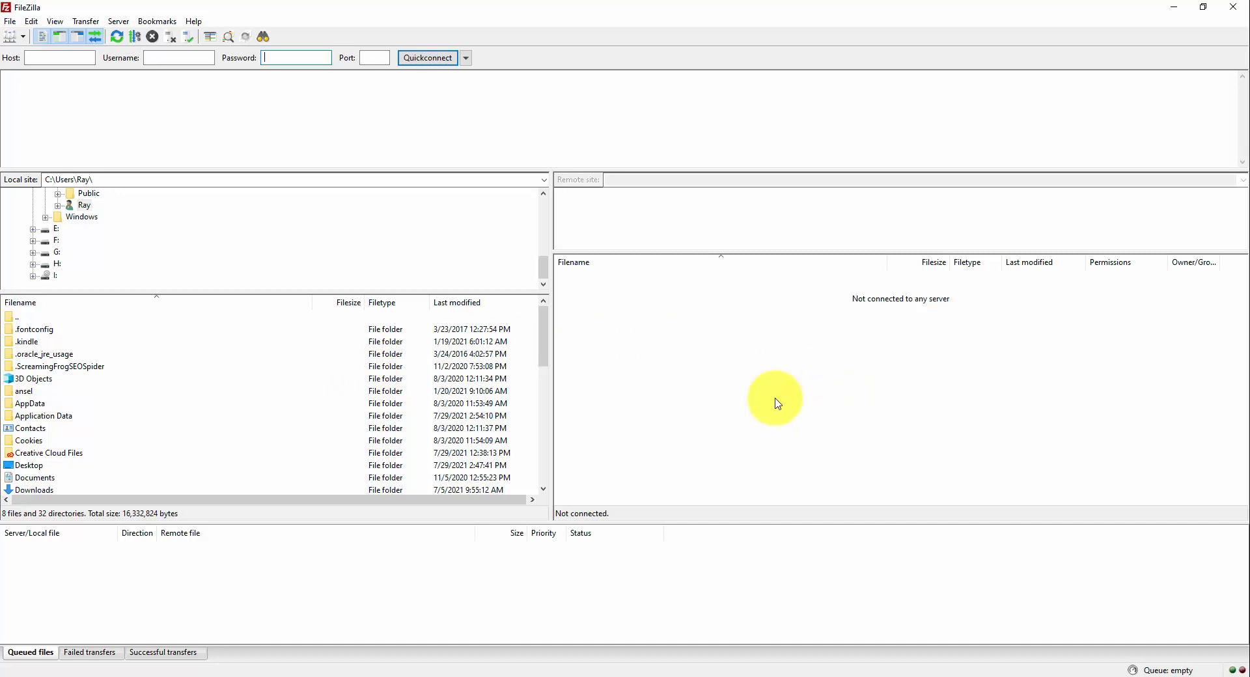
mouse_move(801, 410)
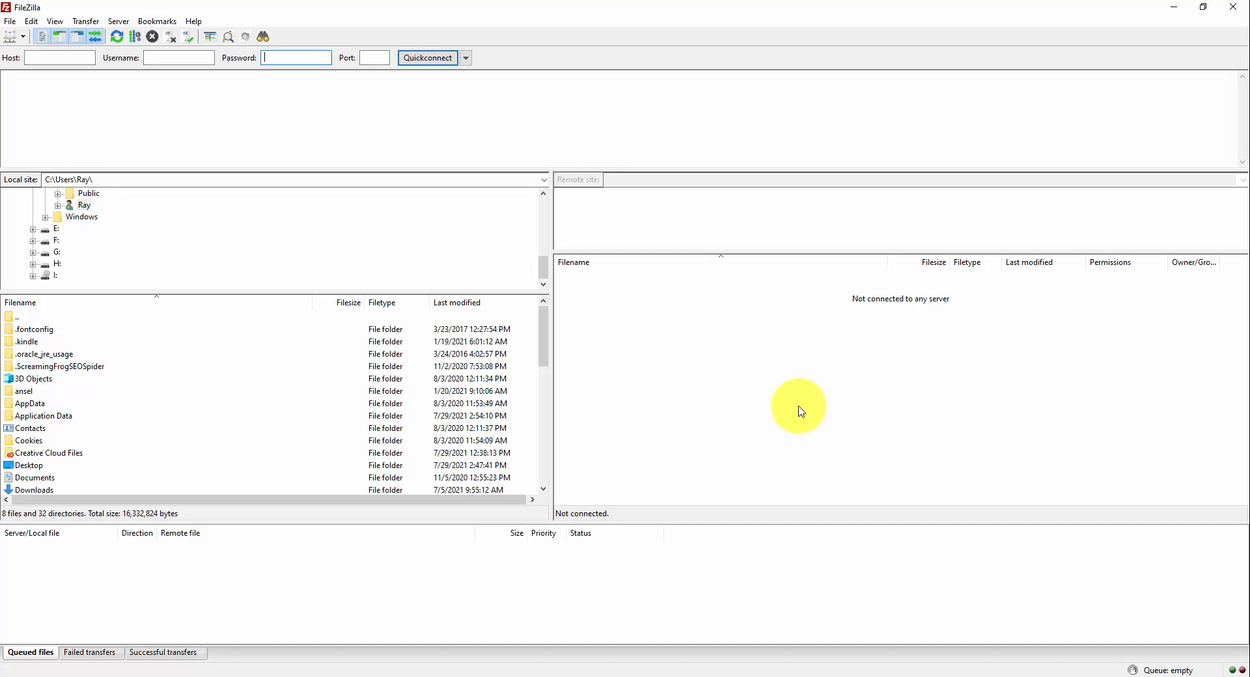
mouse_move(800, 408)
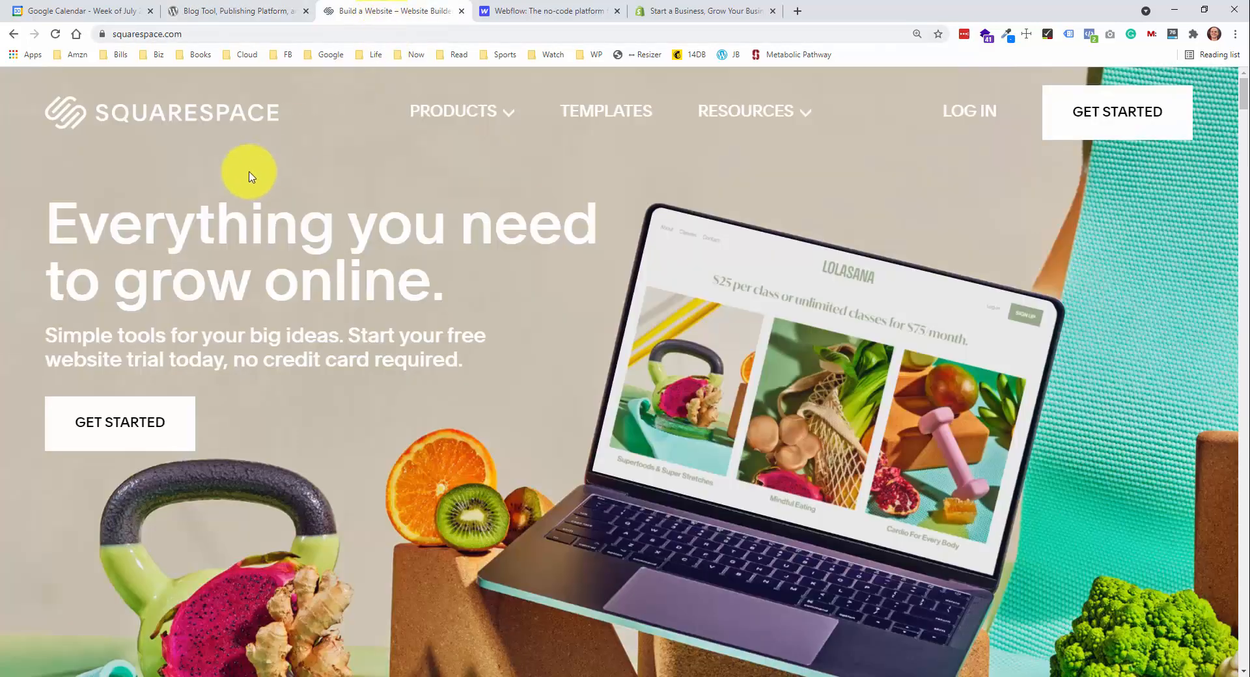
mouse_move(256, 171)
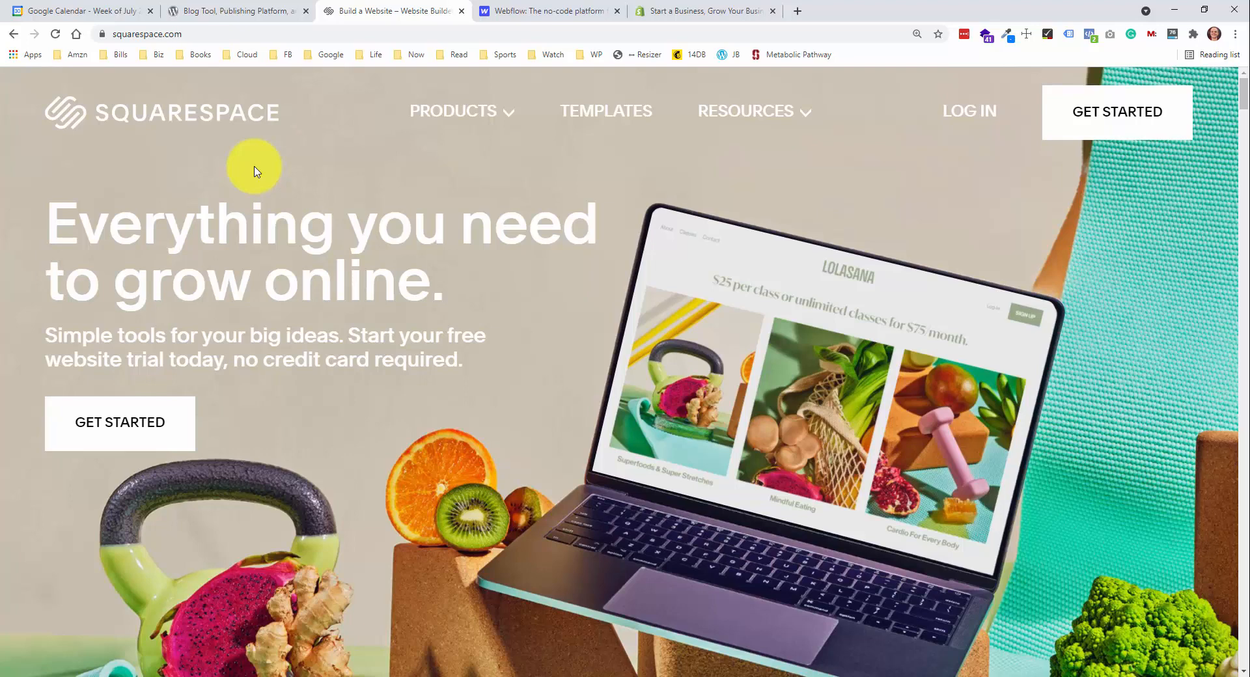
- Show the squarespace.com homepage promoting its website builder and free trial
left_click(548, 10)
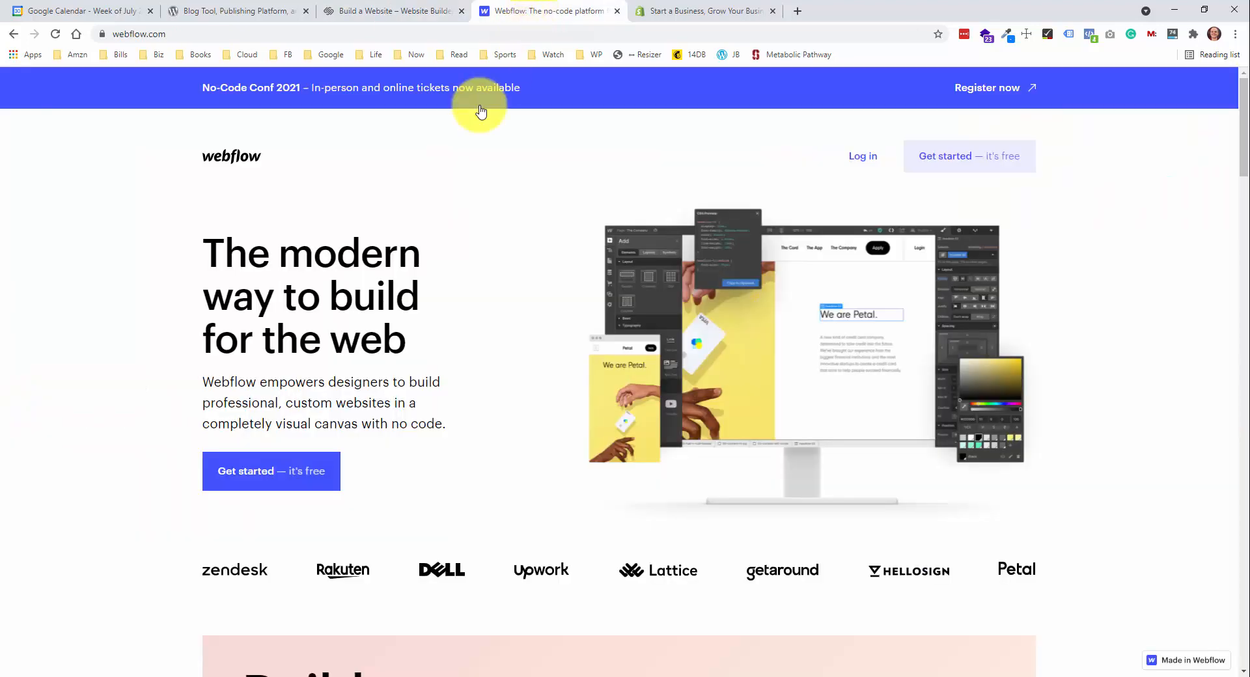
mouse_move(437, 207)
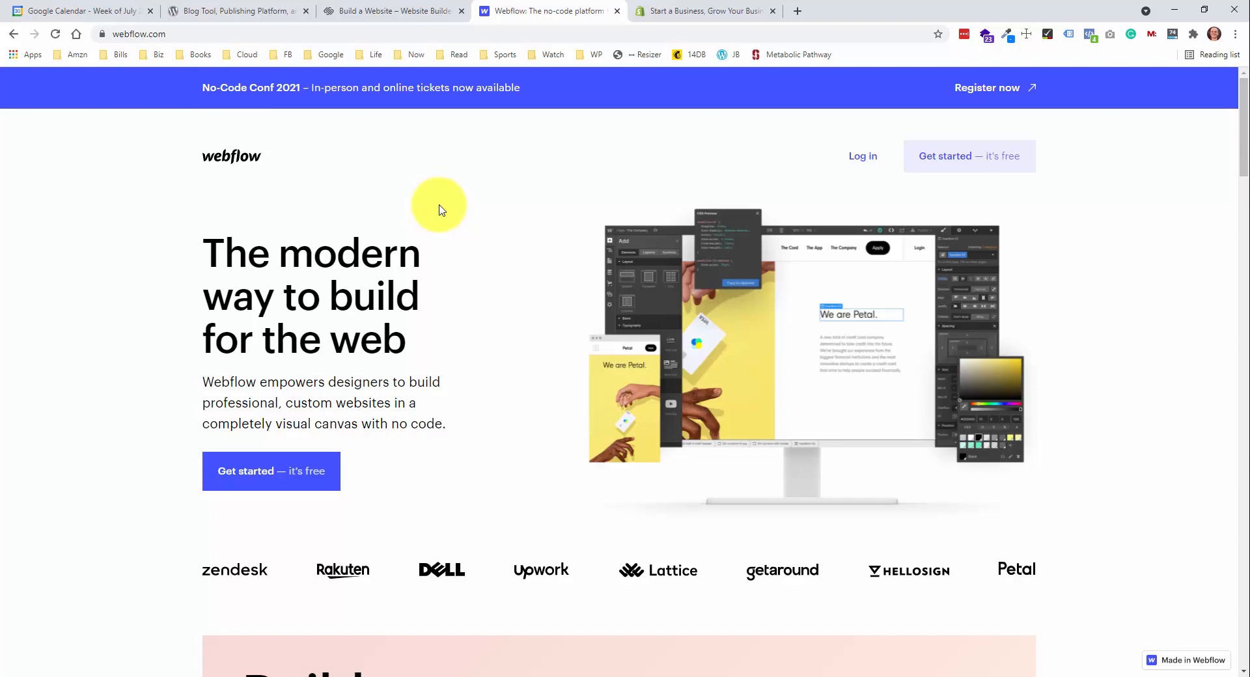
- Show the webflow.com homepage about building custom websites visually without code
left_click(704, 11)
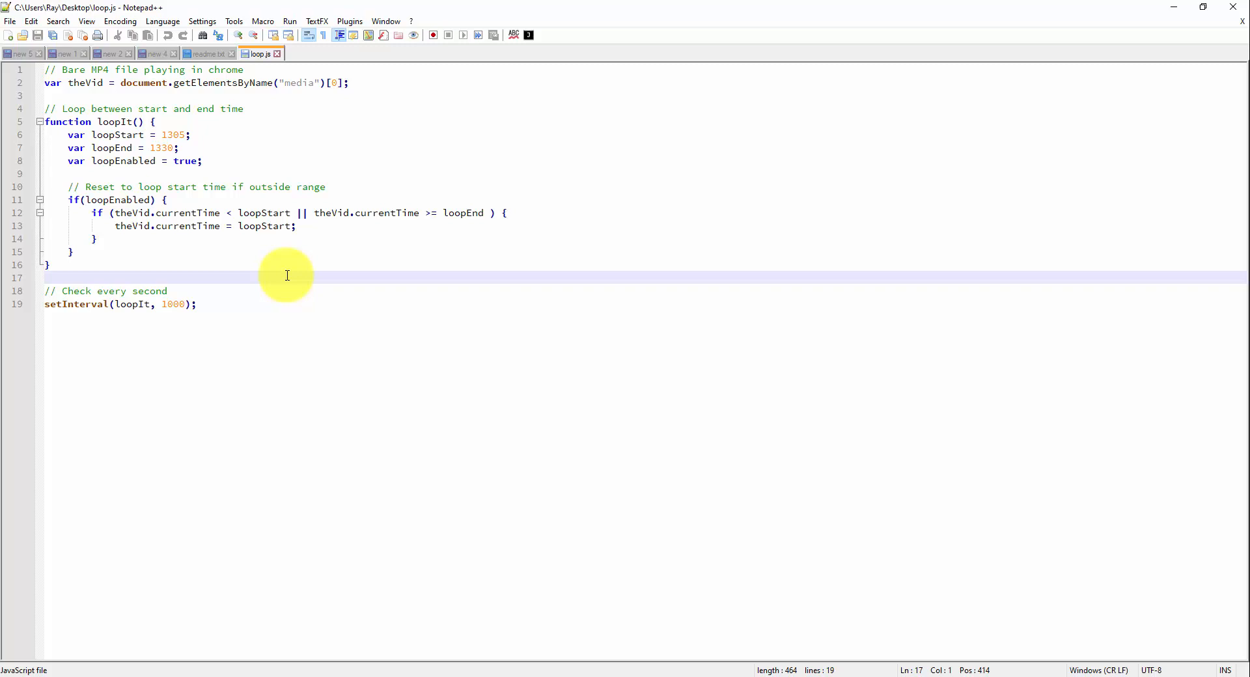
- Show loop.js in Notepad++ and highlight the loop start time value
left_click(46, 278)
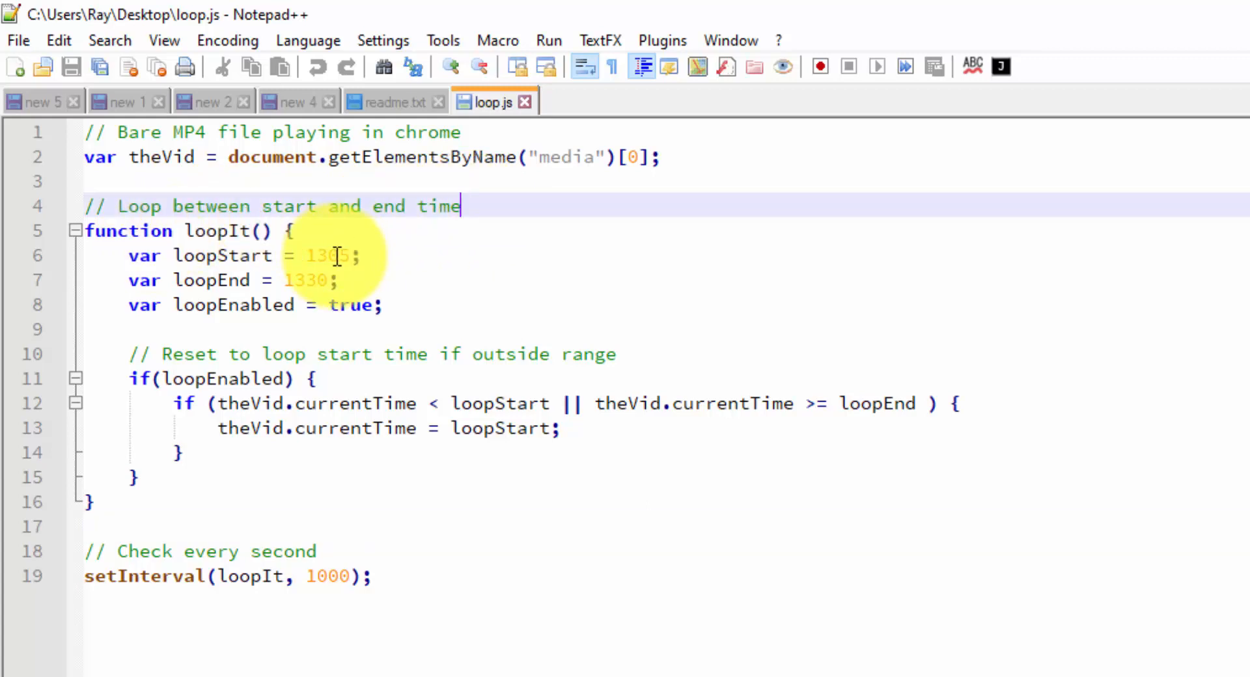
double_click(327, 257)
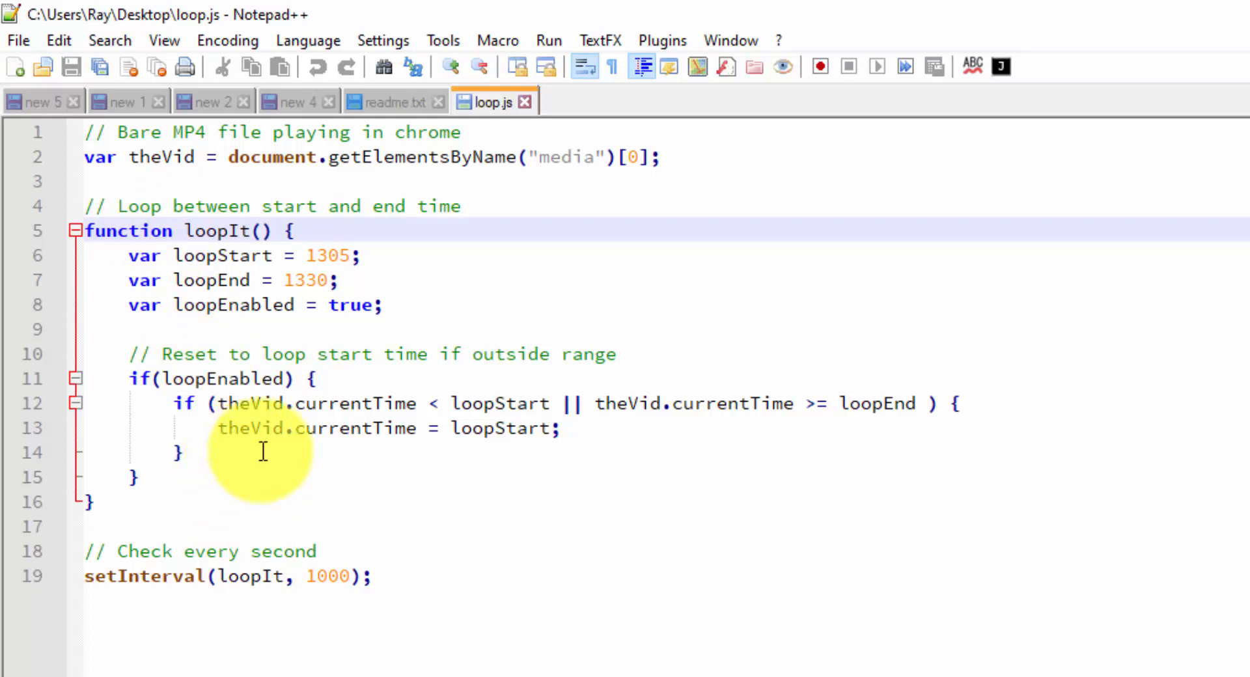
mouse_move(263, 452)
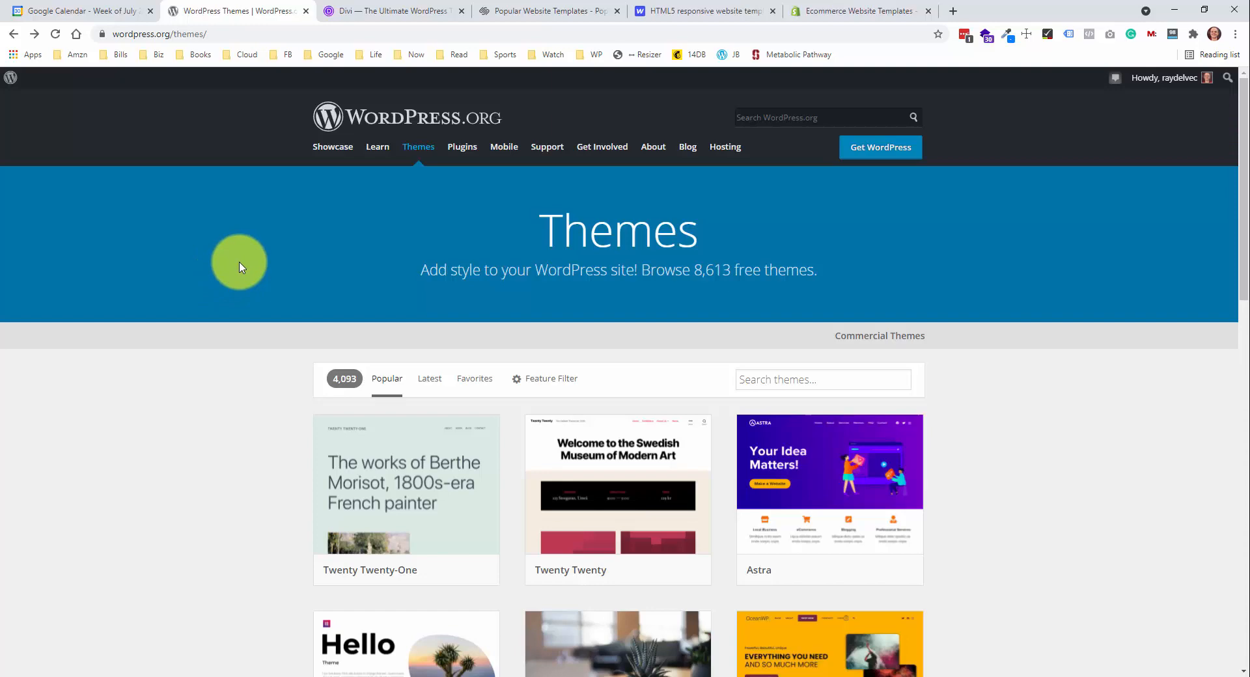
mouse_move(223, 142)
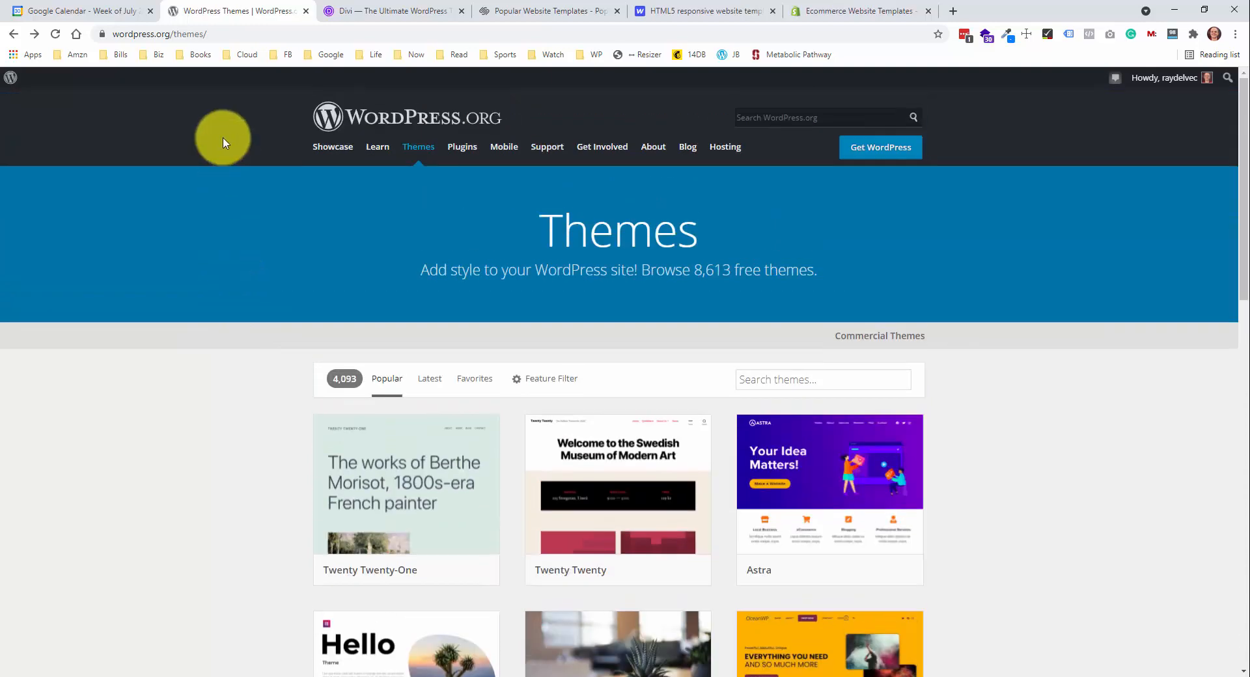
mouse_move(327, 306)
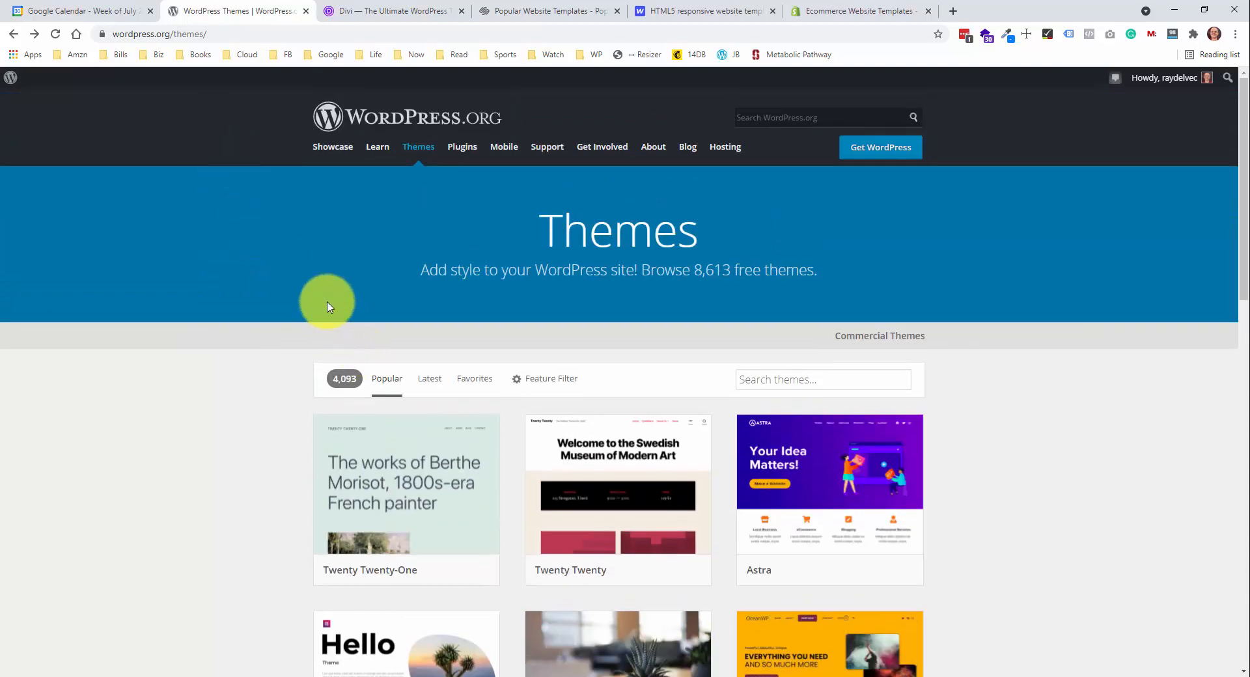
mouse_move(326, 313)
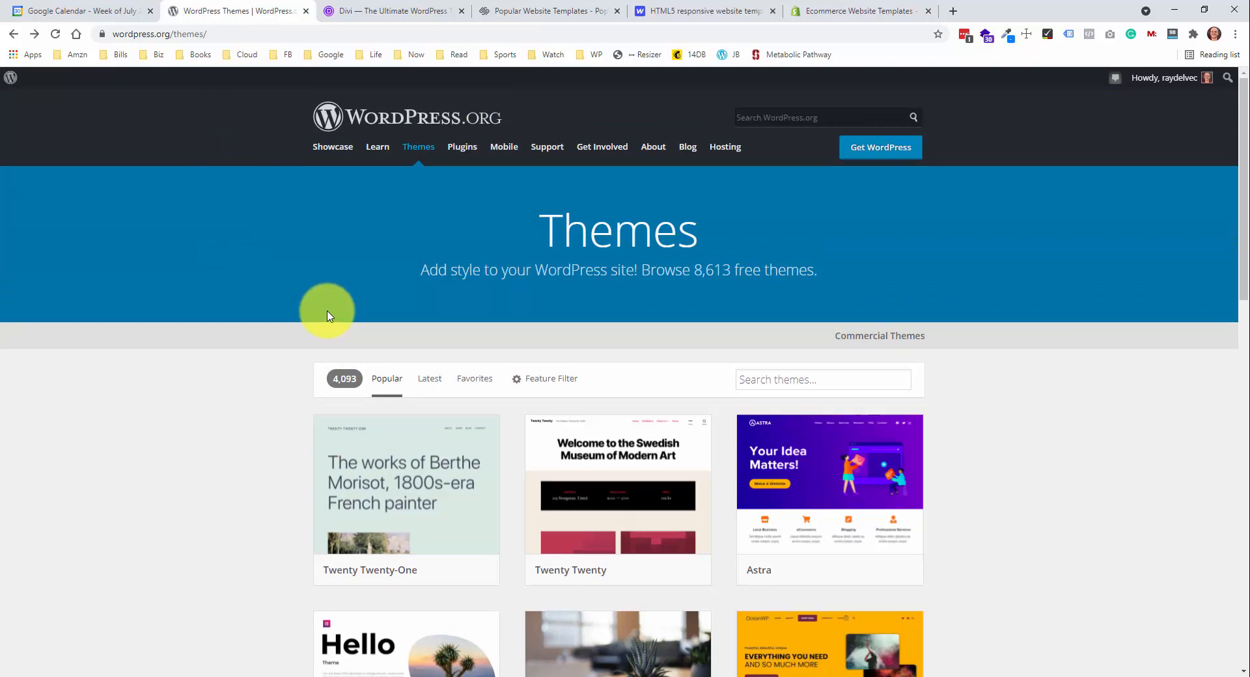
mouse_move(343, 289)
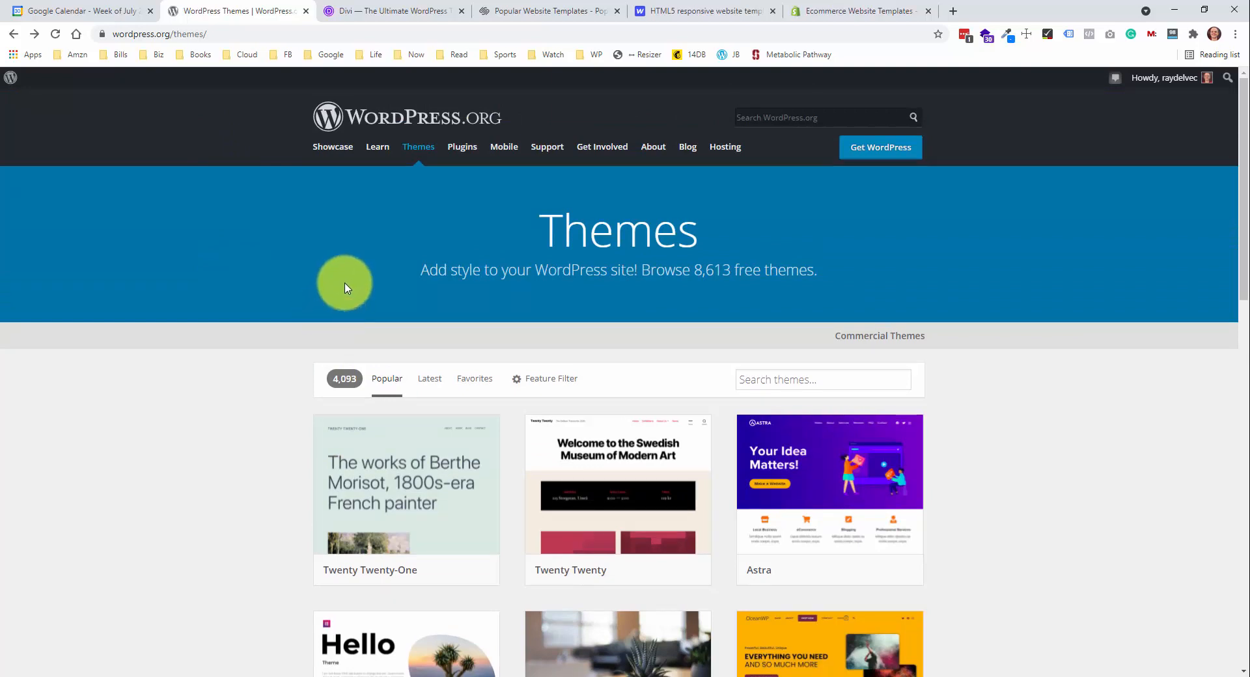
mouse_move(339, 281)
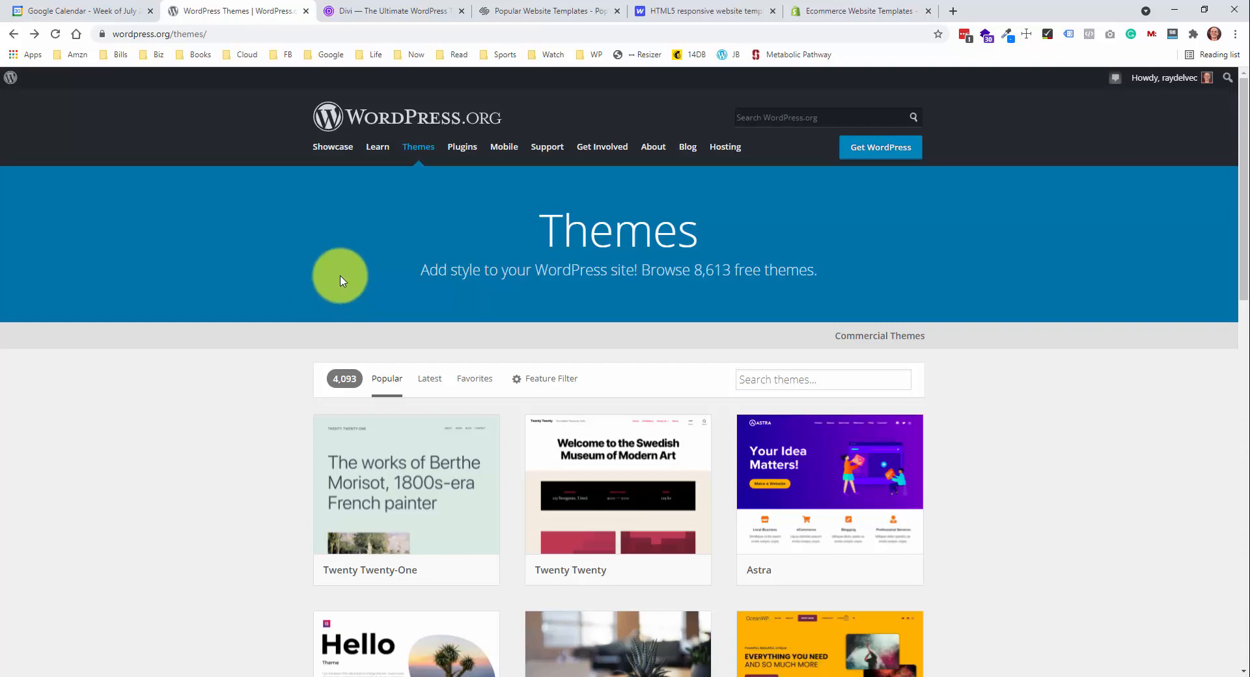
mouse_move(391, 10)
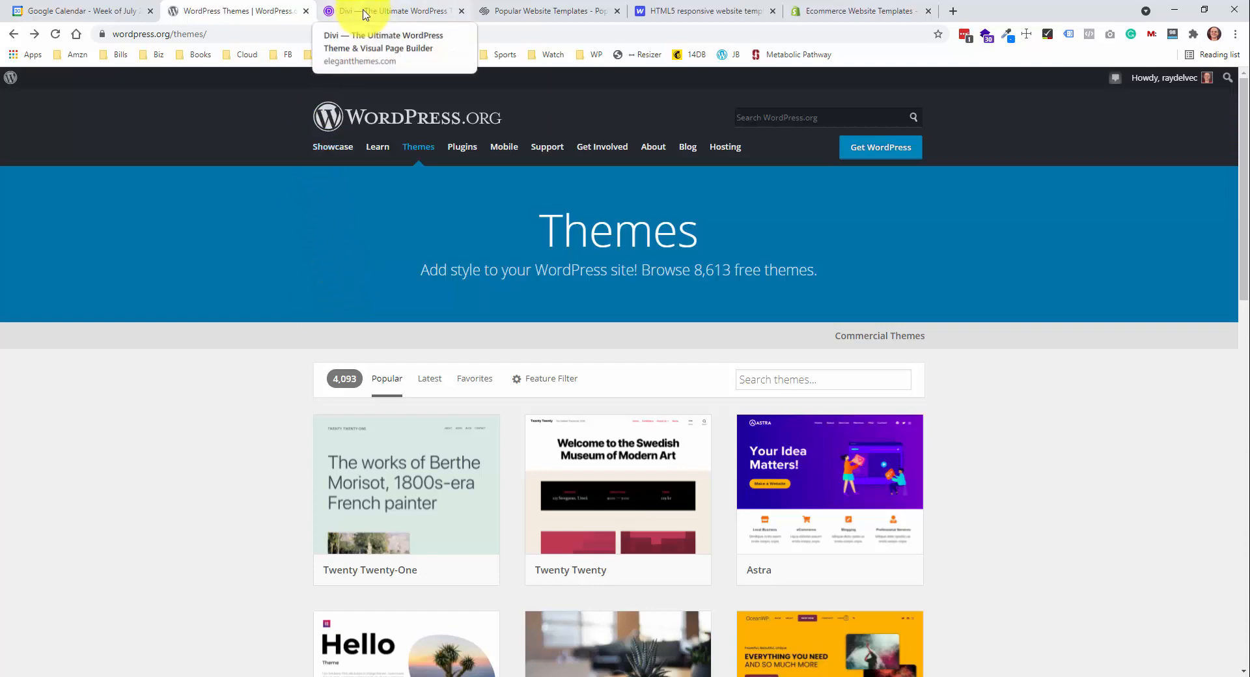
- Move from the WordPress.org Themes directory to Elegant Themes' Divi page
left_click(391, 11)
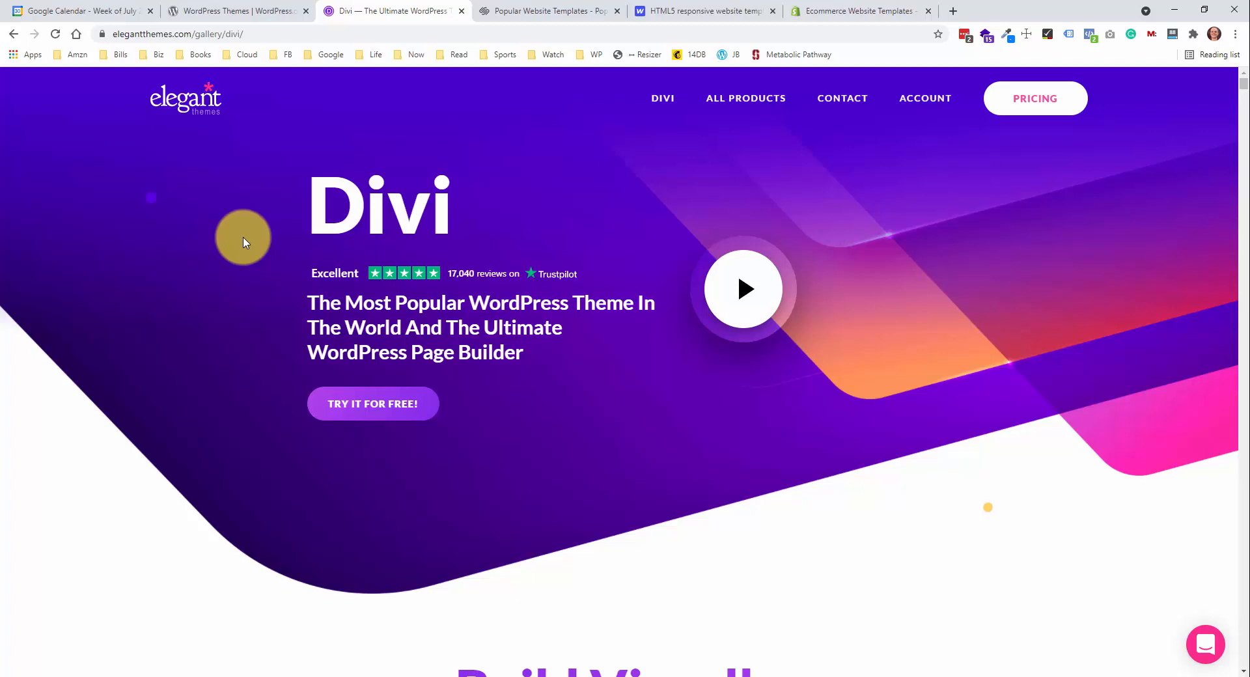
mouse_move(241, 248)
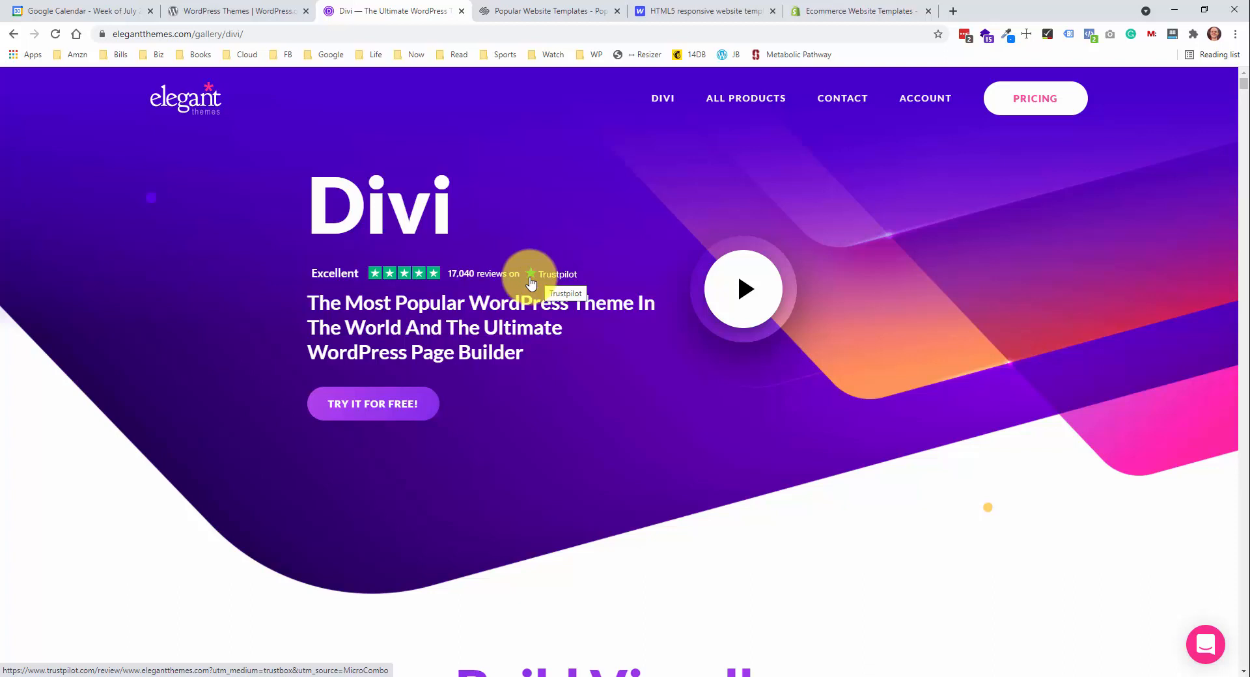
mouse_move(510, 297)
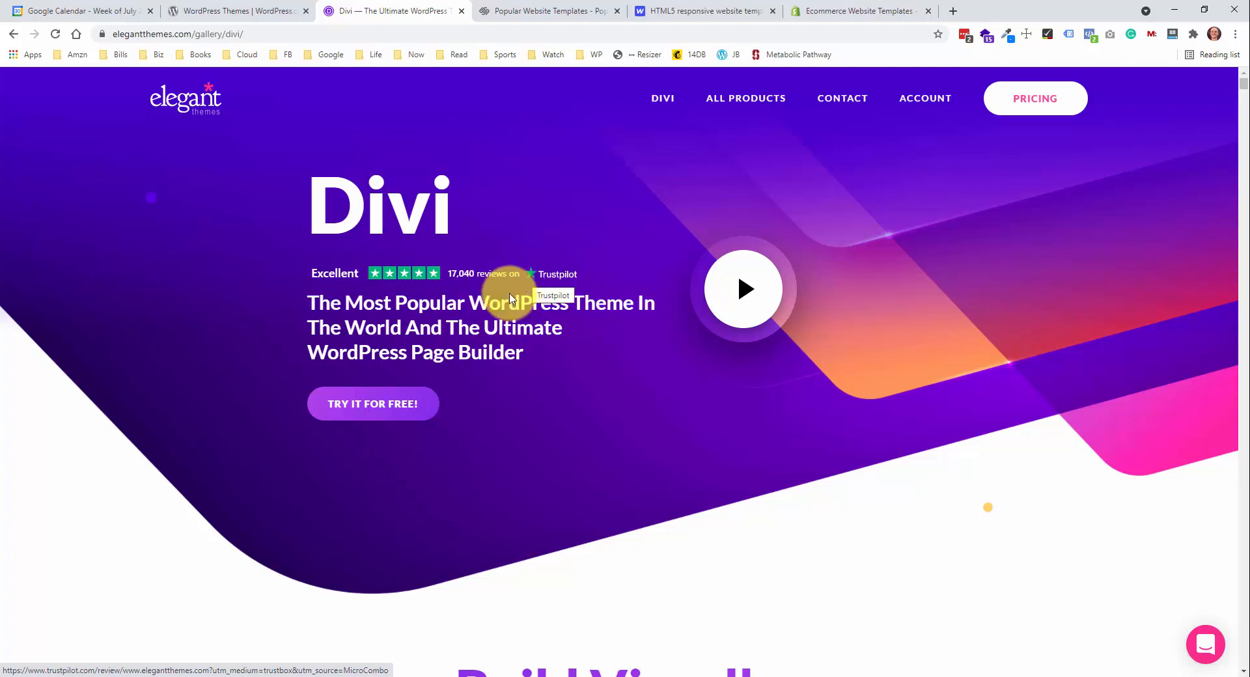
mouse_move(471, 328)
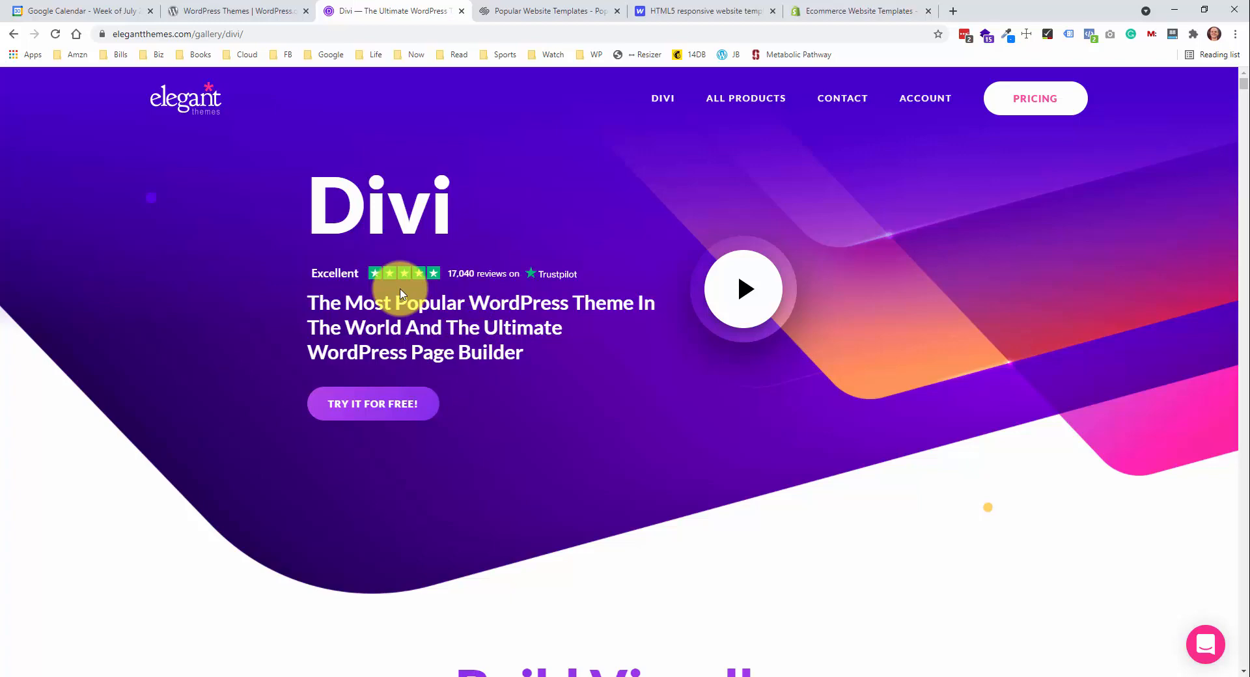
- Move from the Divi product page to Squarespace's templates questionnaire
left_click(548, 10)
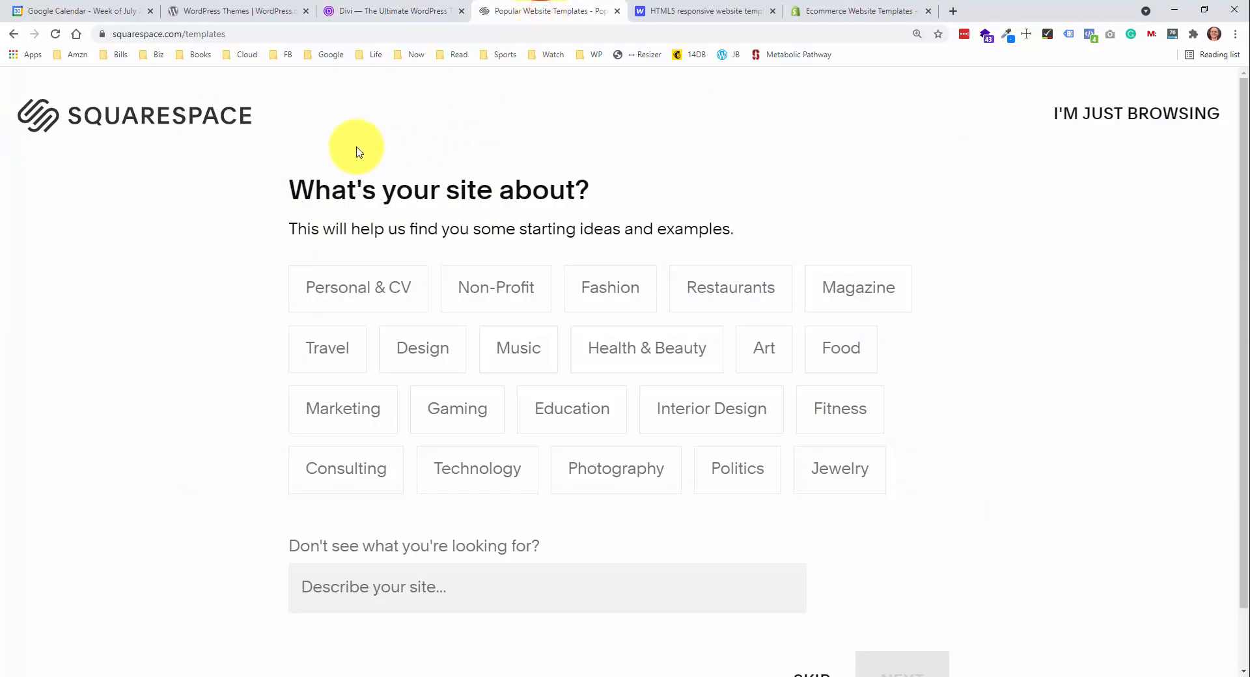
mouse_move(701, 278)
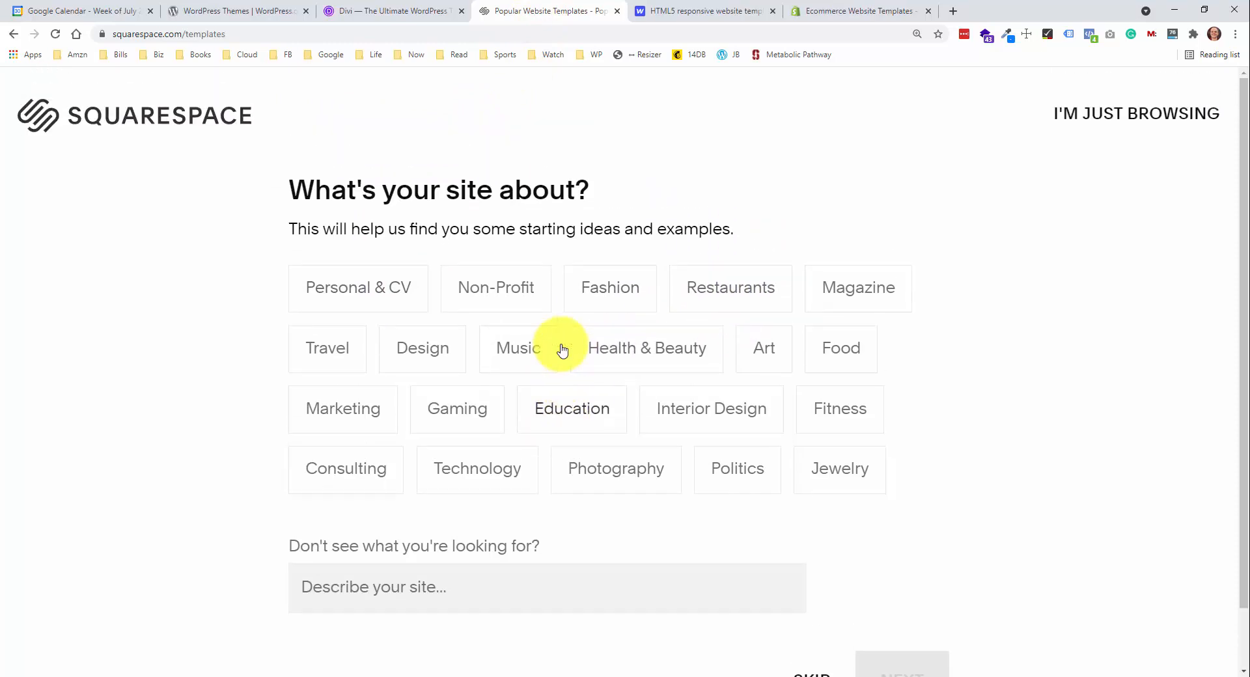
- Move from Squarespace's template picker to Webflow's responsive templates catalogue
left_click(700, 11)
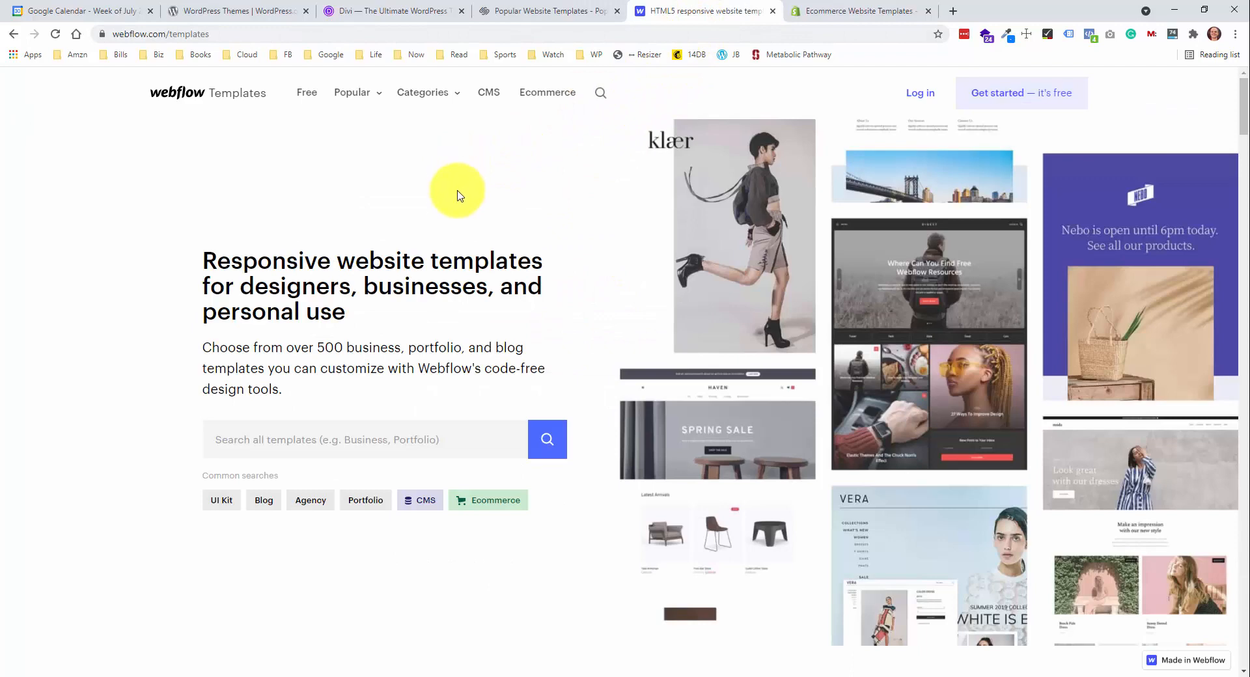
- Look through Webflow's priced templates like Erie, Aral and InRoom, then move to Shopify's themes
scroll("down", 3)
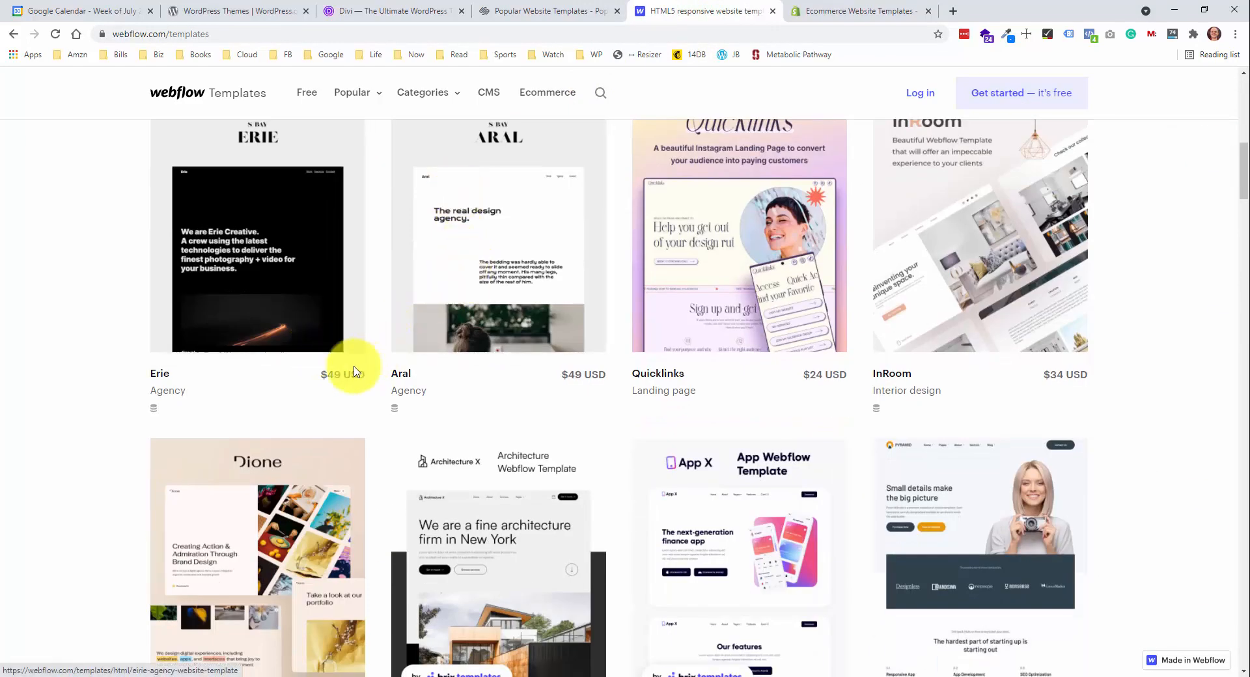
mouse_move(1002, 361)
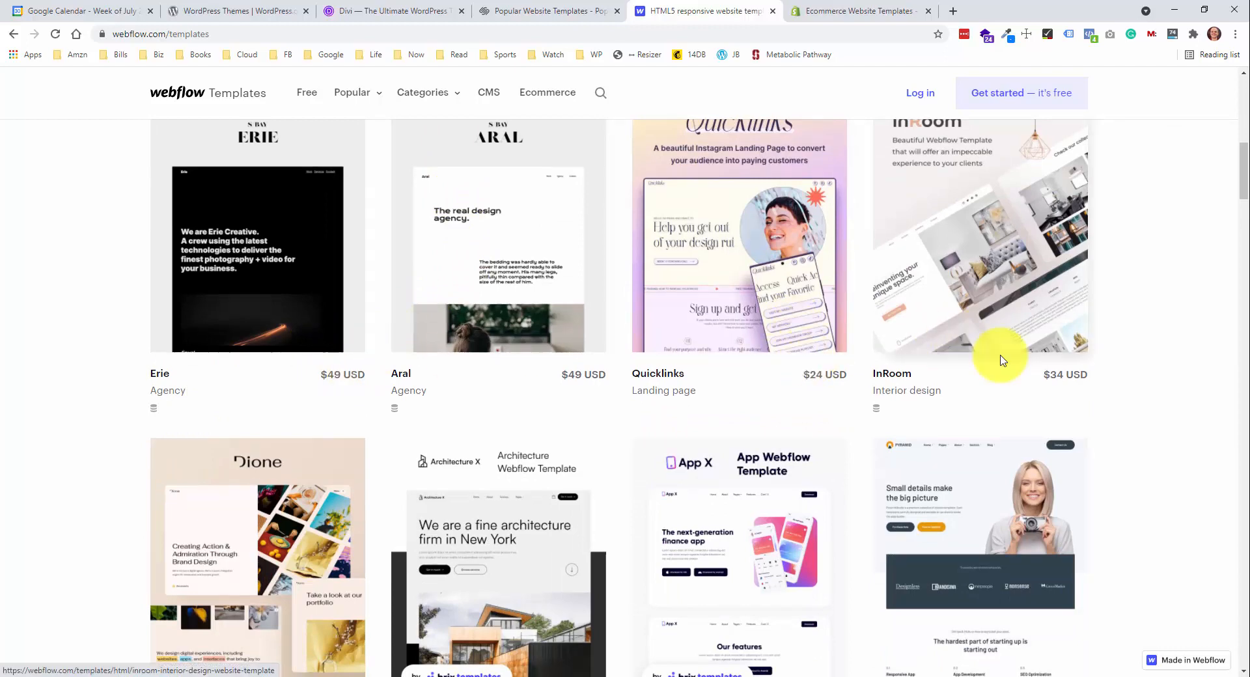
left_click(857, 10)
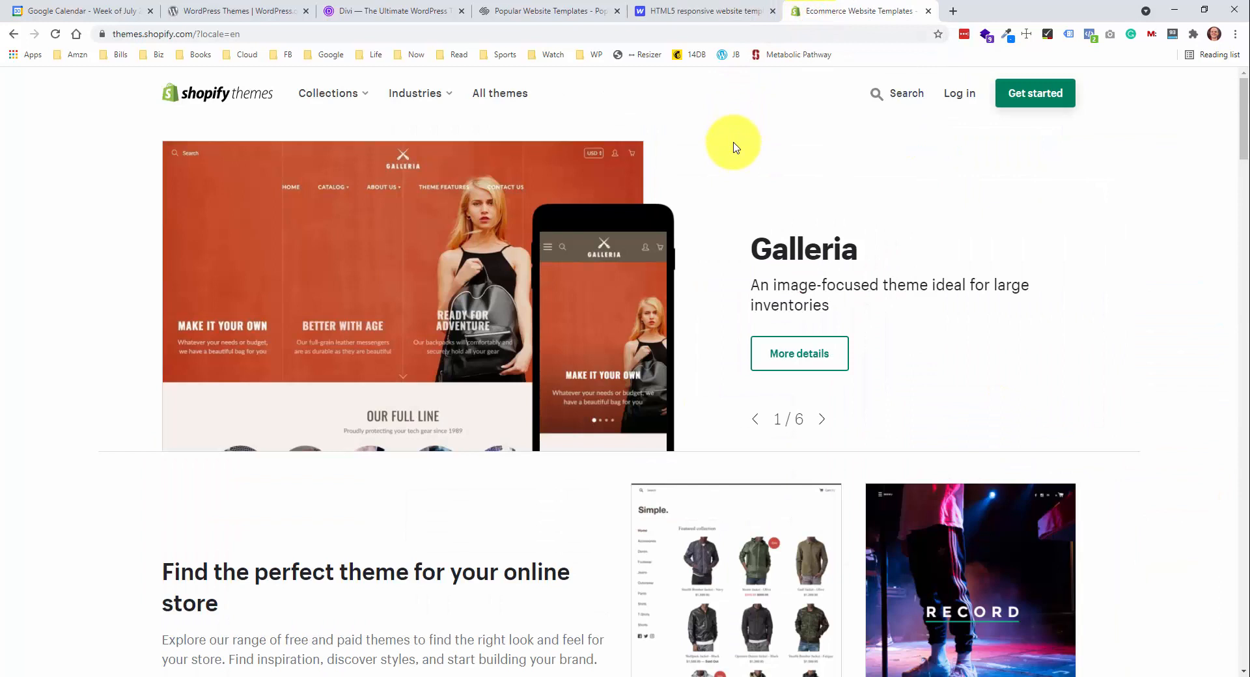
mouse_move(692, 183)
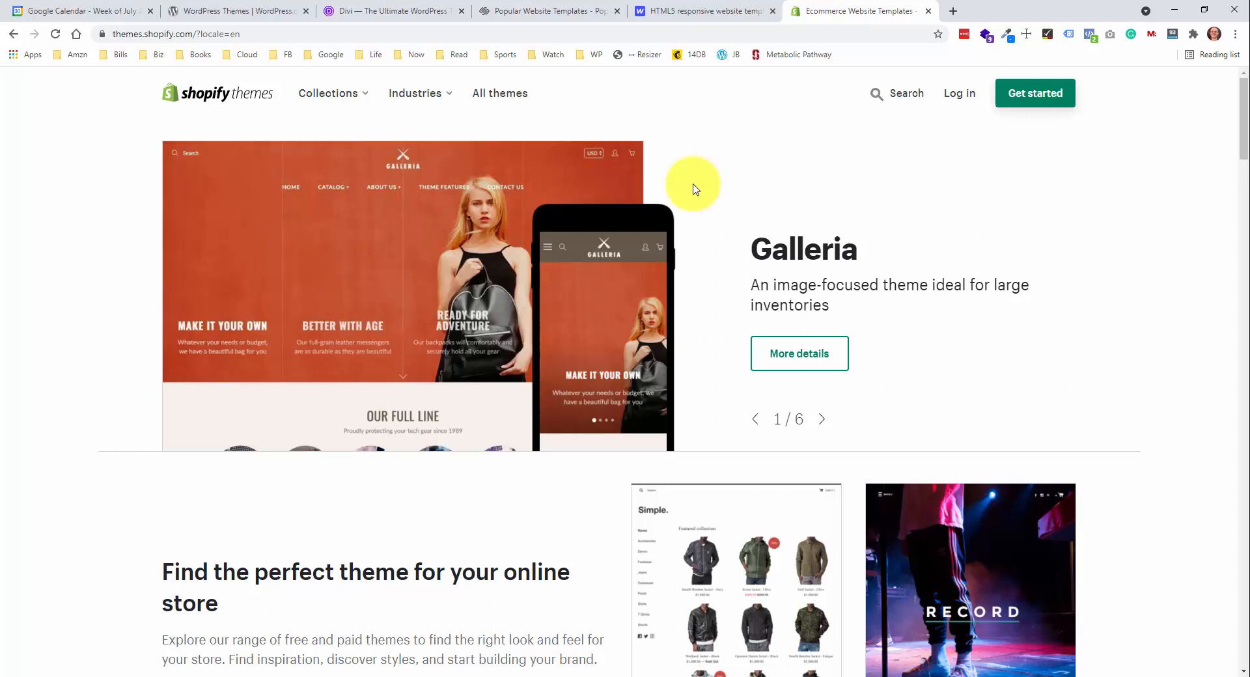
mouse_move(698, 211)
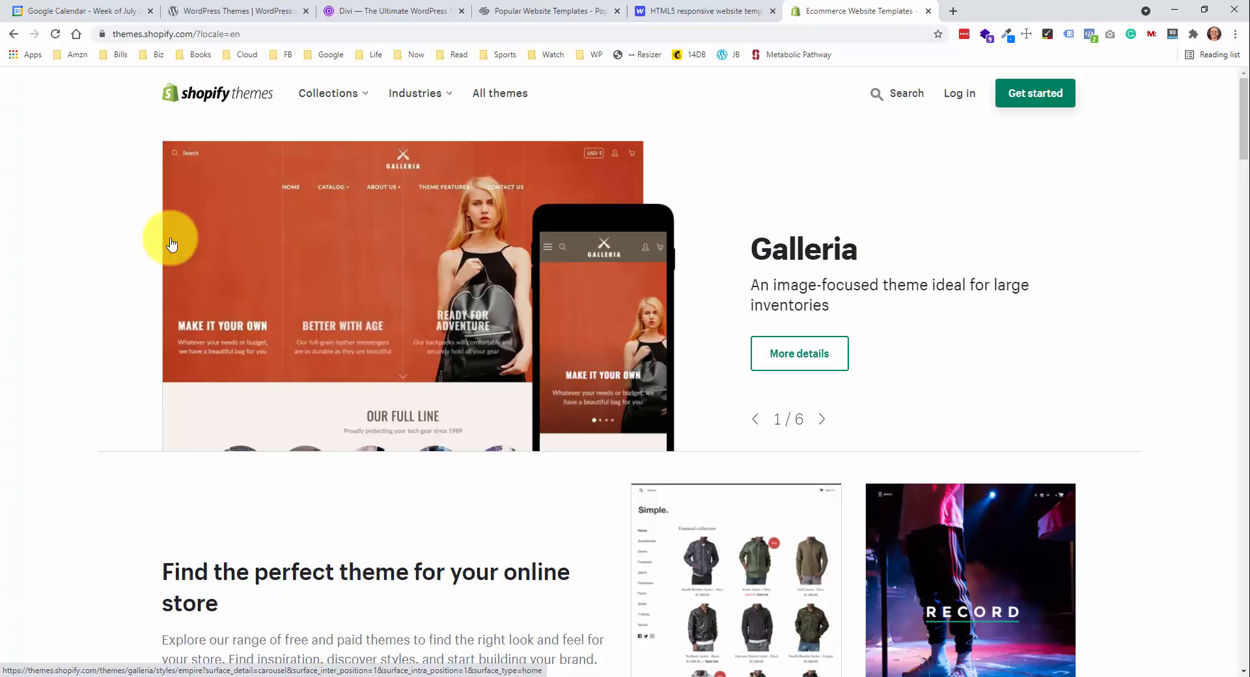
- Move from Shopify's themes storefront featuring Galleria to WordPress.org's featured plugins
left_click(232, 11)
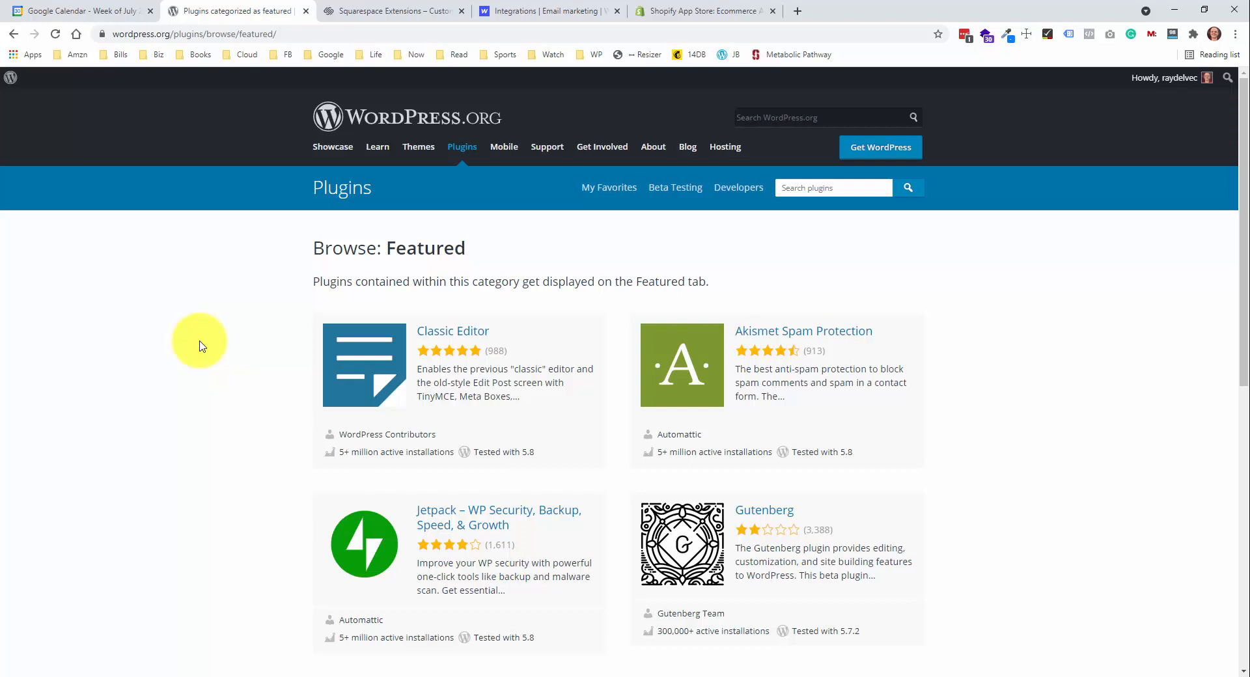
mouse_move(207, 316)
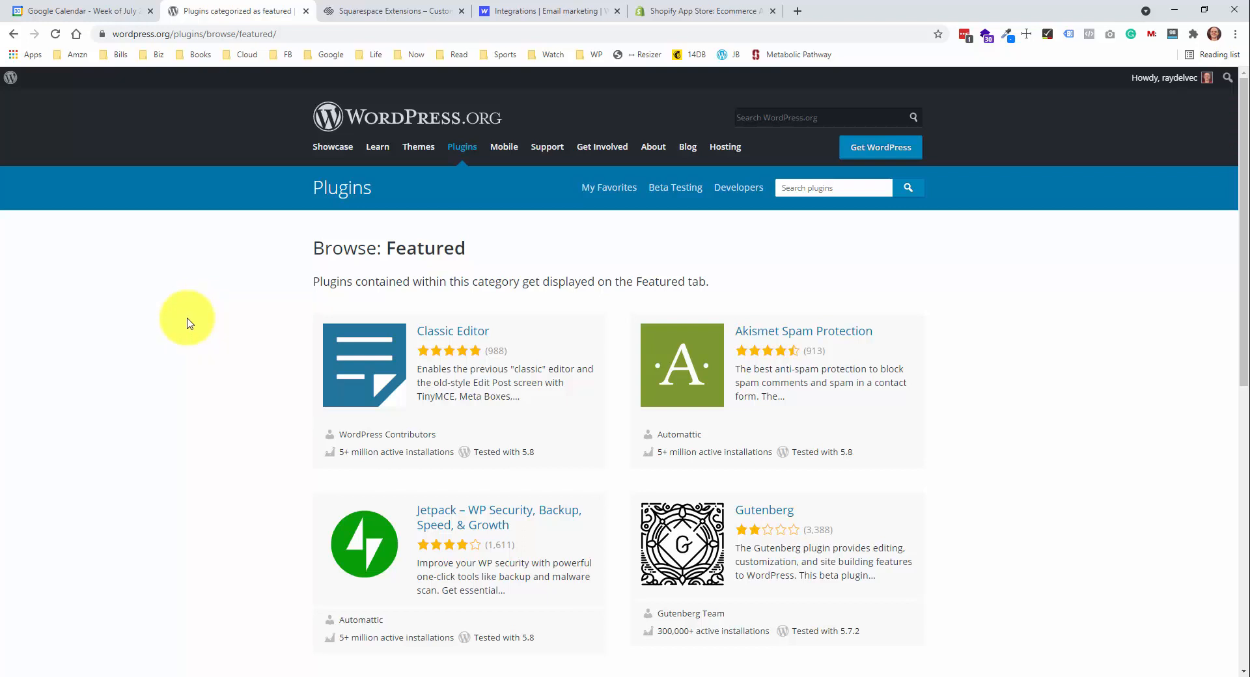
- Look over the featured plugins, then bring up the Browse: Popular plugins listing
scroll("down", 3)
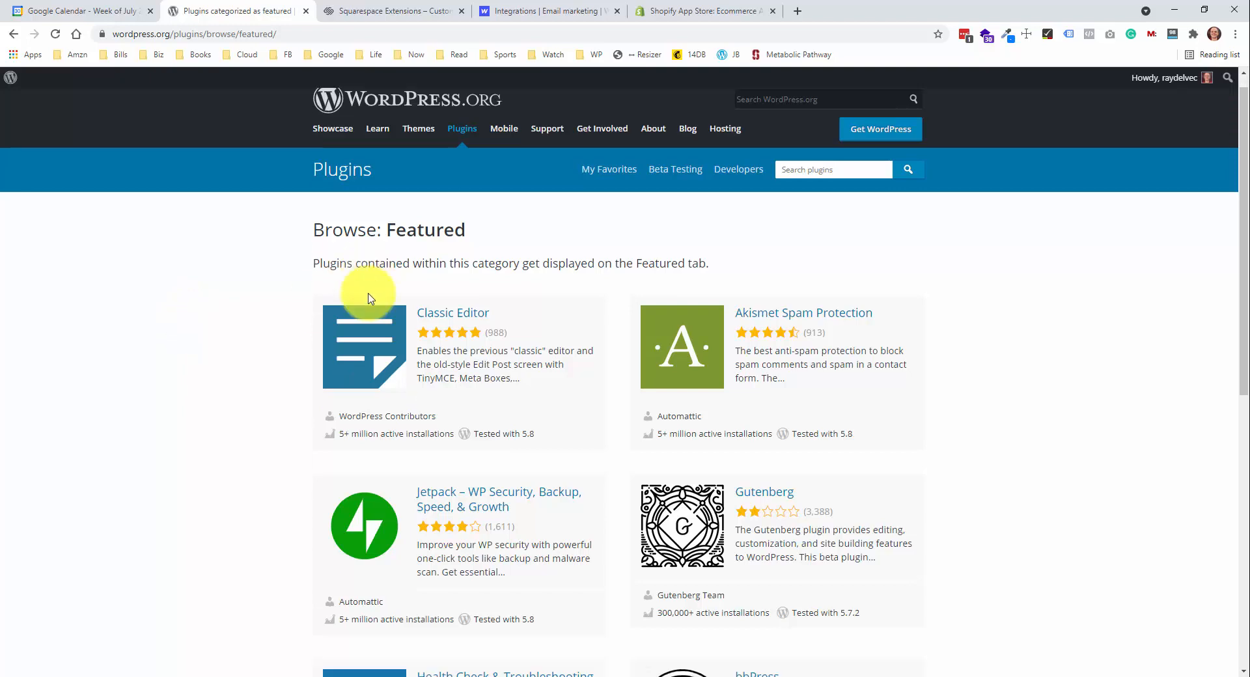
scroll("down", 3)
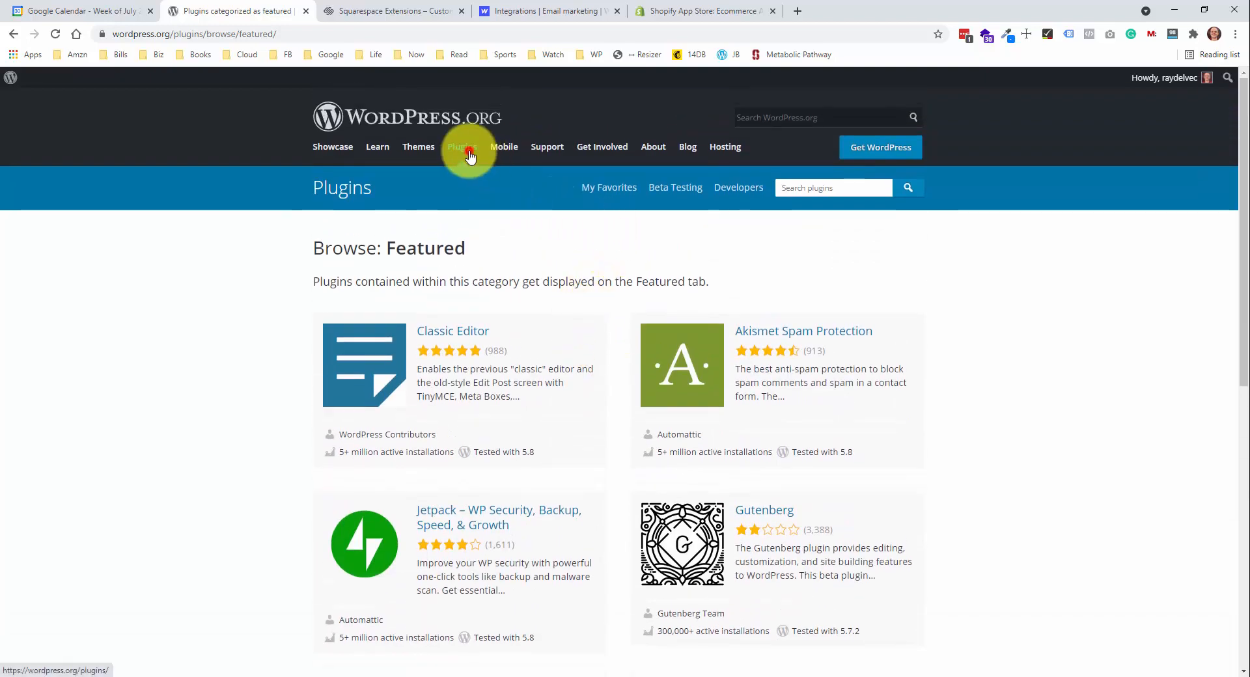
left_click(461, 147)
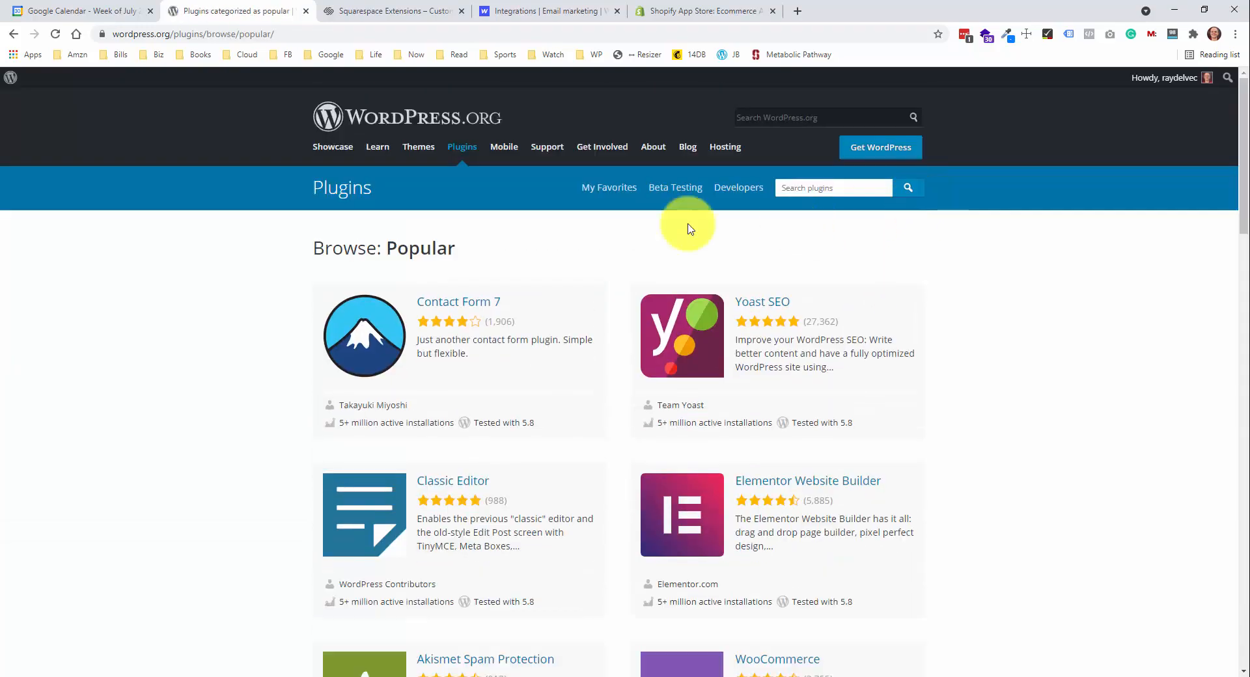
- Look through Contact Form 7, Yoast SEO, WooCommerce and the 58,645 free plugins count, then move to Squarespace Extensions
scroll("down", 3)
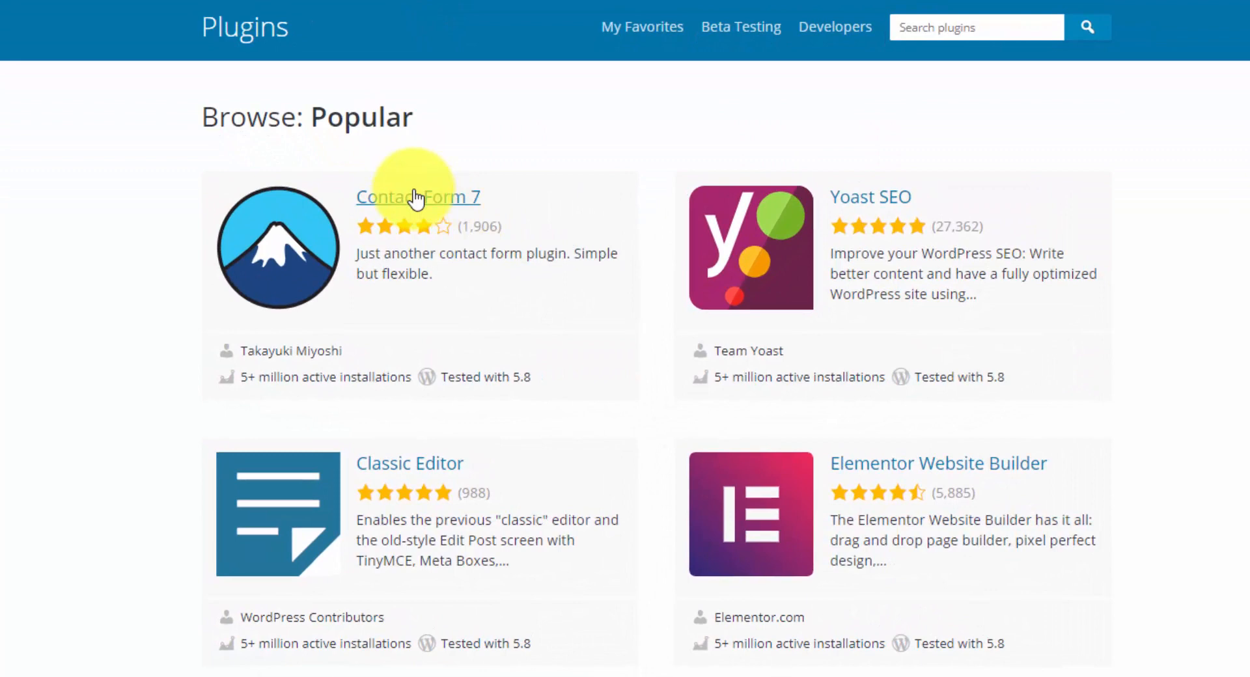
mouse_move(868, 203)
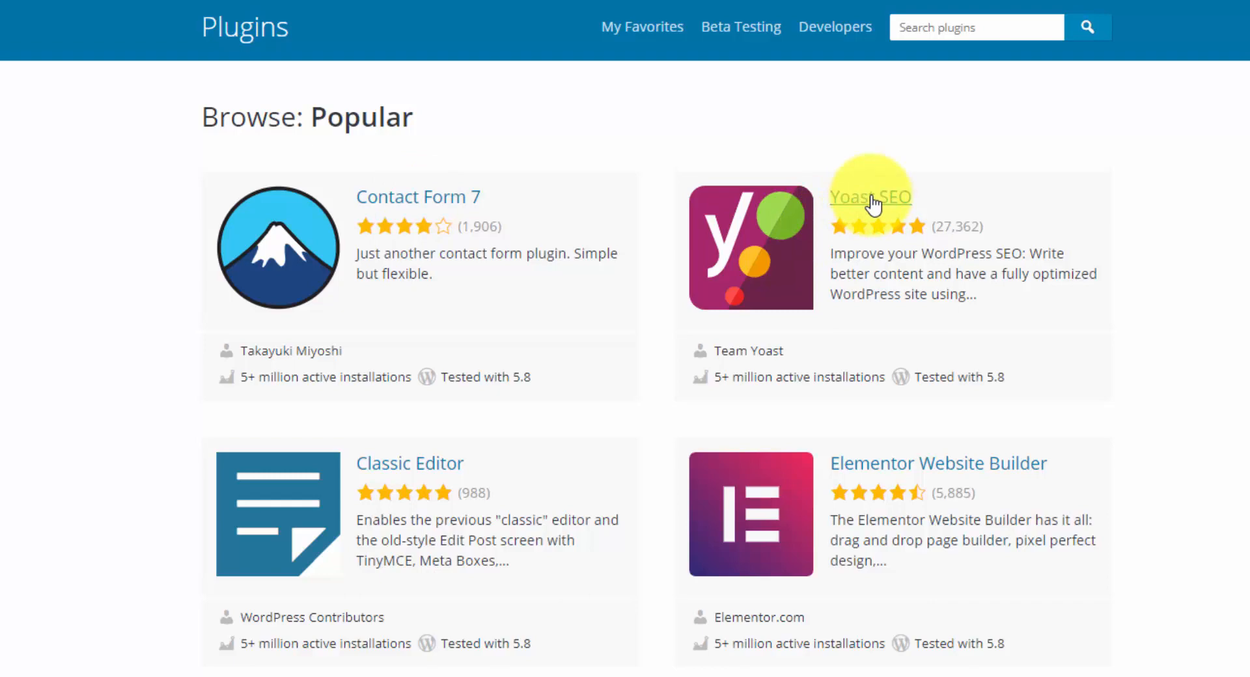
scroll("down", 3)
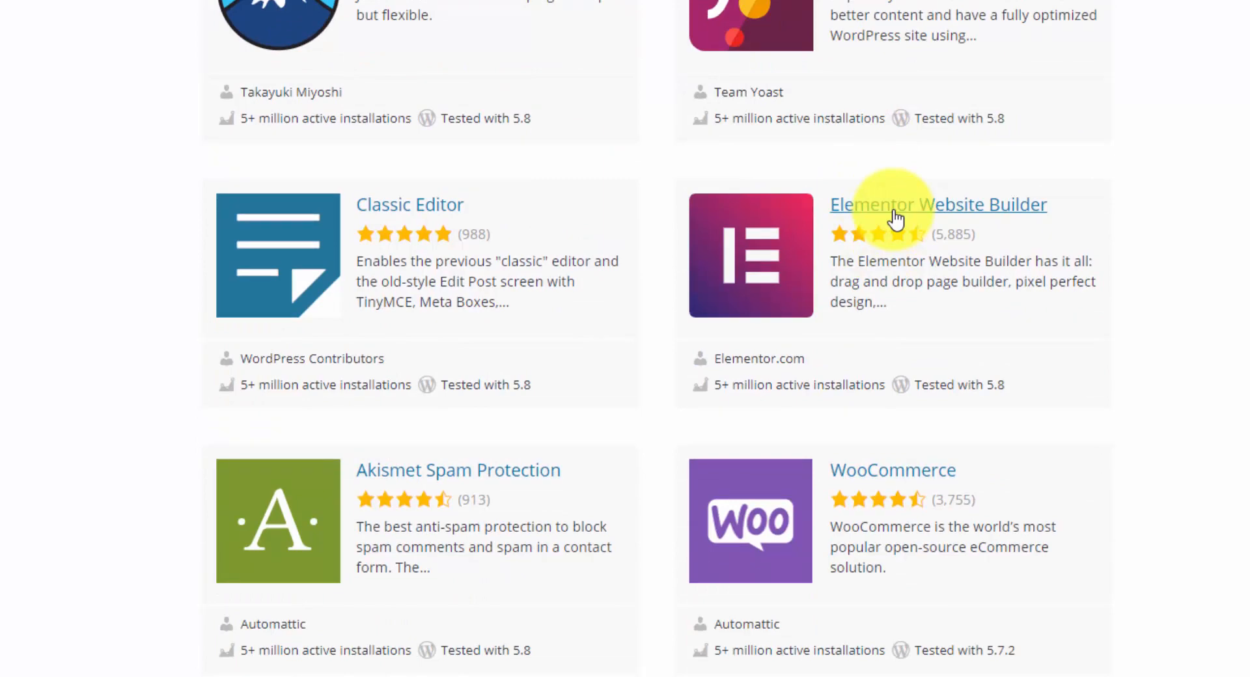
mouse_move(901, 470)
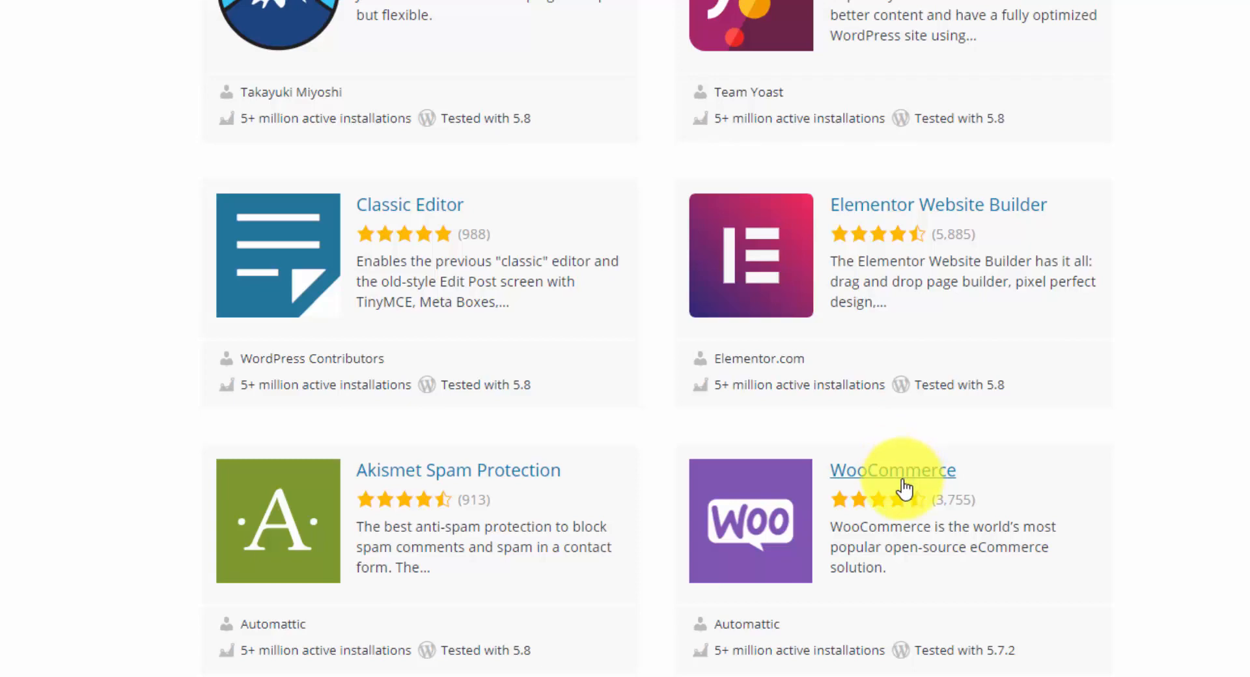
scroll("up", 3)
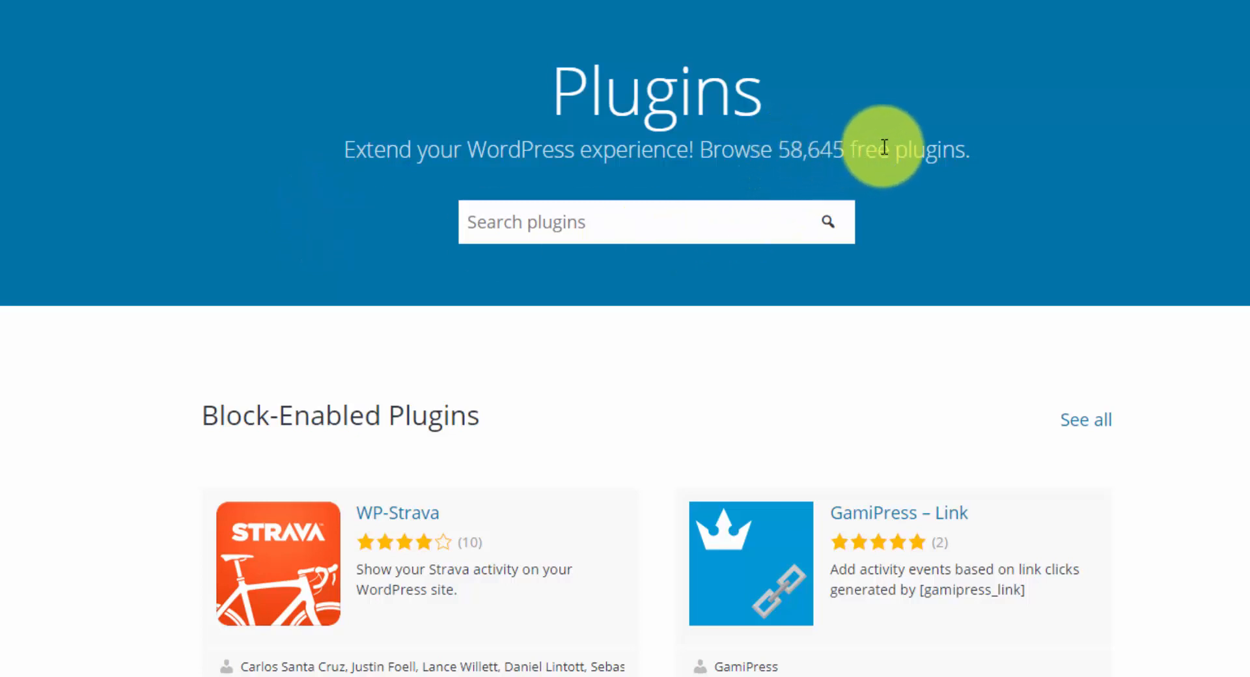
mouse_move(969, 147)
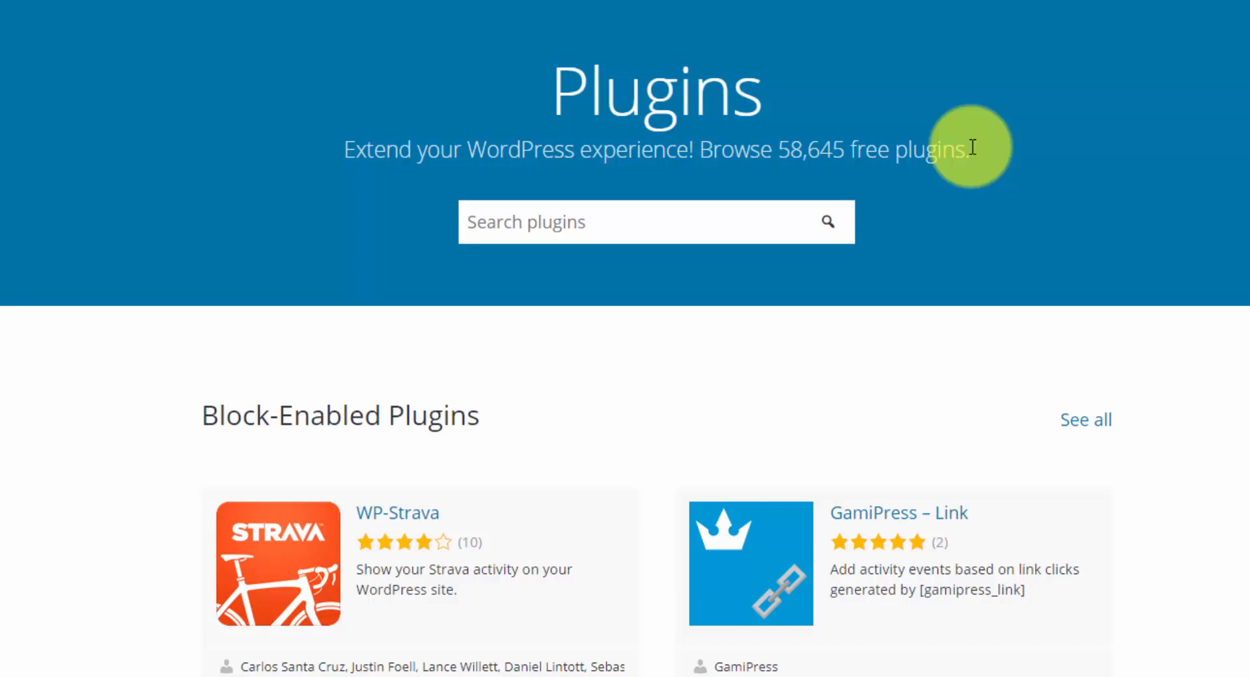
left_click(391, 6)
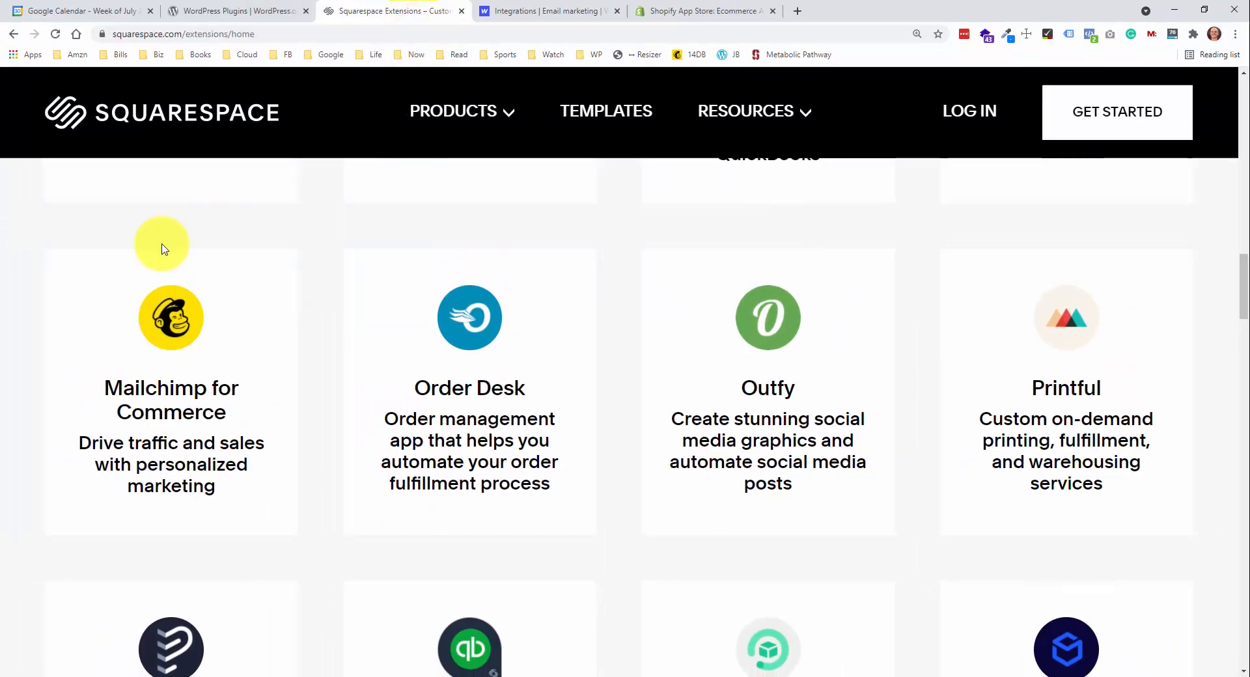
mouse_move(755, 313)
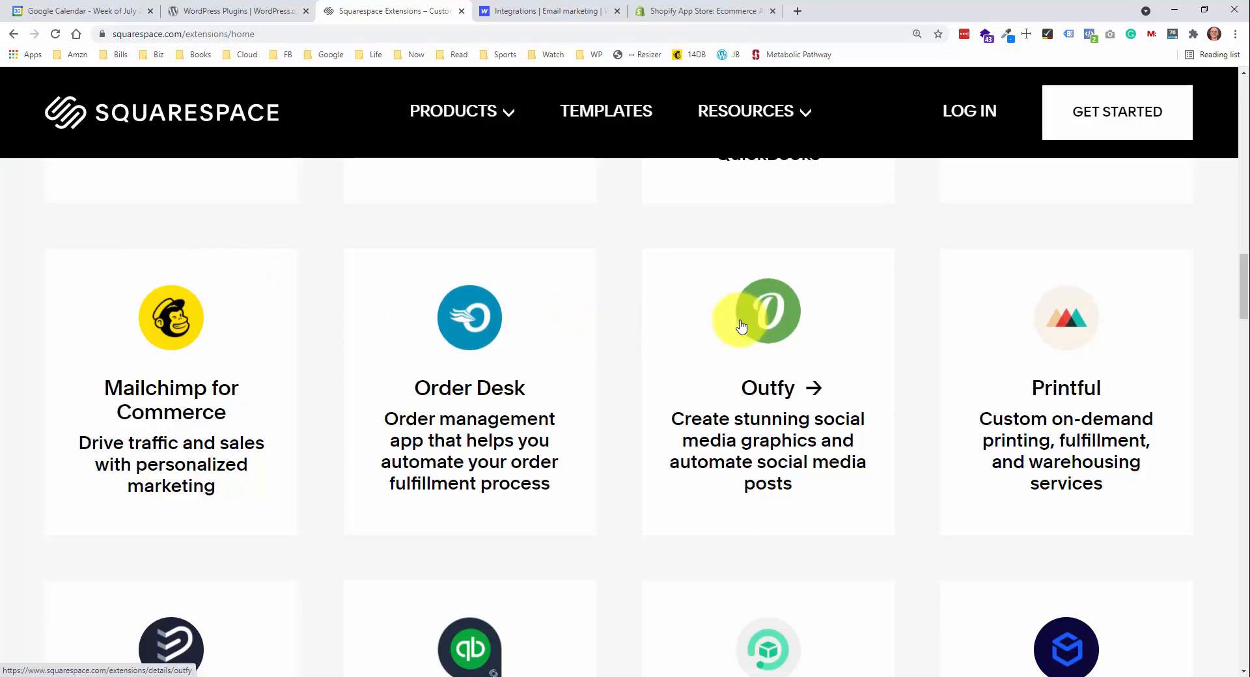
- View the Mailchimp for Commerce extension's detail page as a free sales and marketing integration
left_click(170, 318)
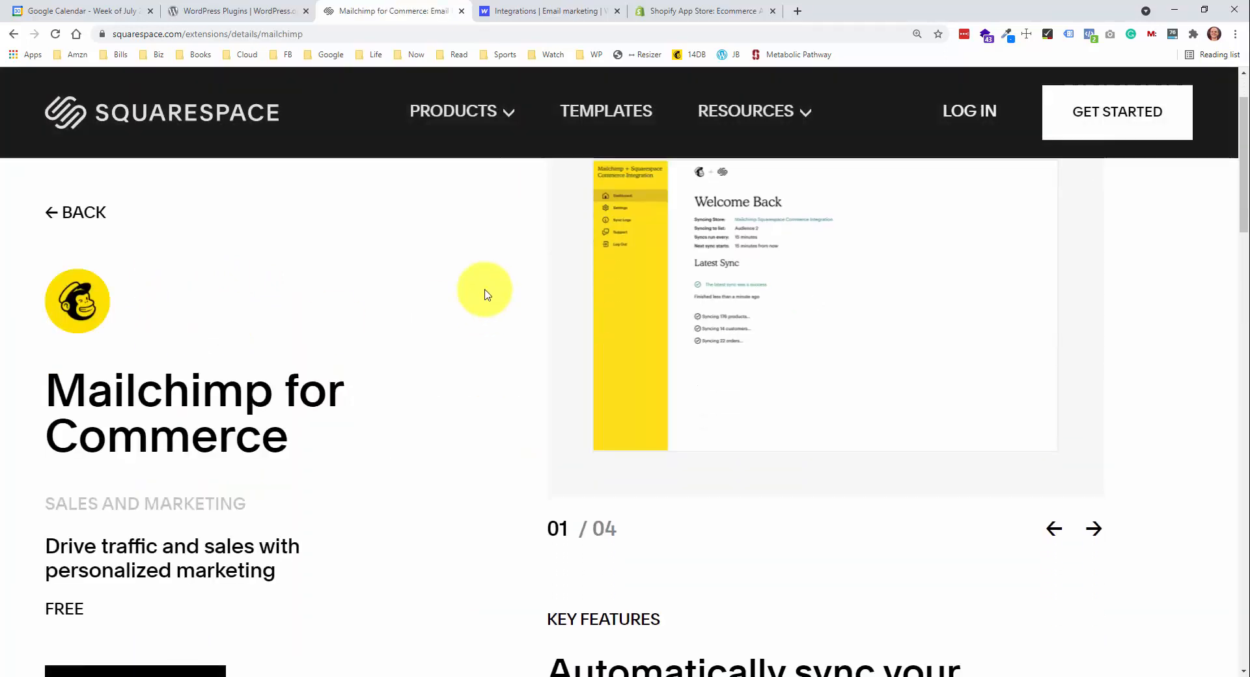
scroll("down", 3)
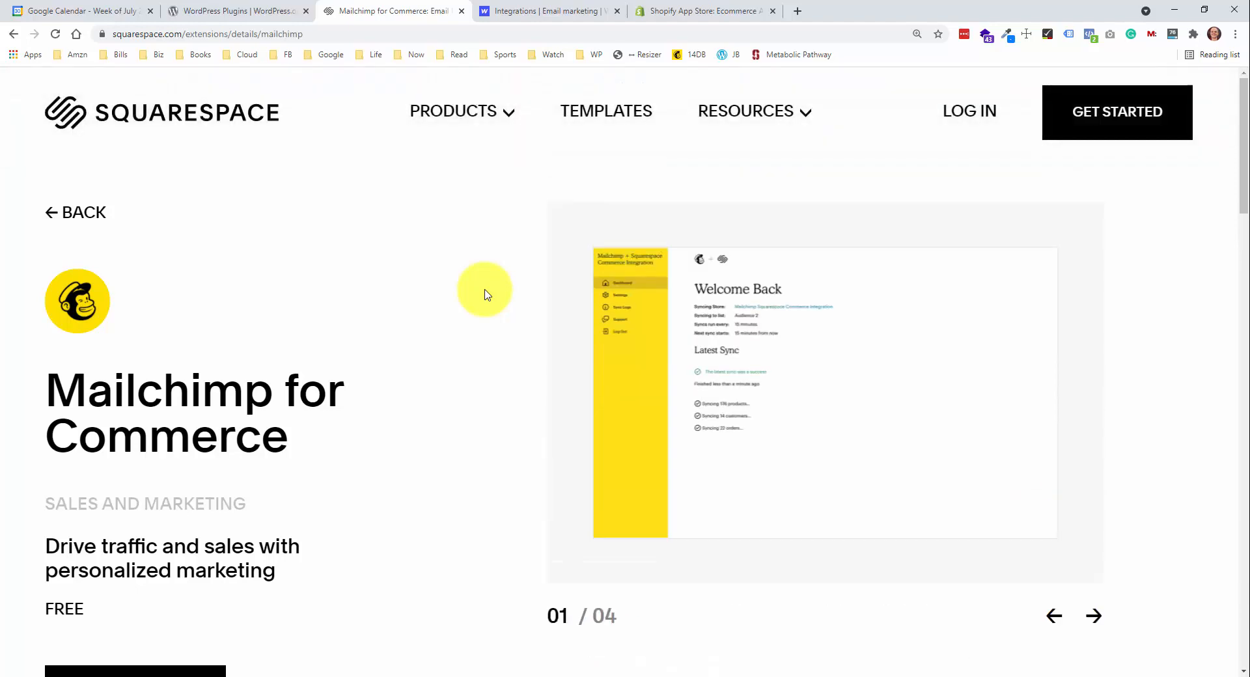
mouse_move(526, 12)
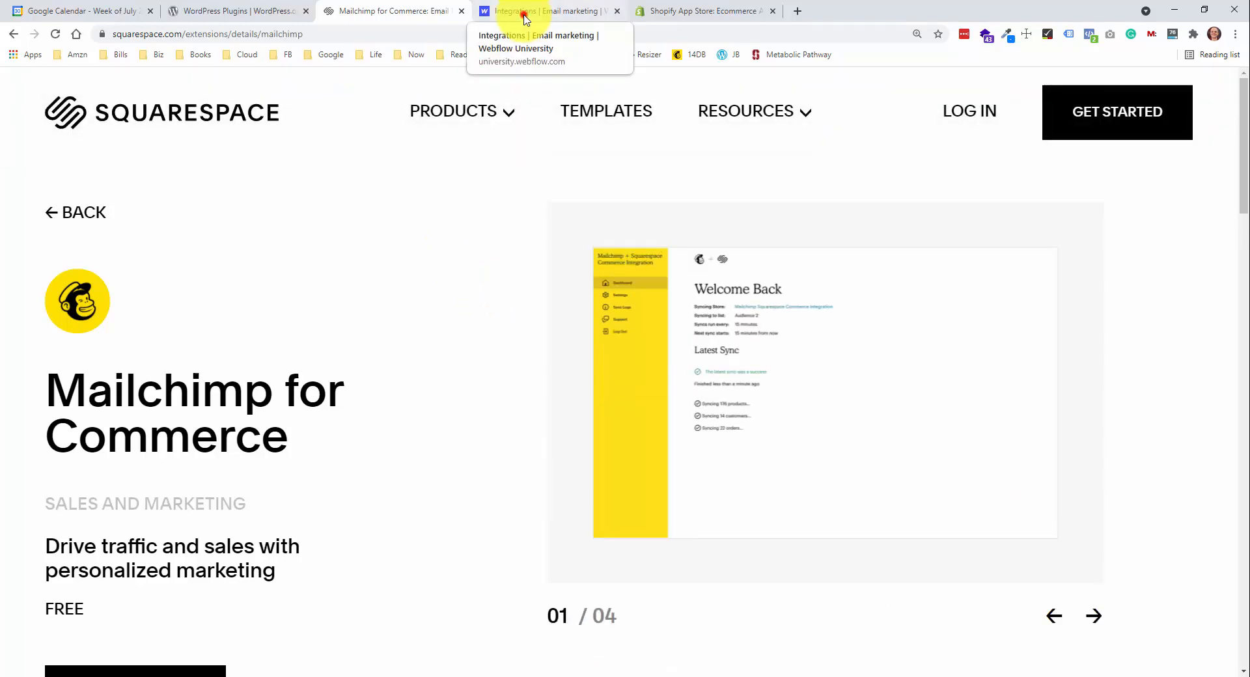
left_click(549, 11)
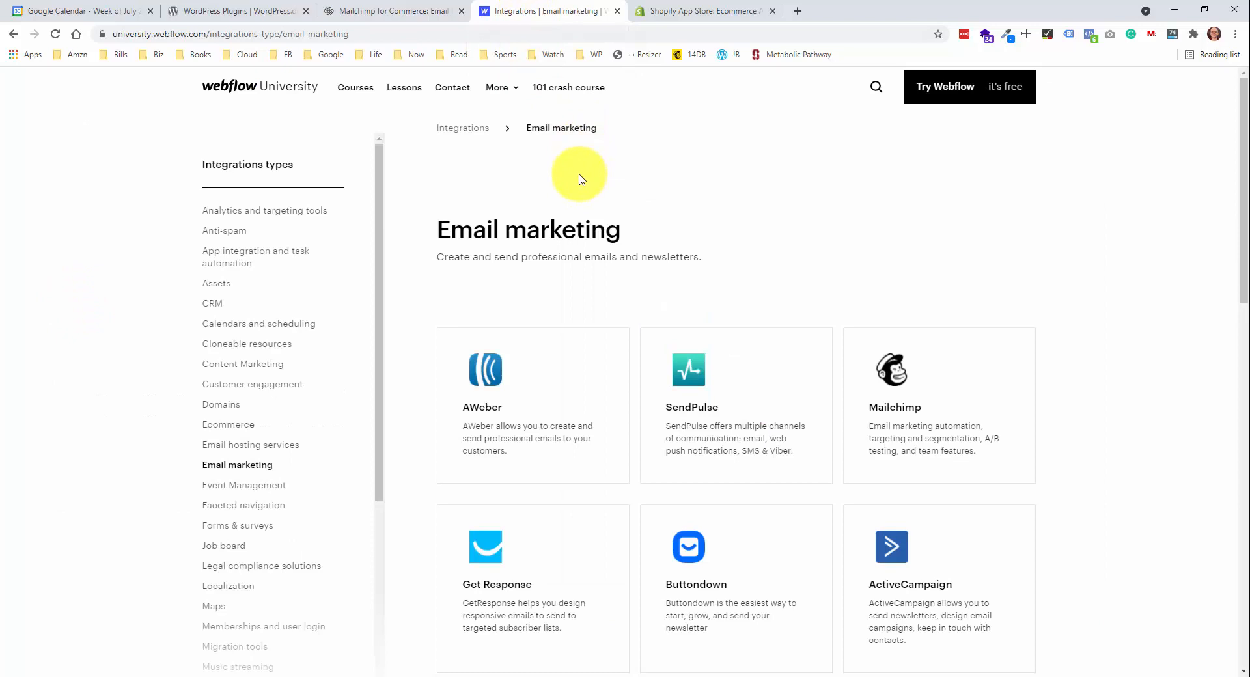
mouse_move(573, 192)
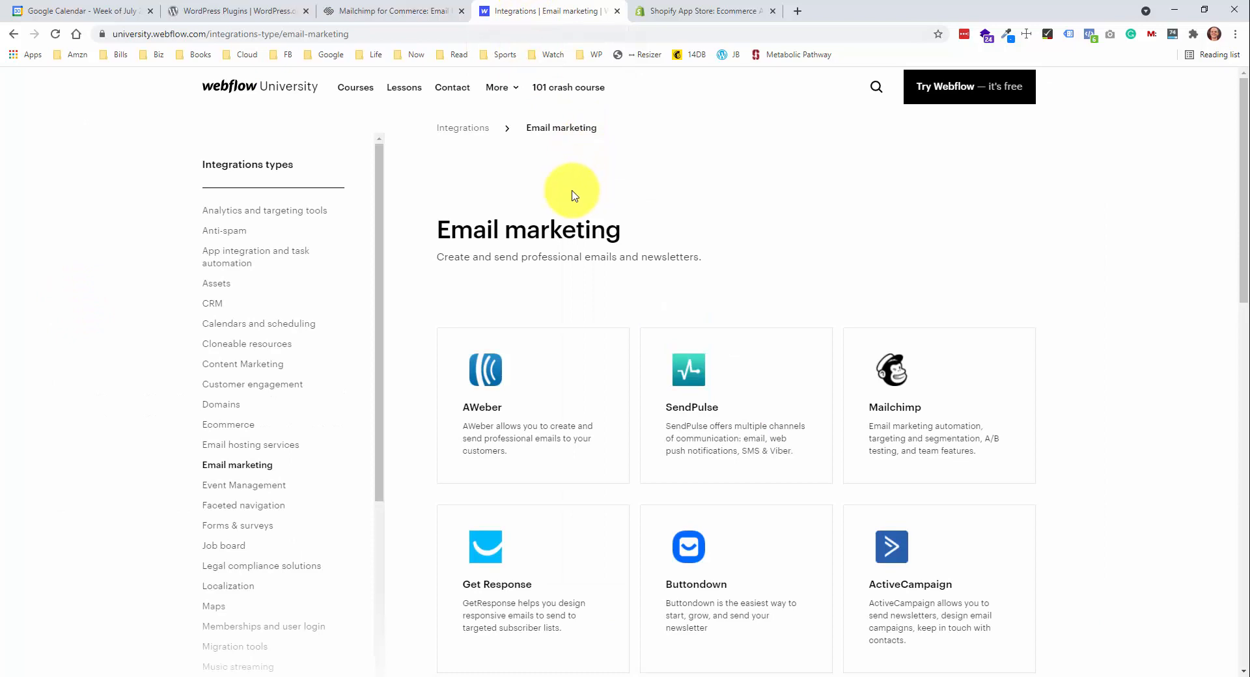
mouse_move(560, 192)
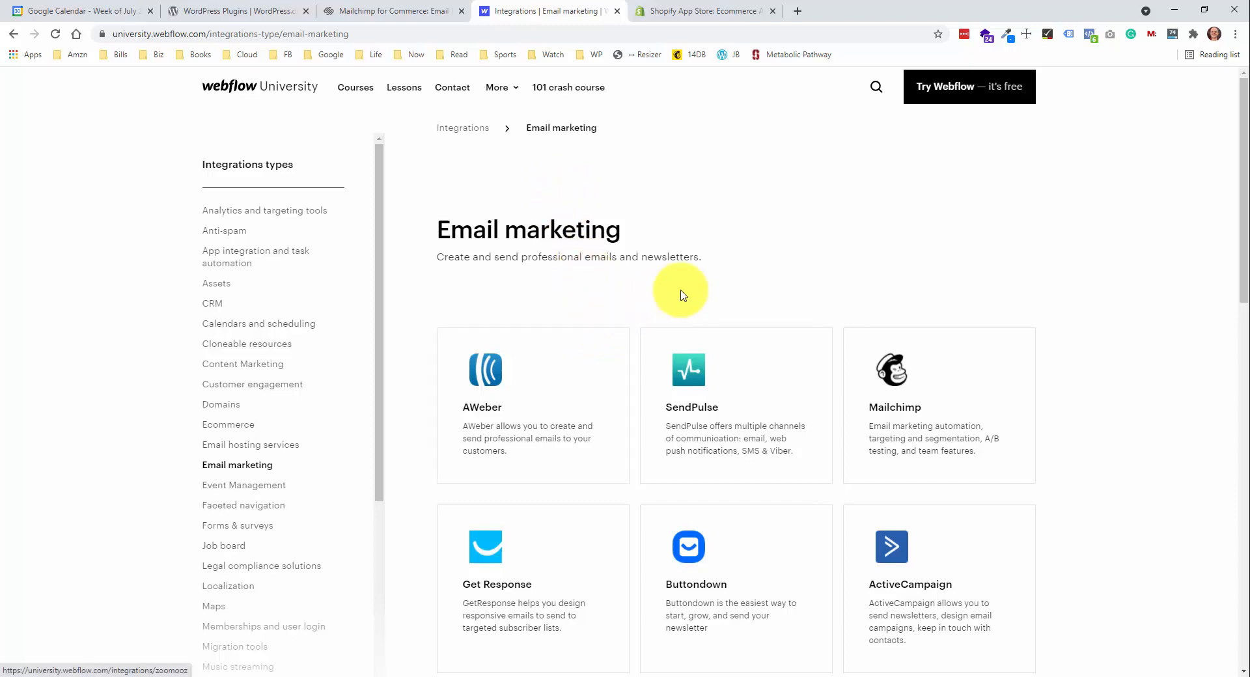
mouse_move(683, 307)
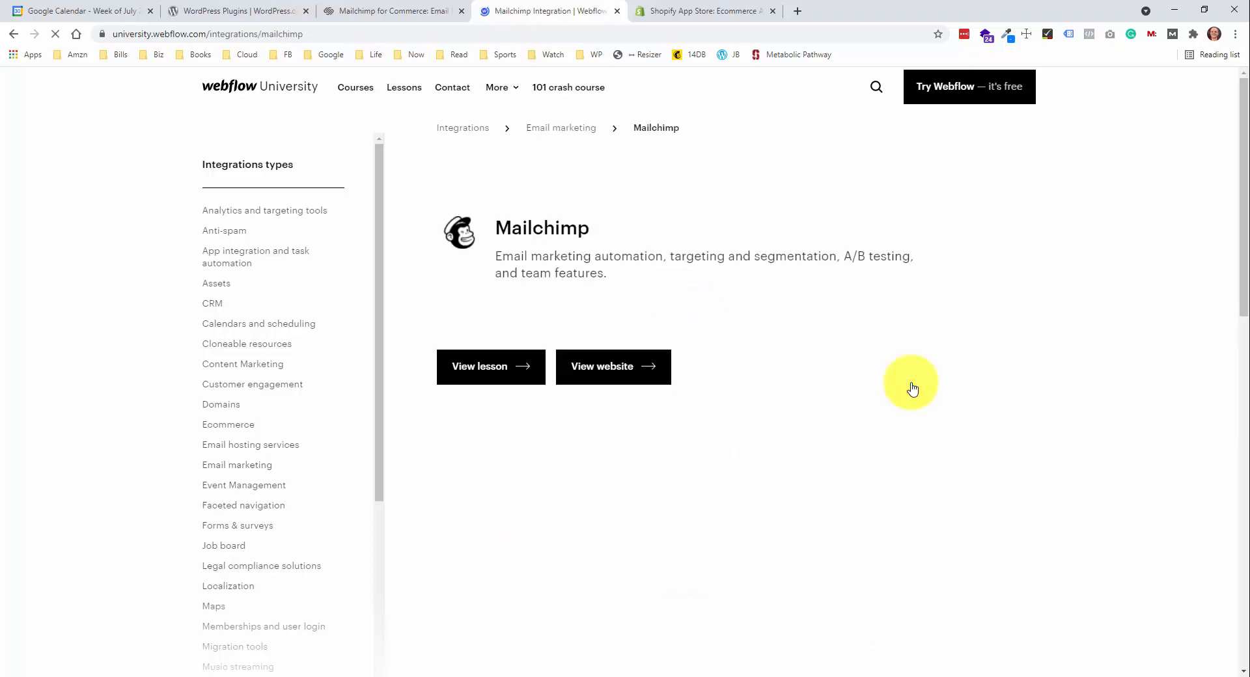
mouse_move(491, 367)
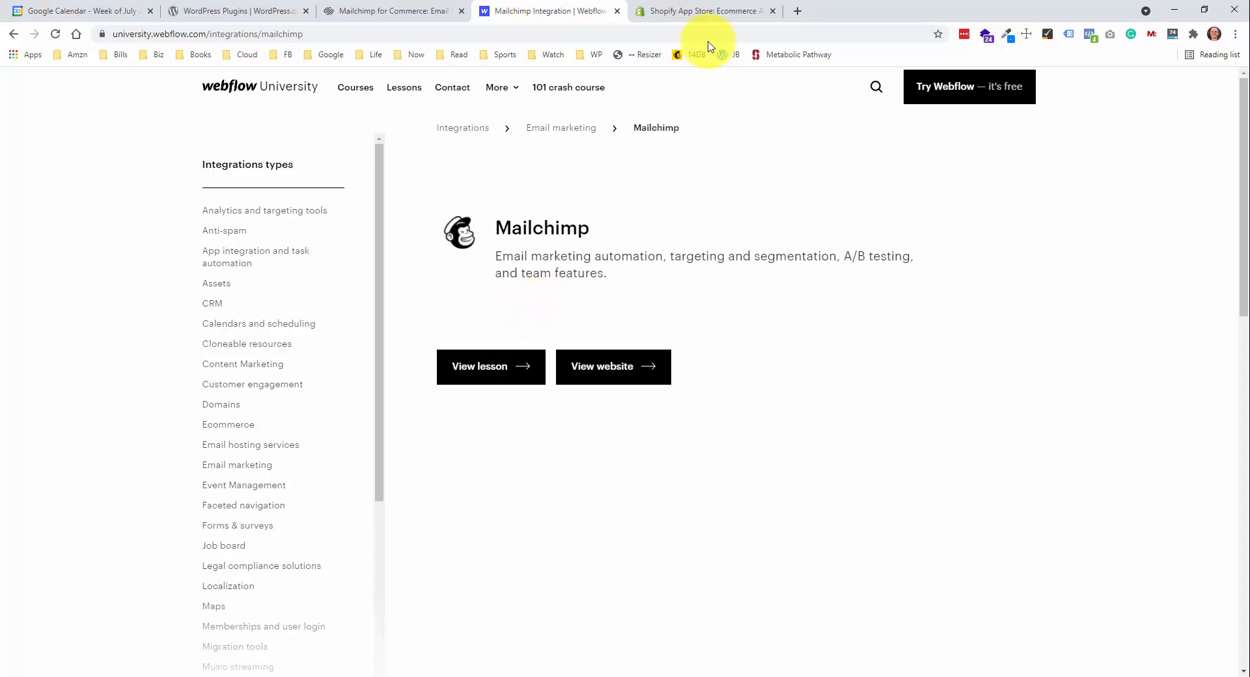
- Browse the In the Spotlight and Trending apps, then go to the Veeqo inventory and fulfilment listing
left_click(704, 10)
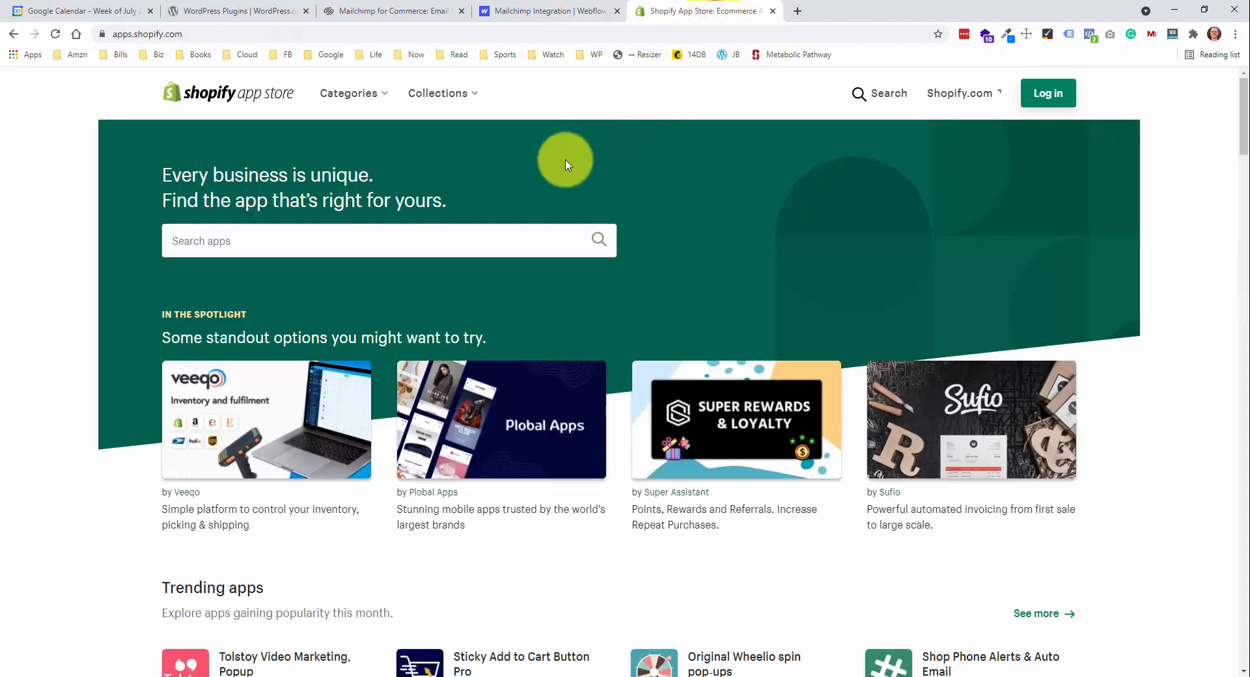
scroll("down", 3)
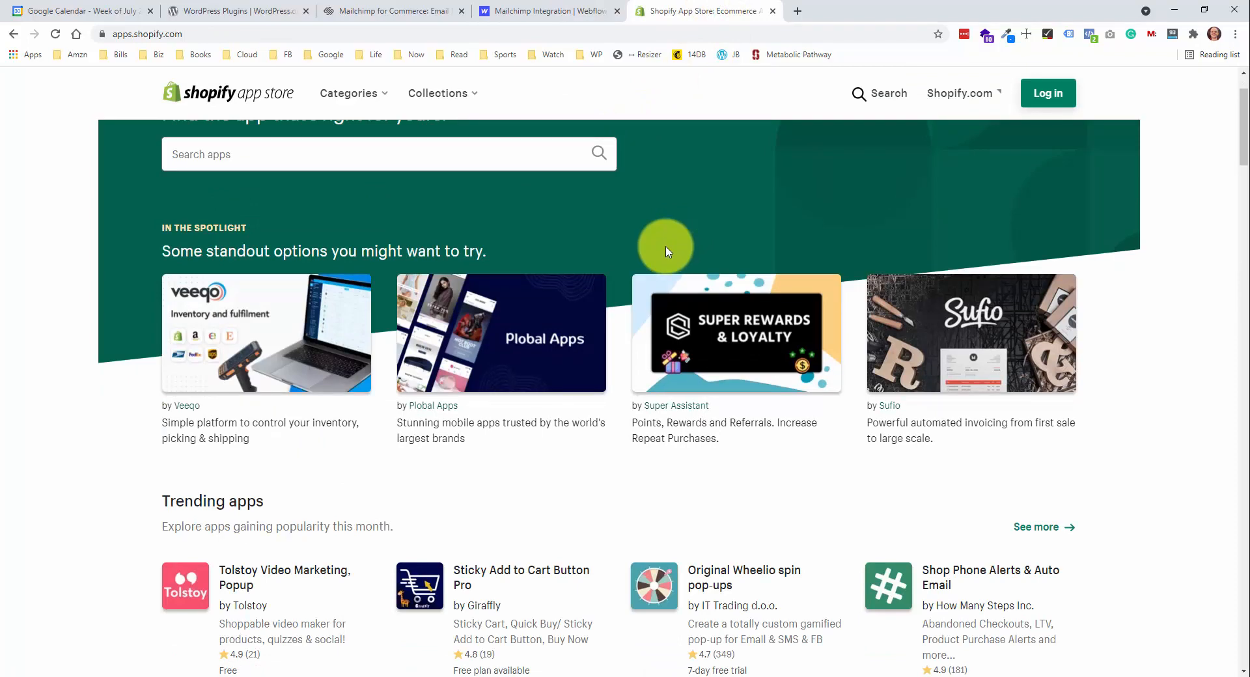
mouse_move(748, 370)
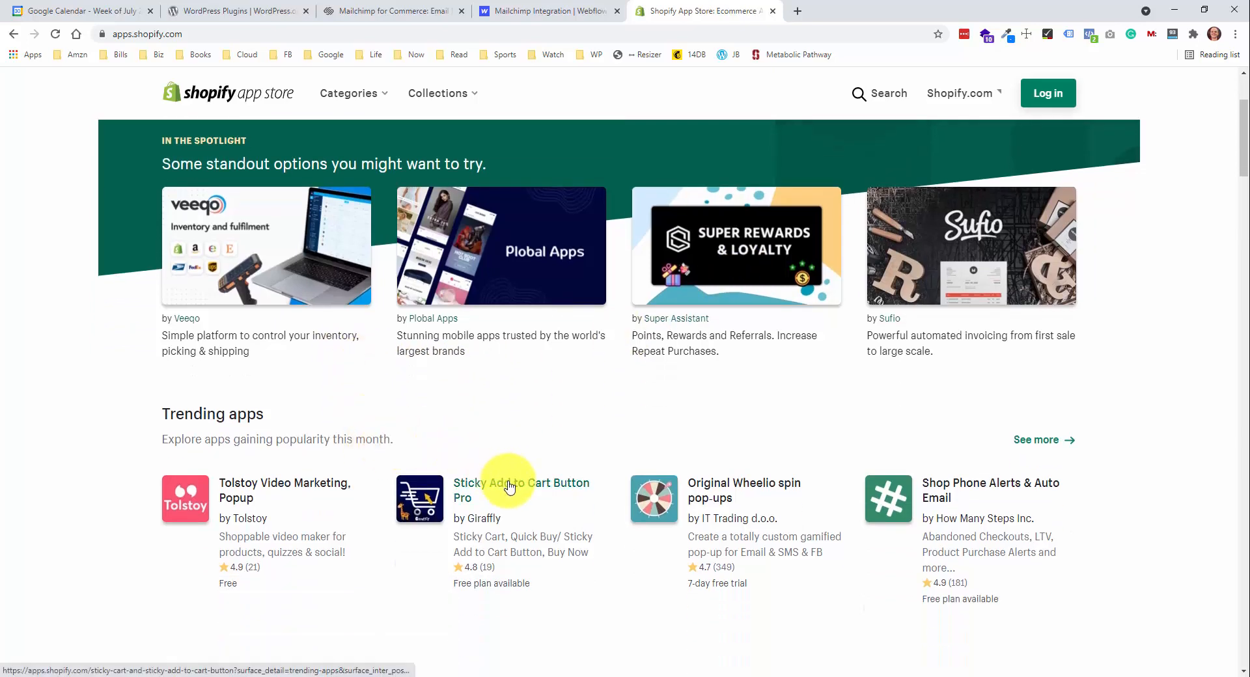
scroll("down", 3)
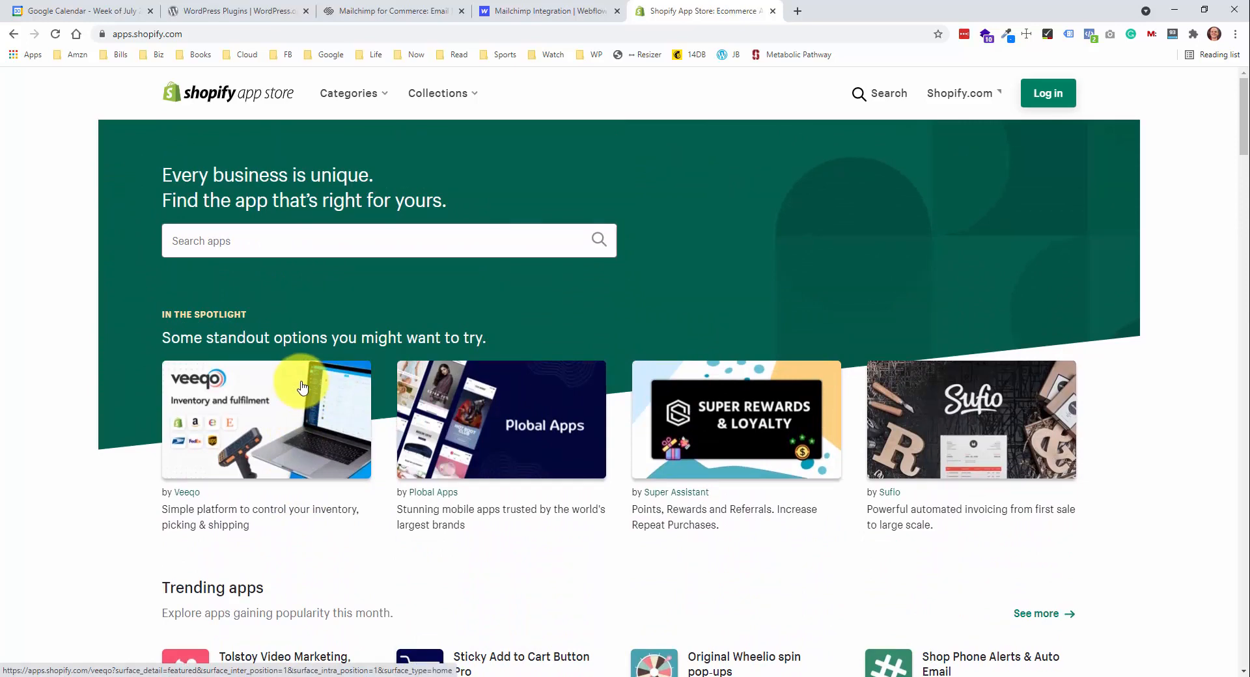
left_click(232, 10)
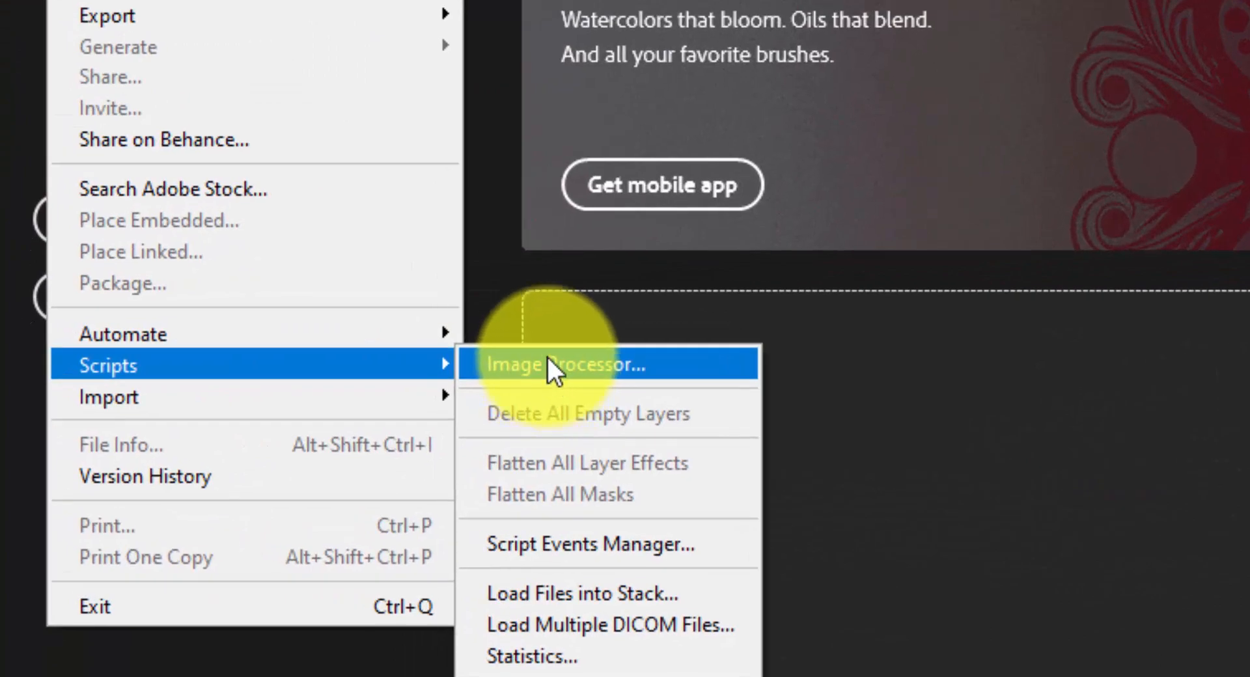
mouse_move(808, 302)
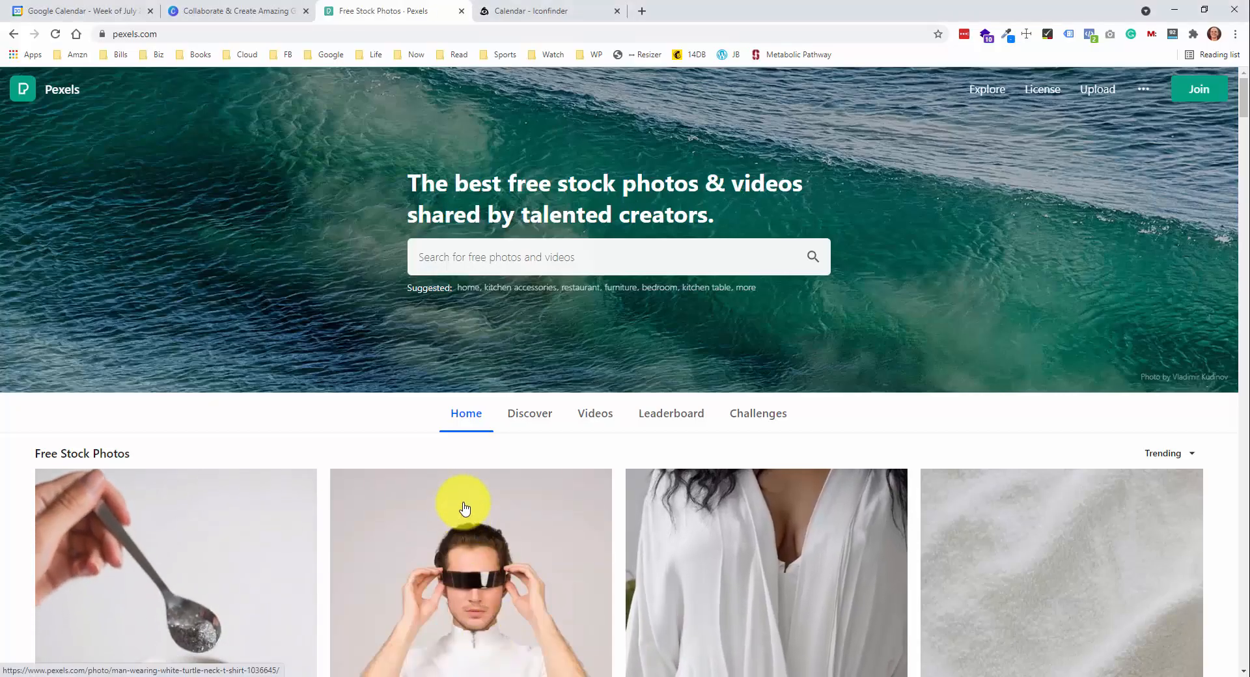
mouse_move(324, 134)
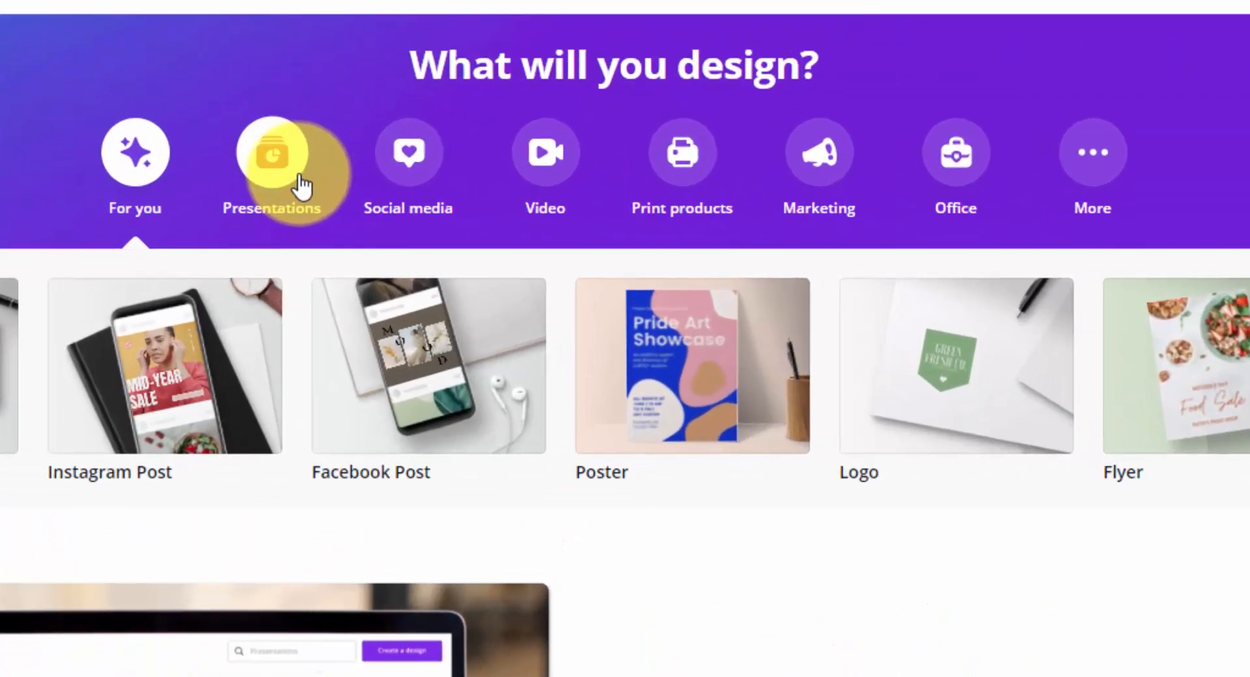
mouse_move(544, 151)
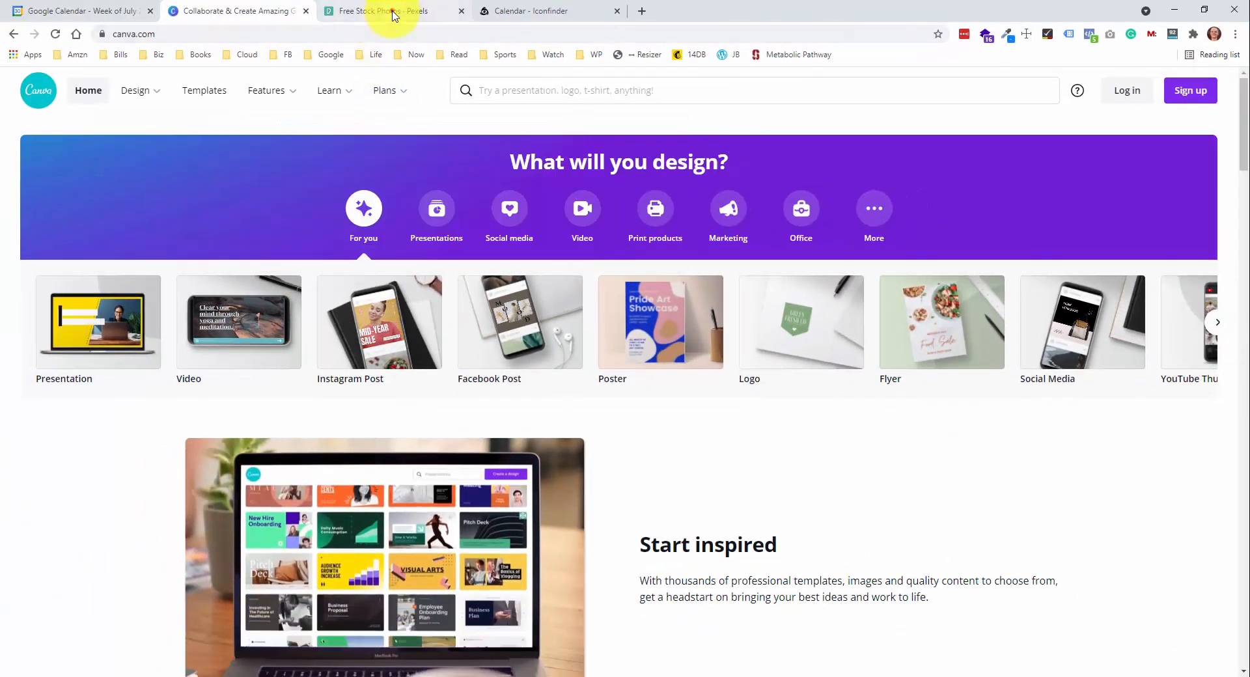
- Search Pexels for 'kitchen' and browse the Kitchen Photos results grid
left_click(375, 11)
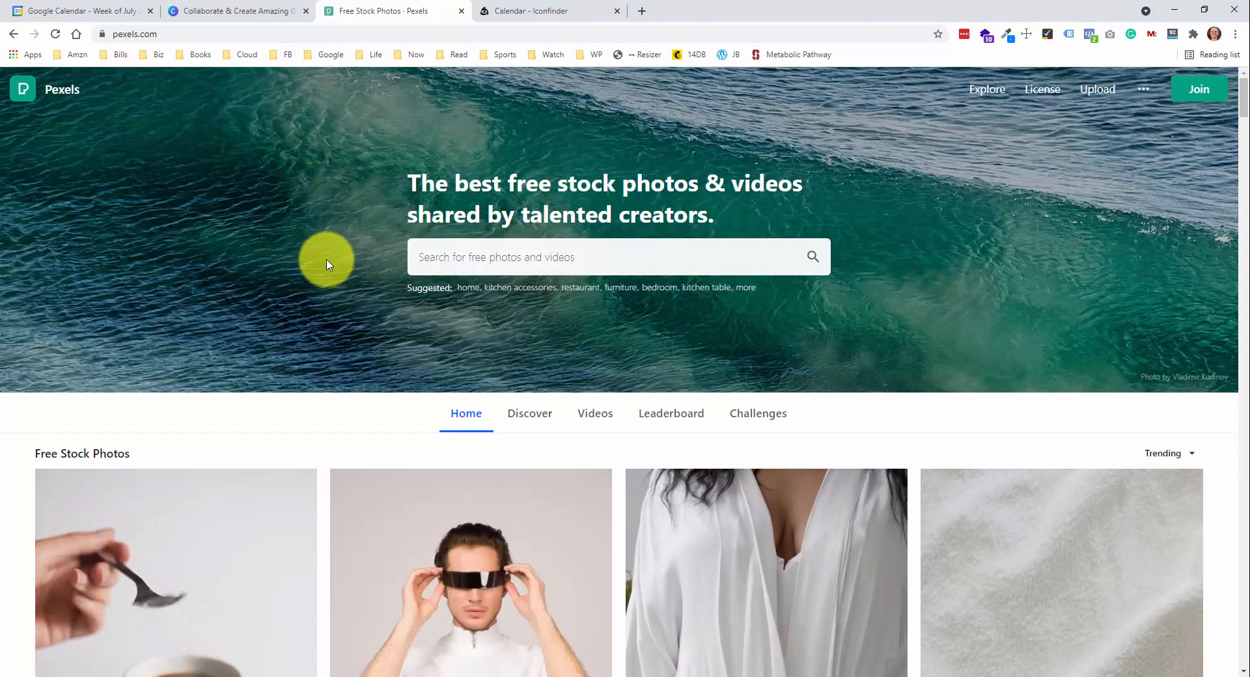
mouse_move(285, 184)
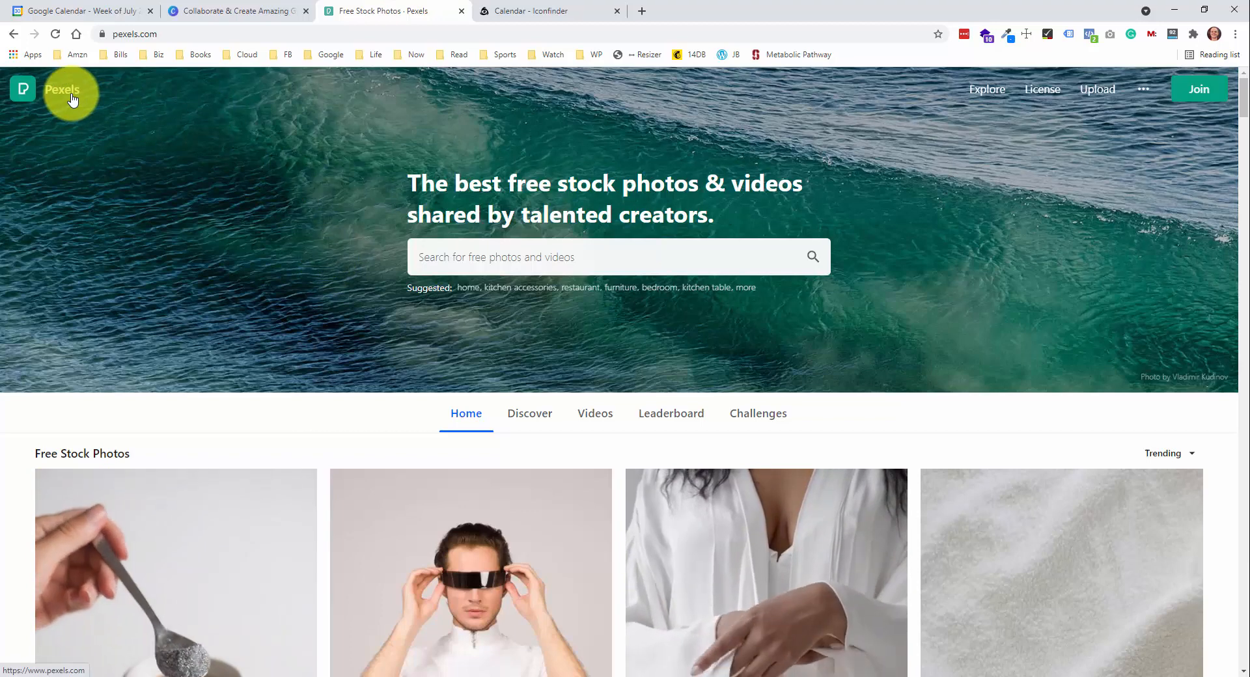
mouse_move(169, 109)
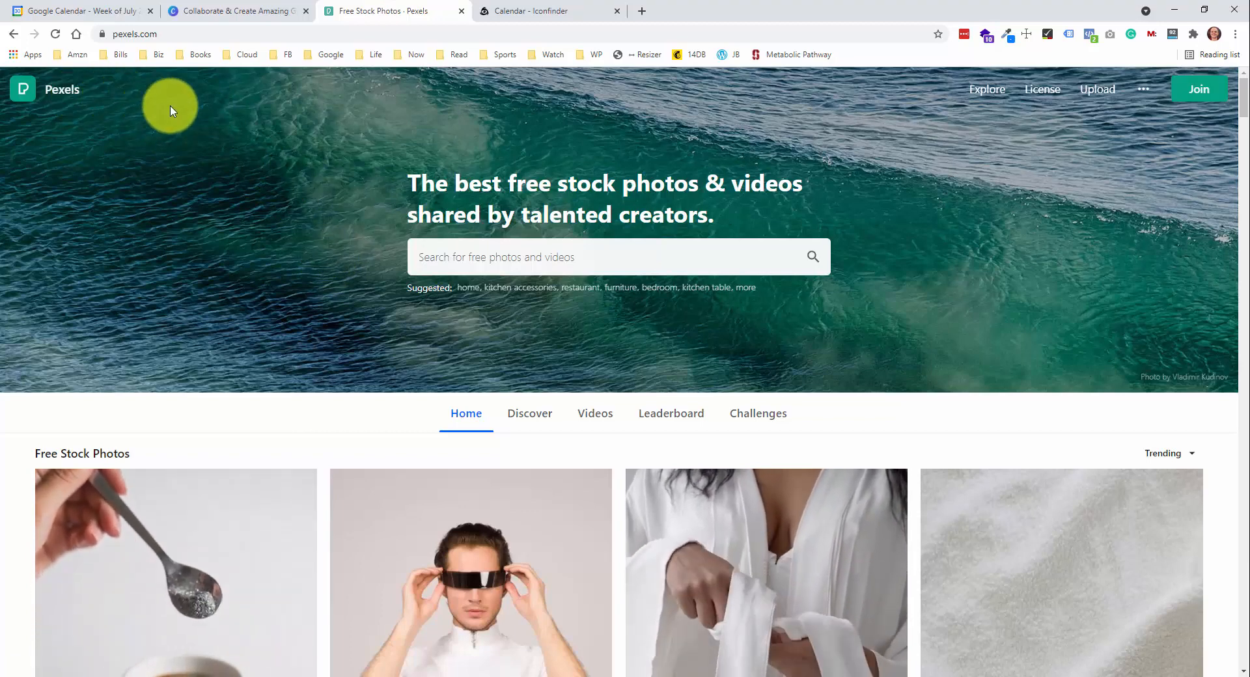
left_click(559, 257)
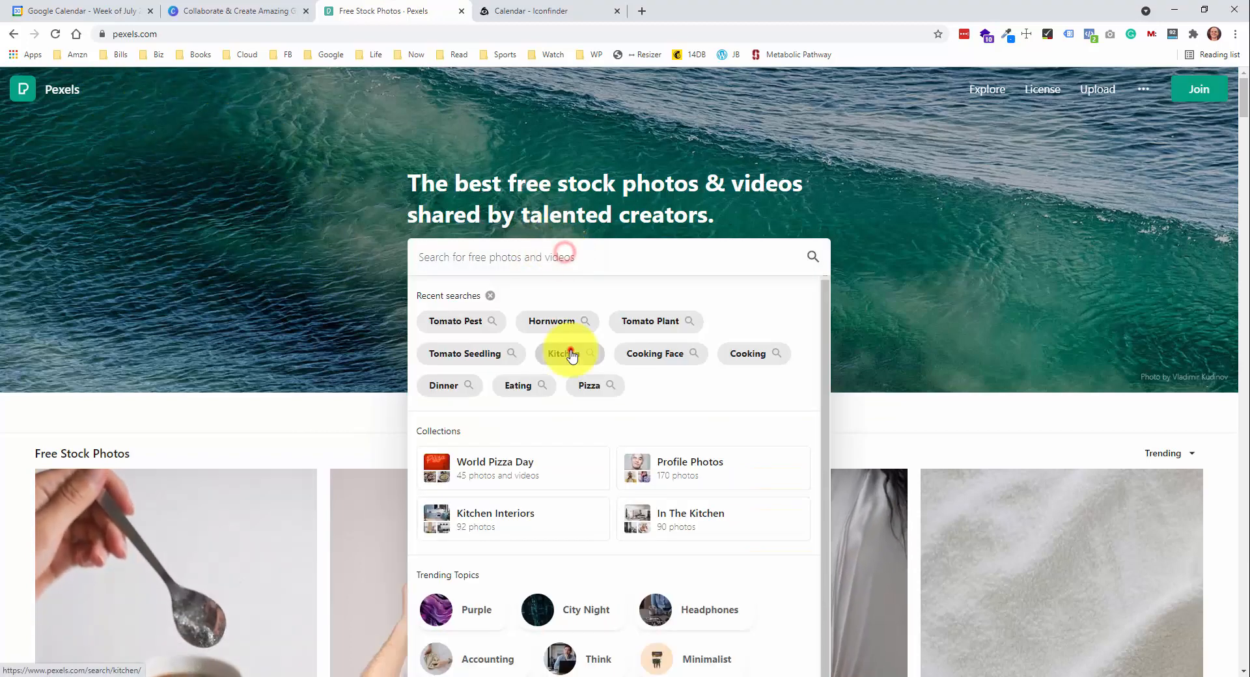
left_click(567, 353)
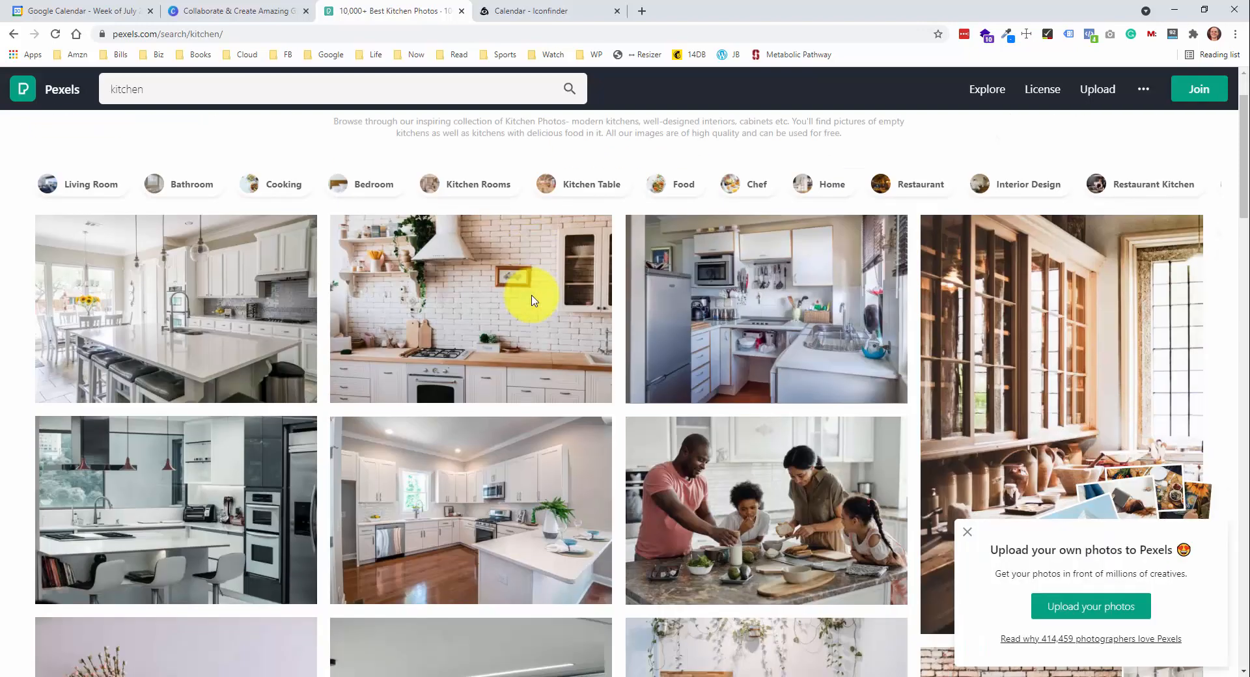
scroll("down", 3)
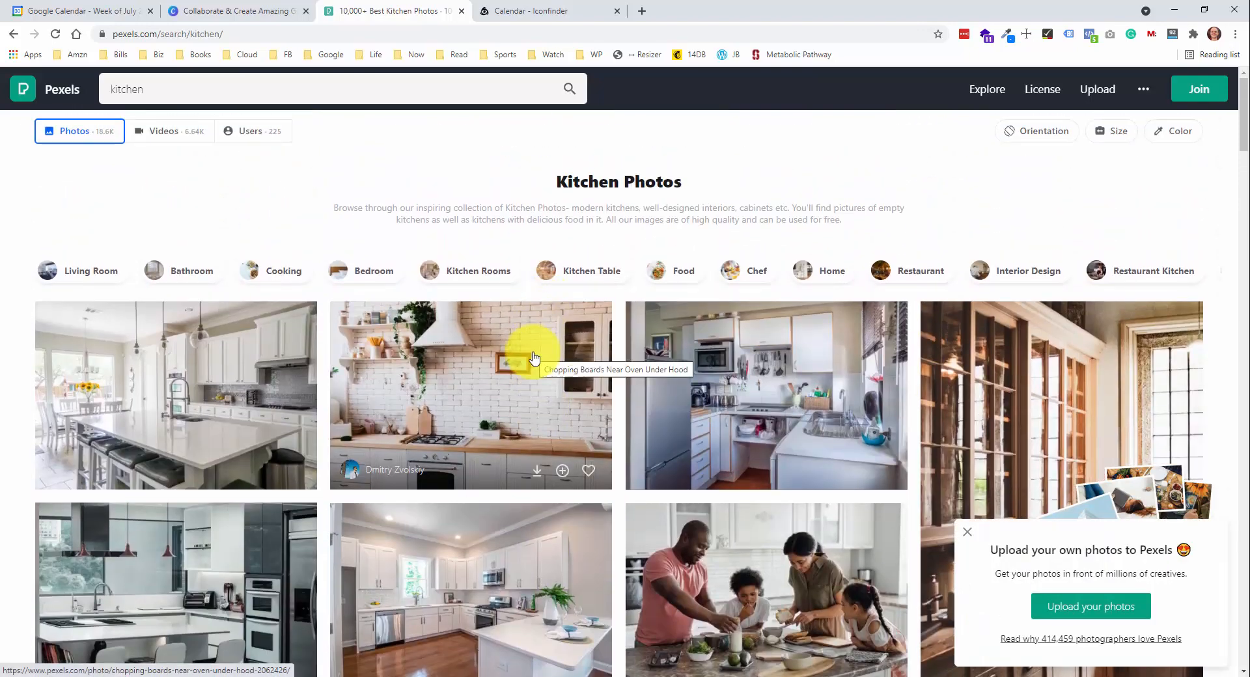
mouse_move(525, 370)
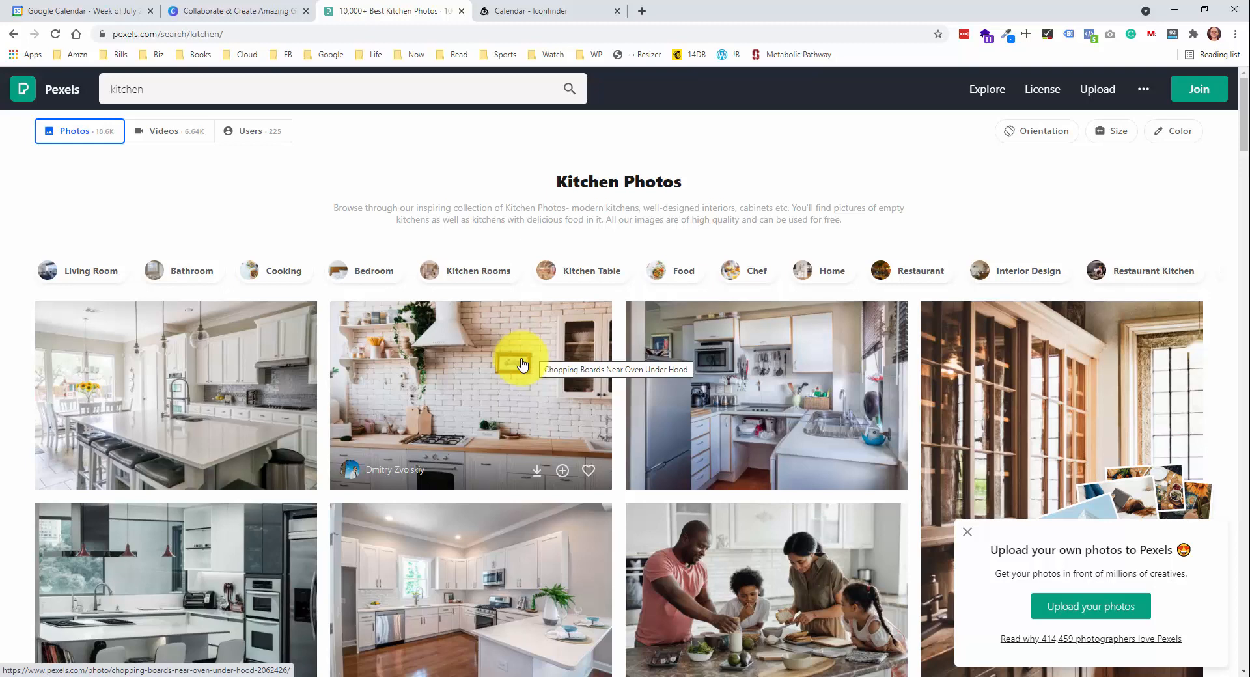
mouse_move(518, 375)
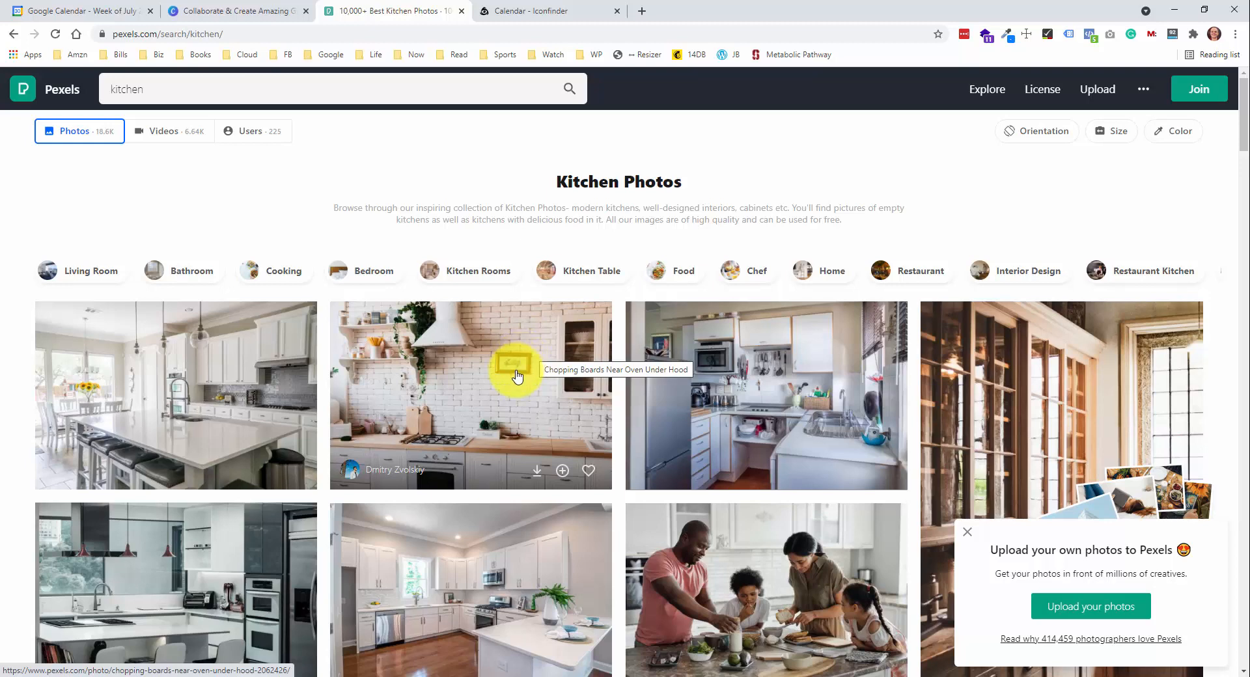
- Filter the calendar icon results to Free icons needing No link back
left_click(547, 11)
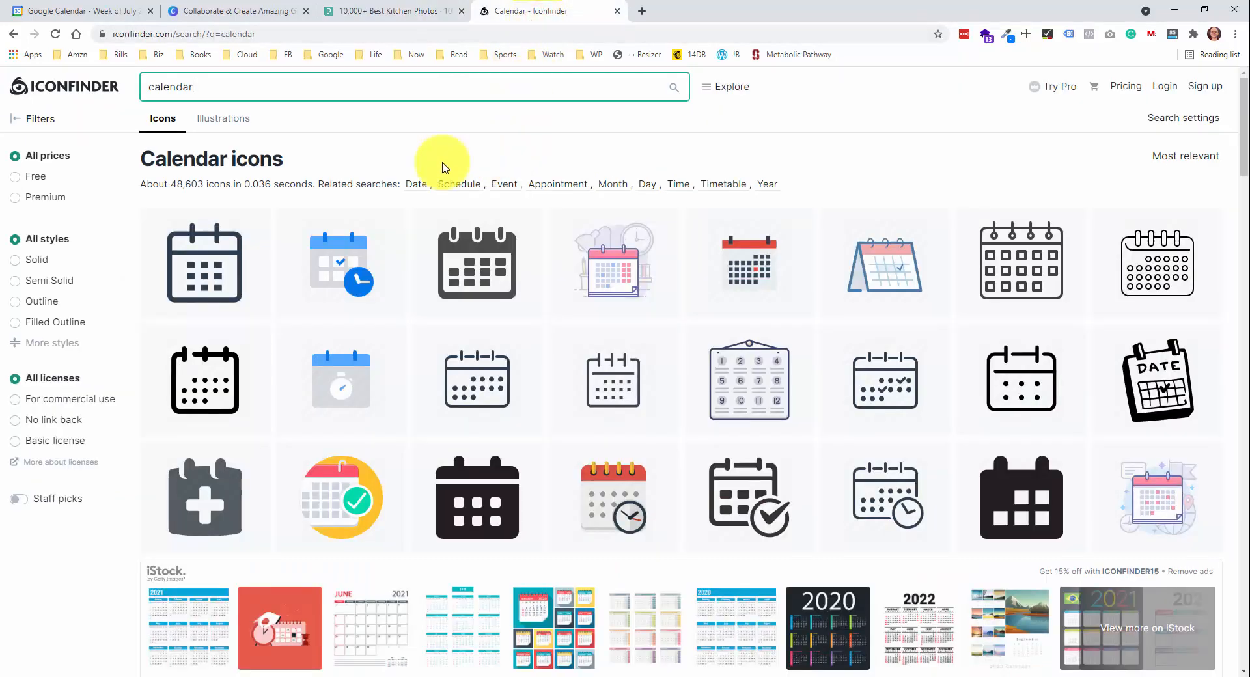
mouse_move(300, 154)
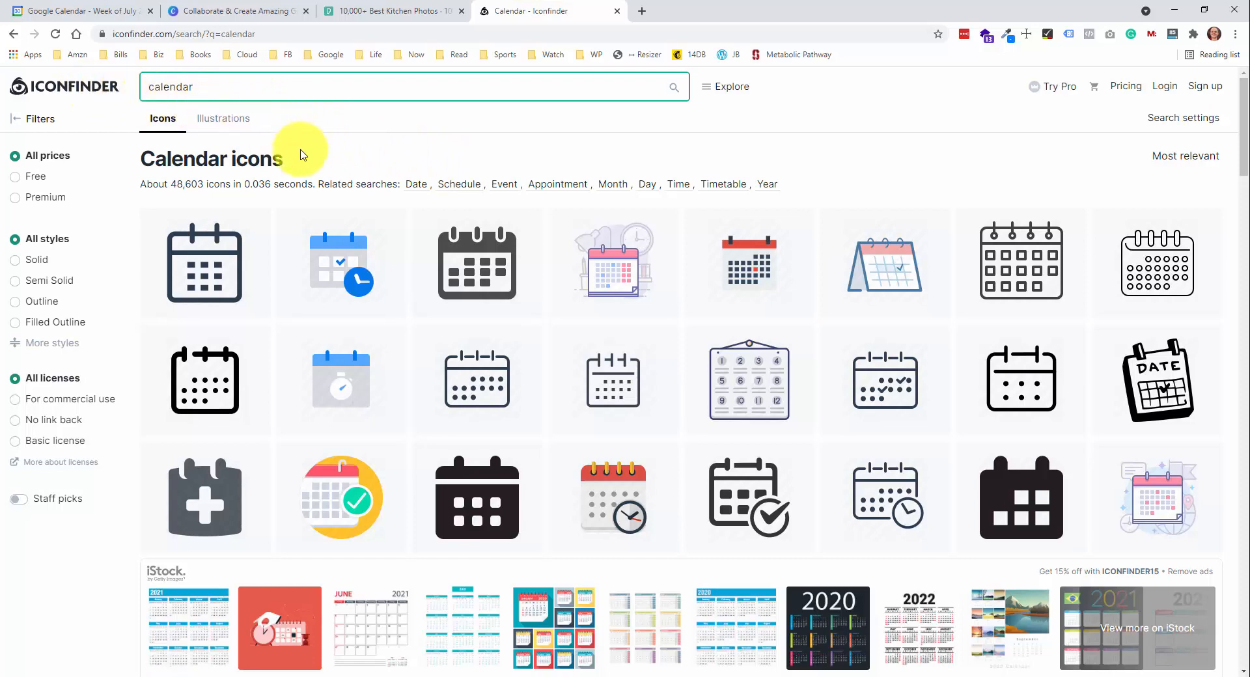
mouse_move(719, 316)
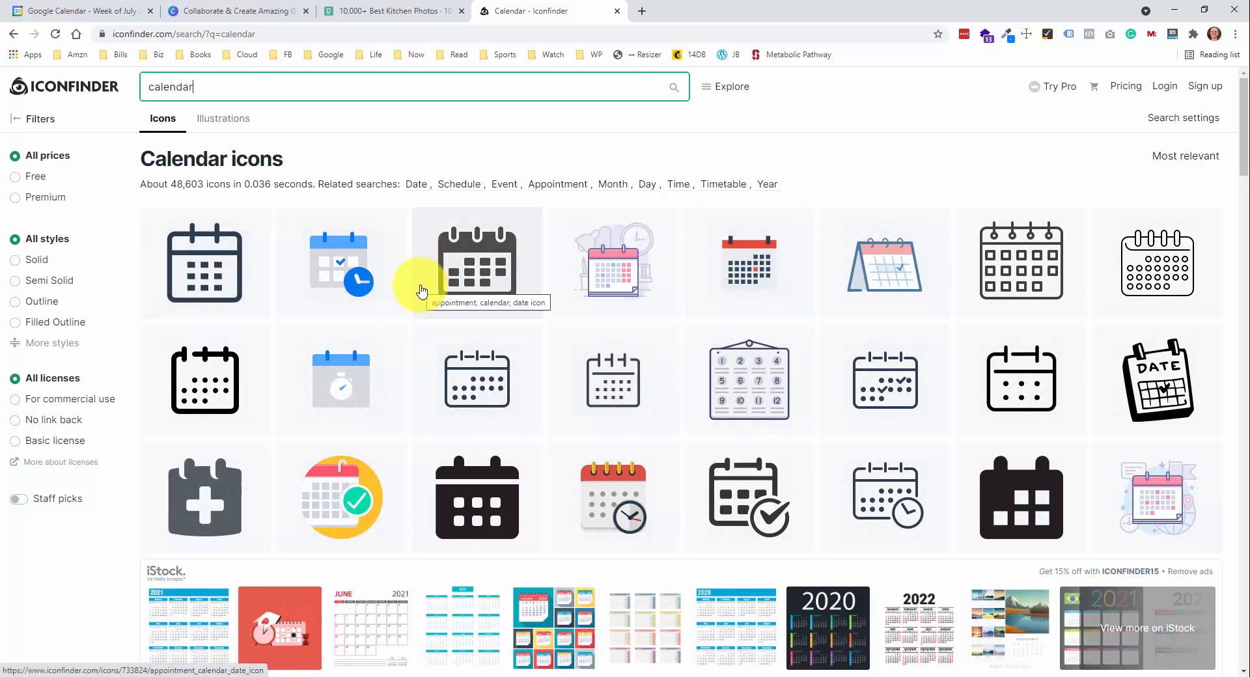
left_click(16, 176)
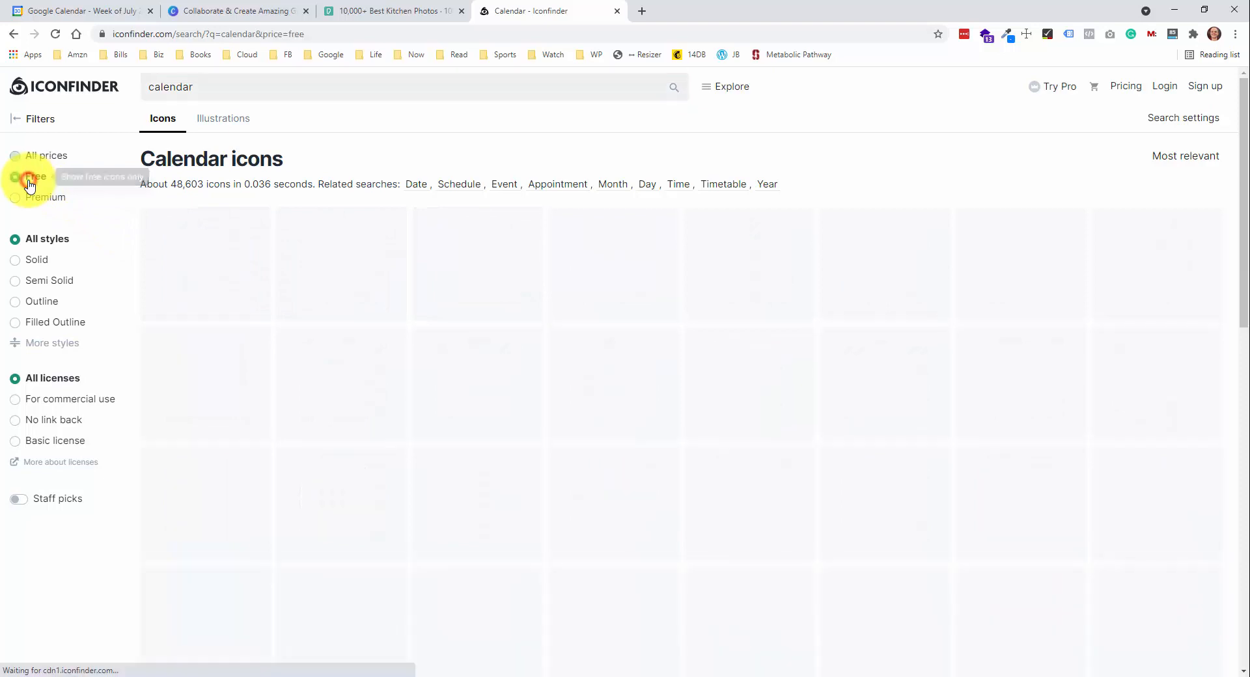
left_click(15, 177)
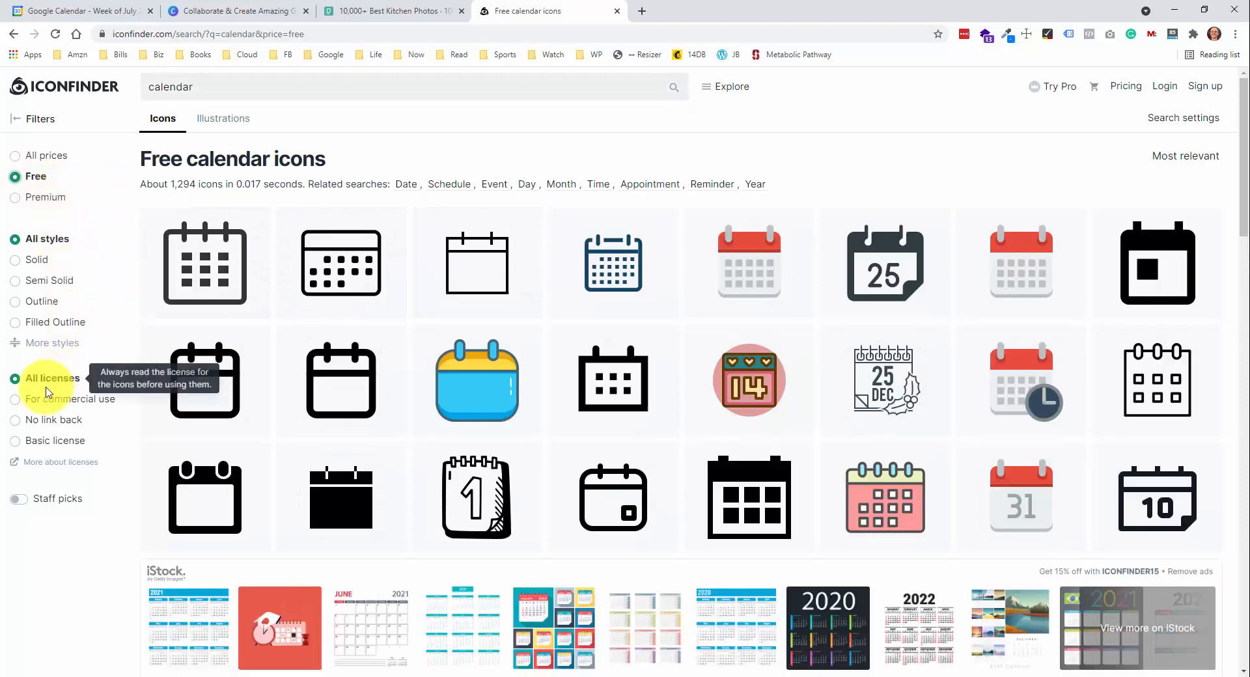
mouse_move(51, 424)
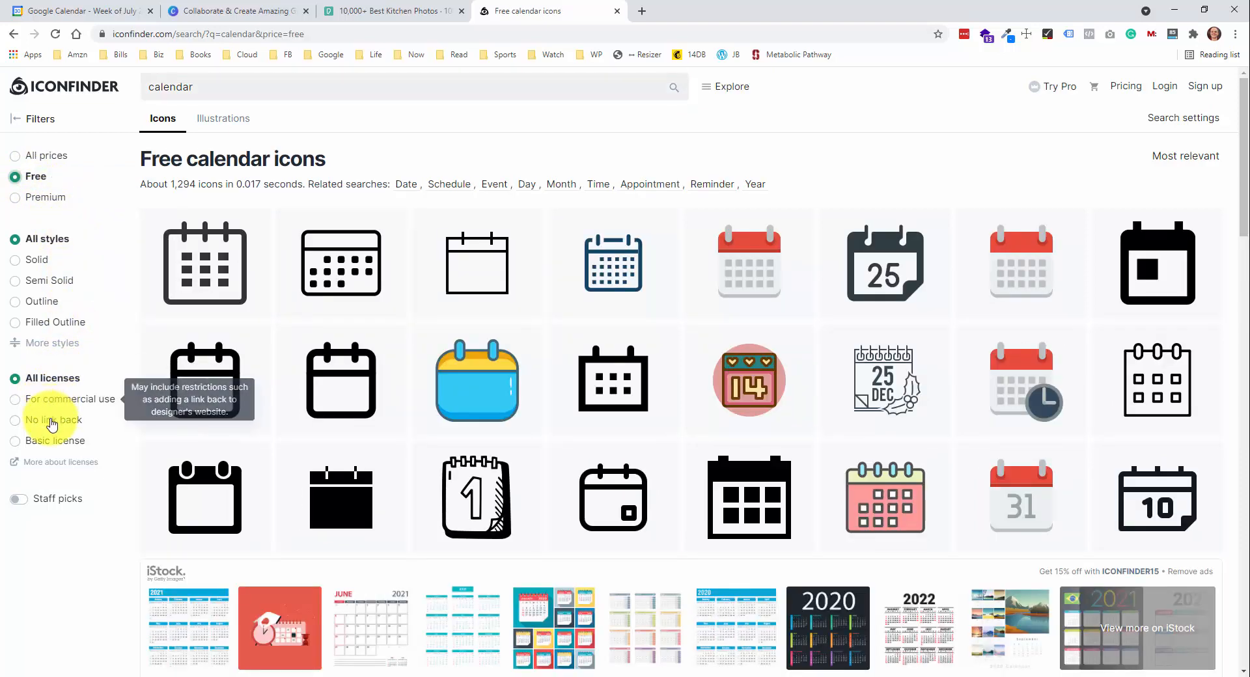
left_click(37, 420)
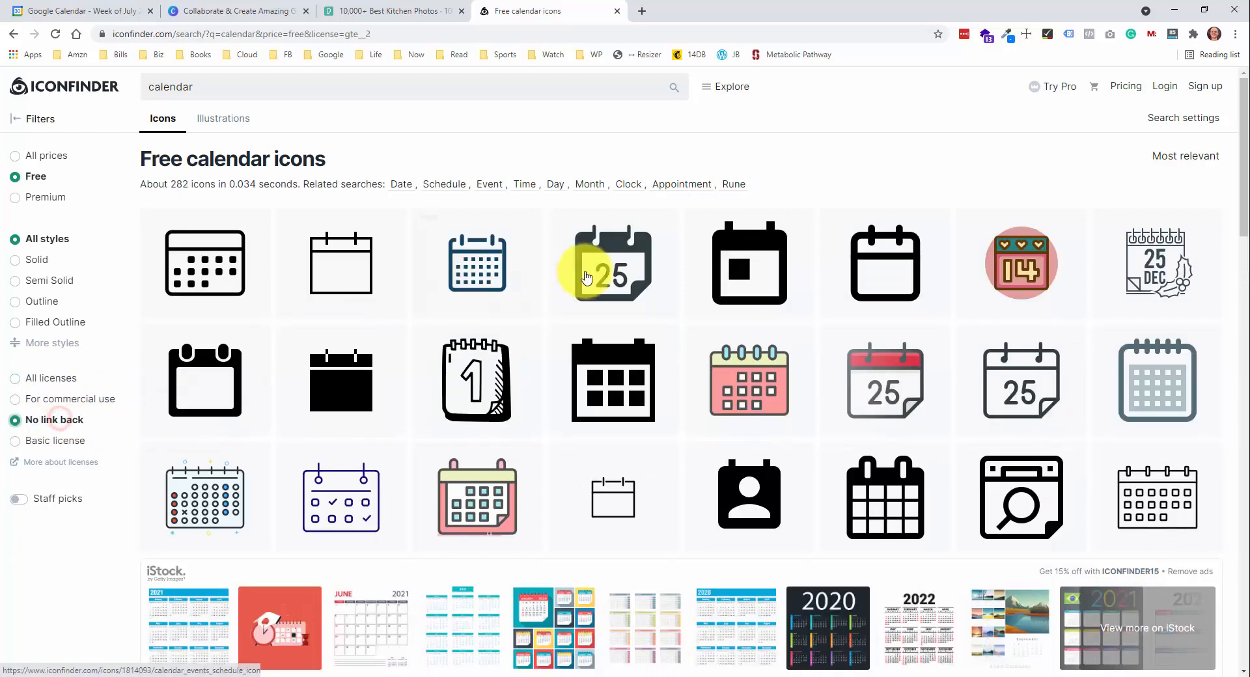
scroll("down", 3)
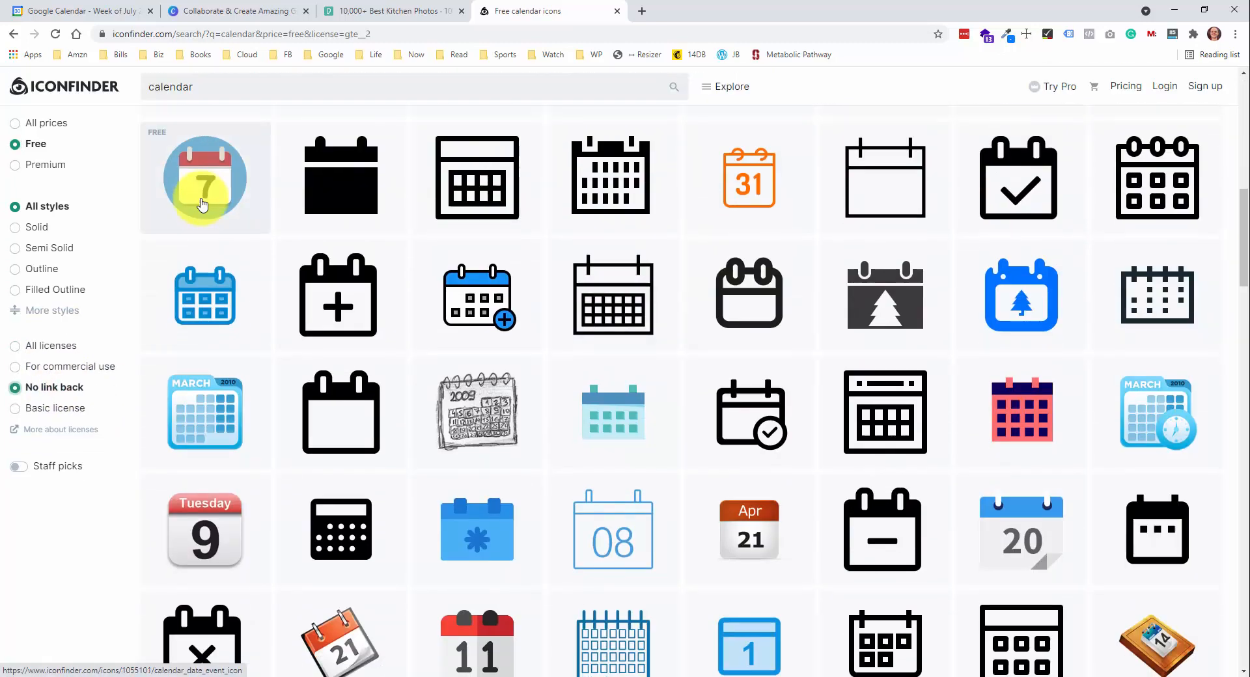
- Choose the 4096 px PNG size for the round calendar 7 icon
left_click(205, 177)
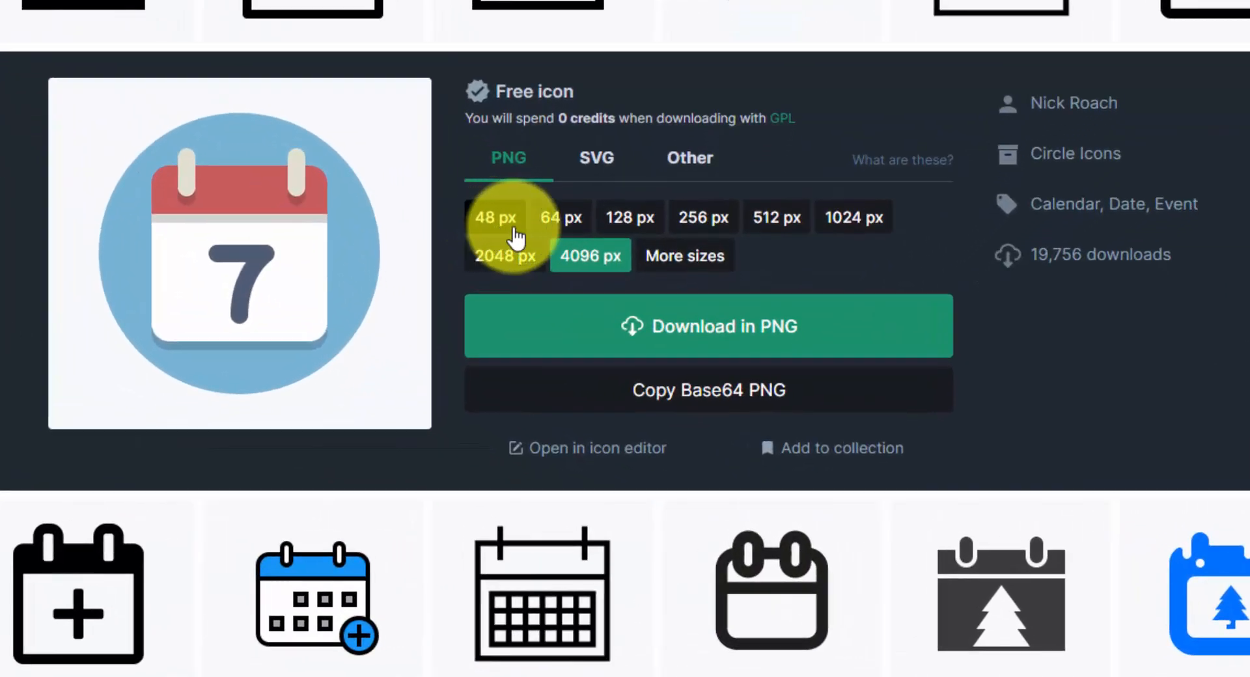
mouse_move(590, 255)
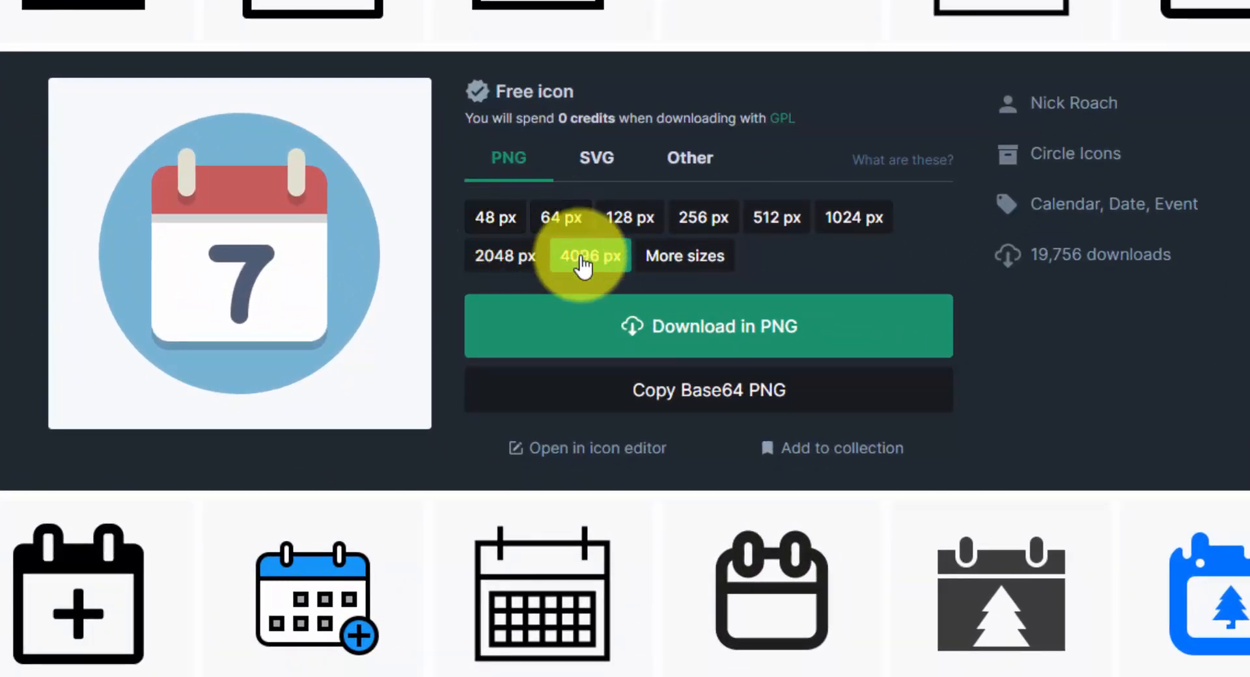
left_click(589, 255)
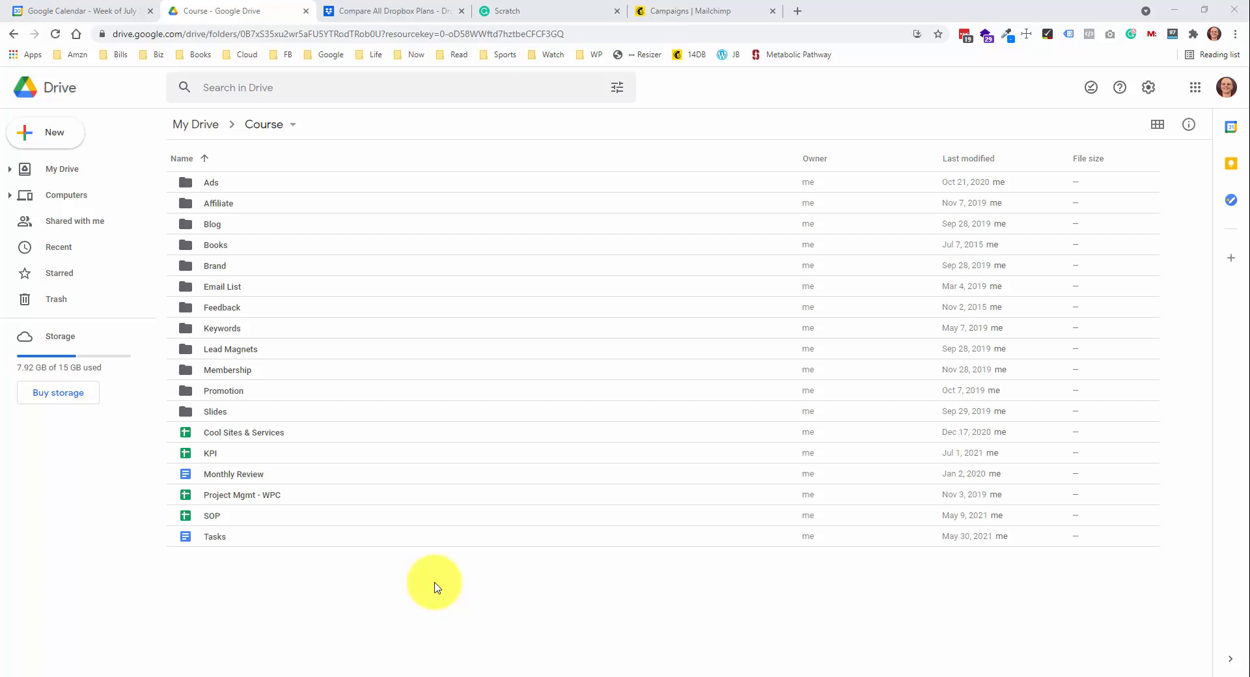
mouse_move(432, 590)
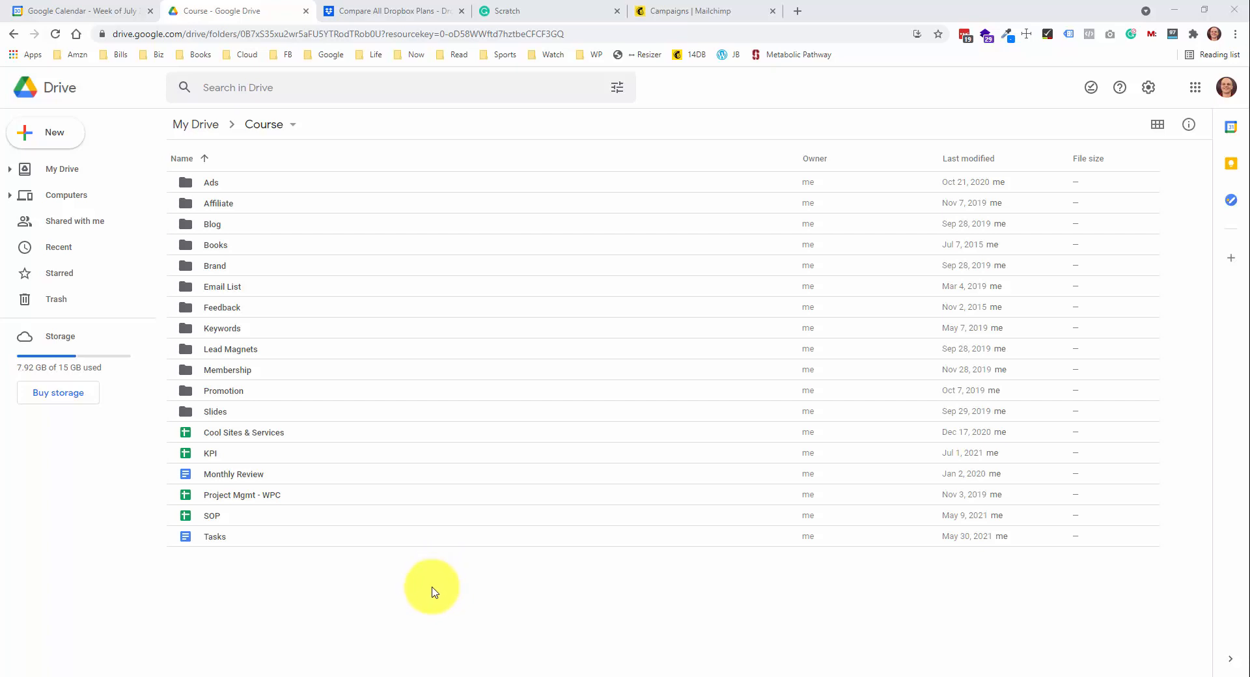
mouse_move(435, 596)
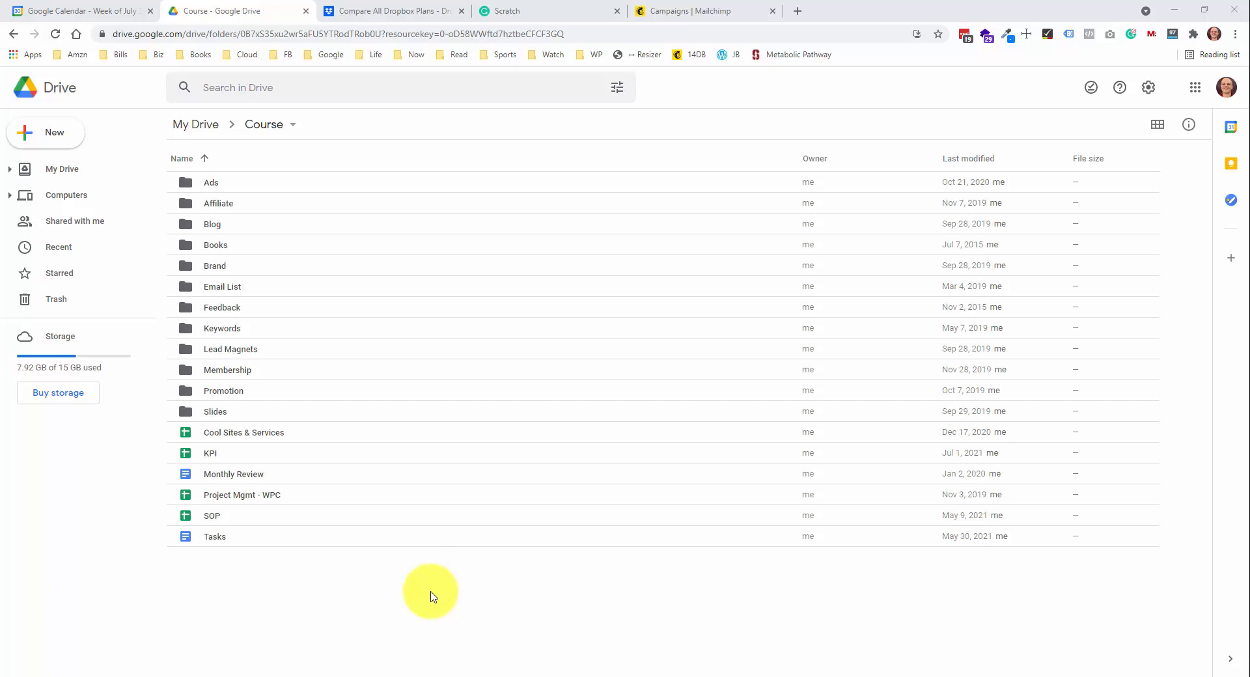
mouse_move(431, 592)
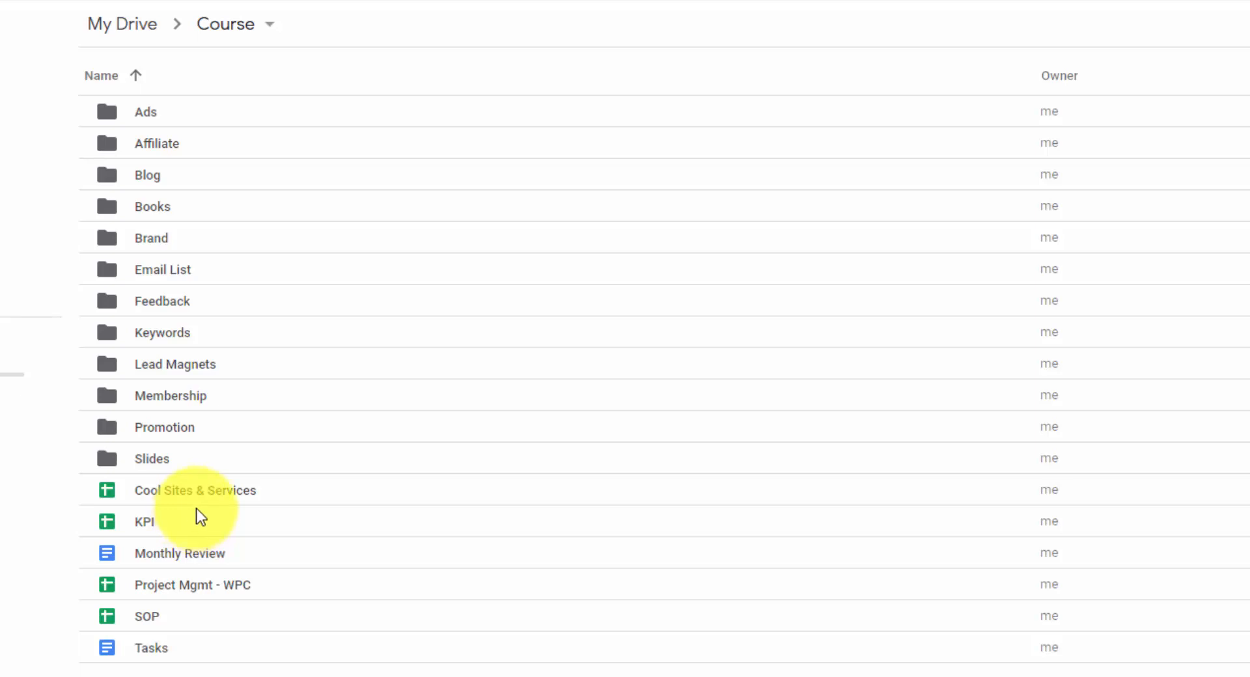
mouse_move(353, 63)
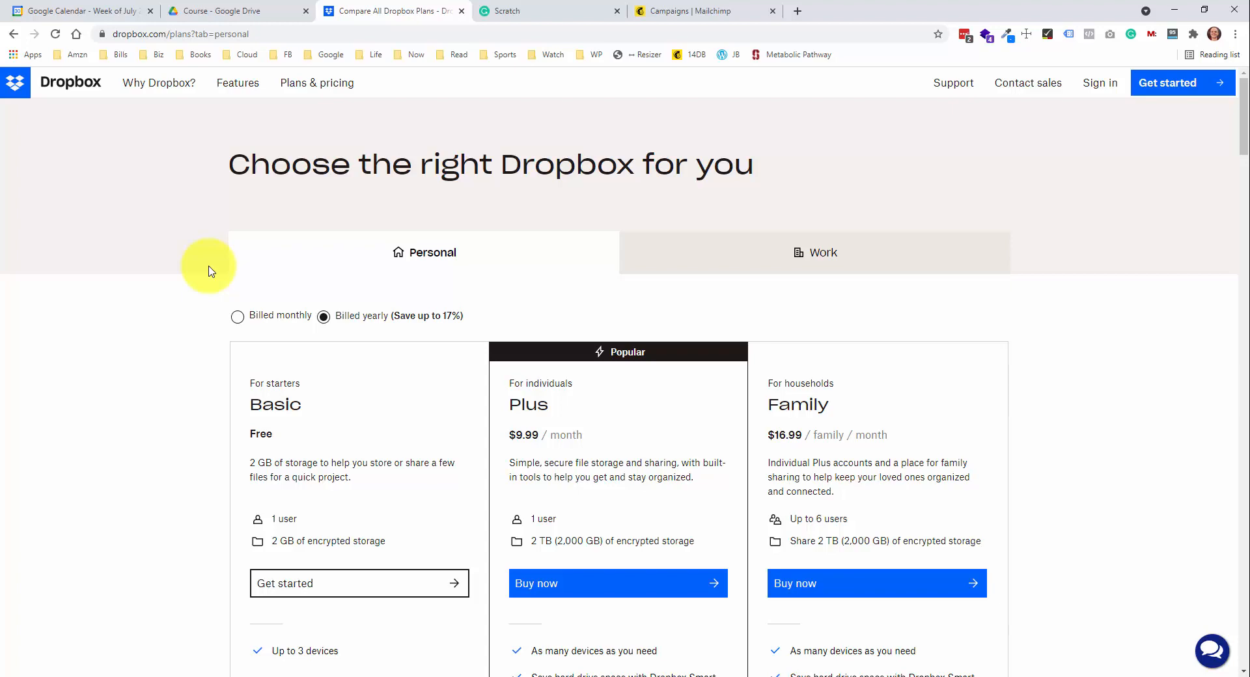
- Review the Basic free, Plus $9.99 and Family $16.99 yearly personal plans
scroll("down", 3)
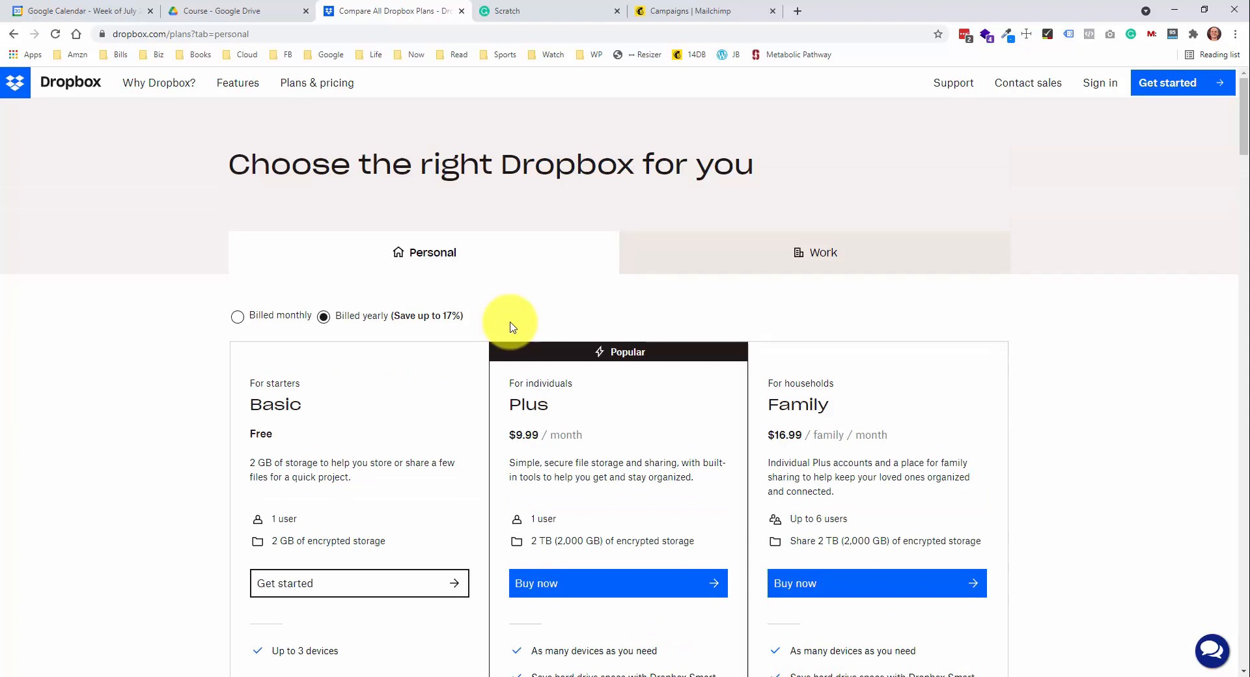
mouse_move(503, 16)
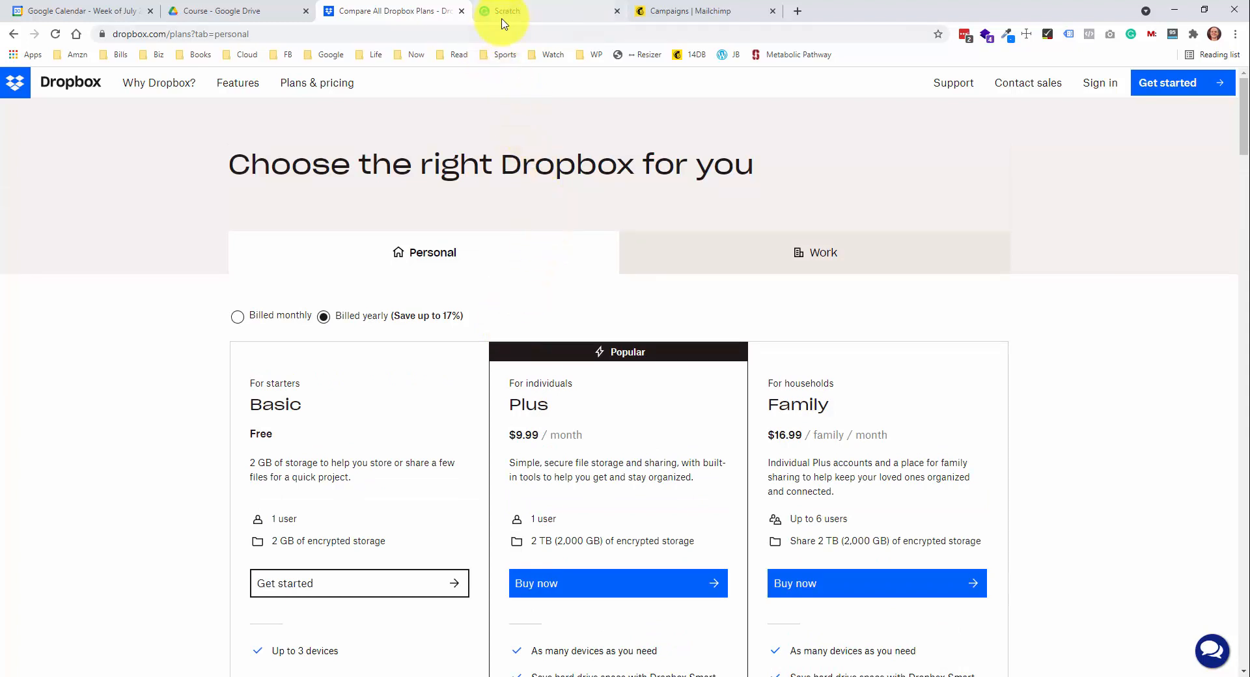
- Accept the comma suggestion making it 'Trust me, I', then go to the Mailchimp campaigns calendar
left_click(502, 10)
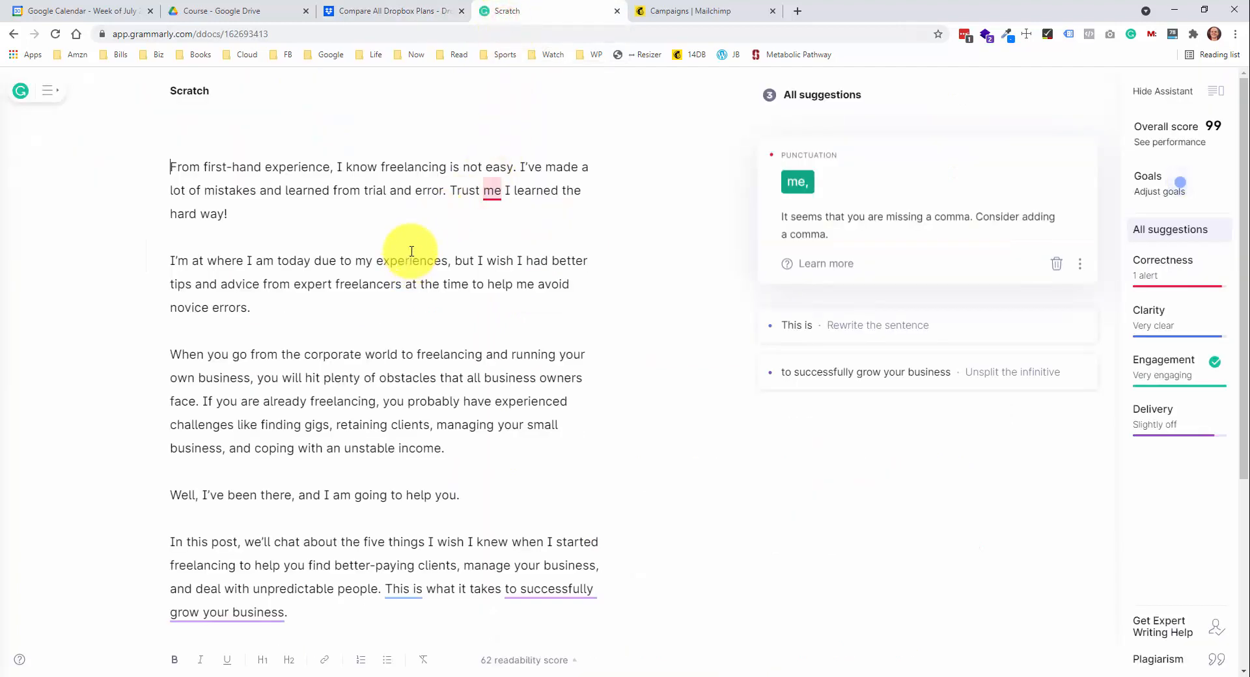
mouse_move(423, 229)
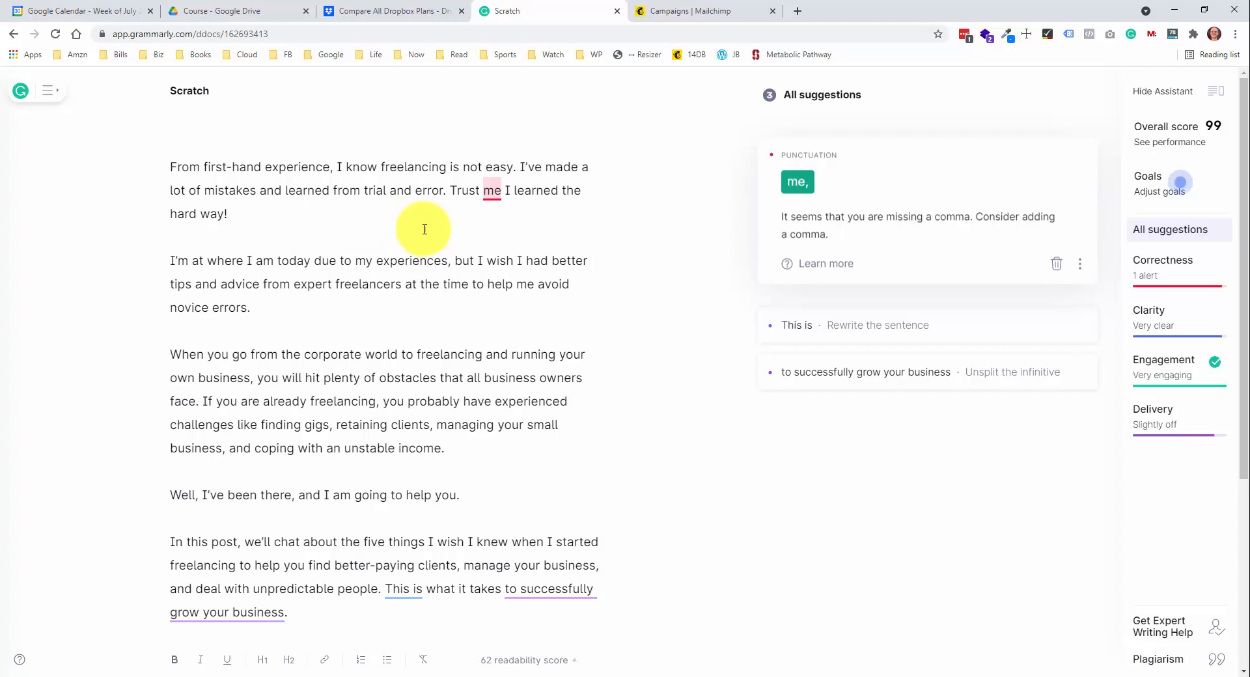
mouse_move(421, 233)
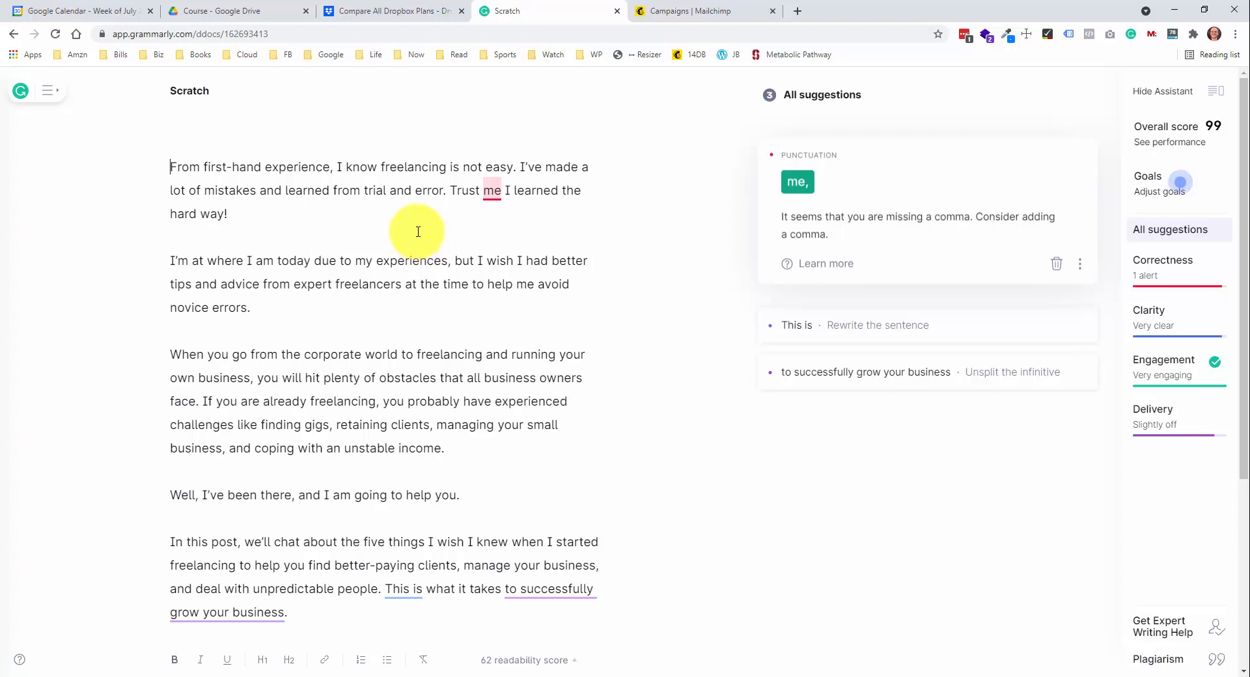
mouse_move(414, 225)
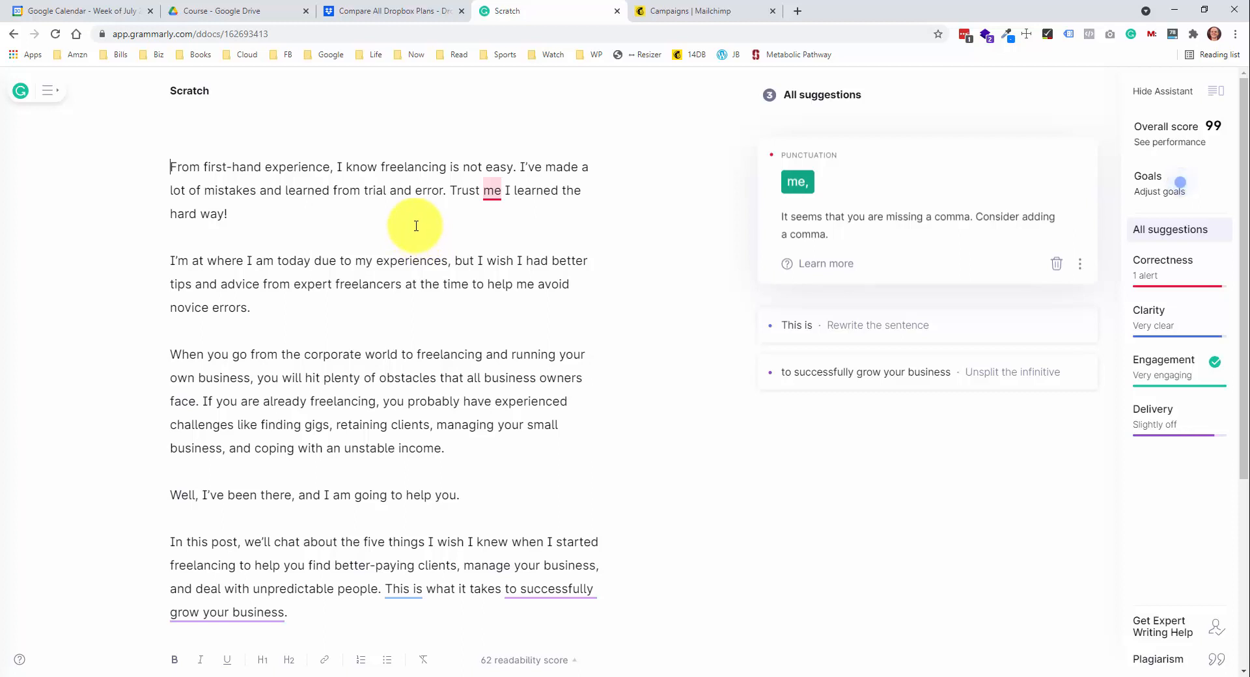
mouse_move(413, 231)
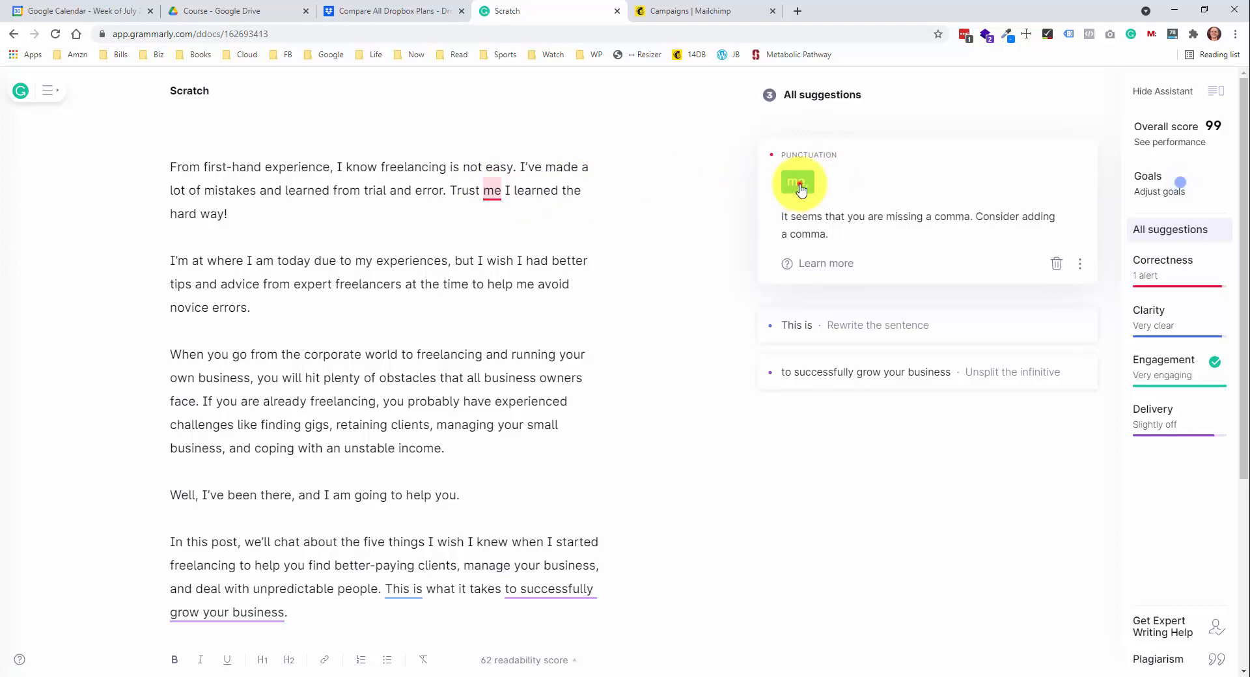
left_click(798, 182)
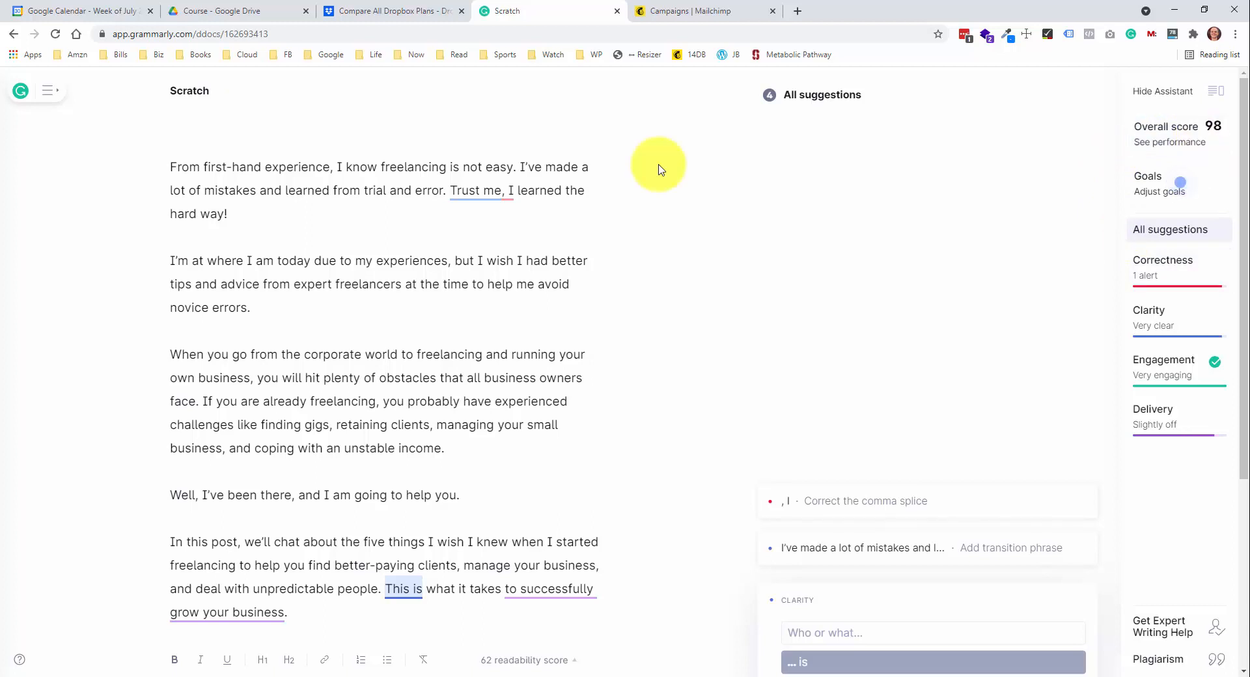
mouse_move(662, 175)
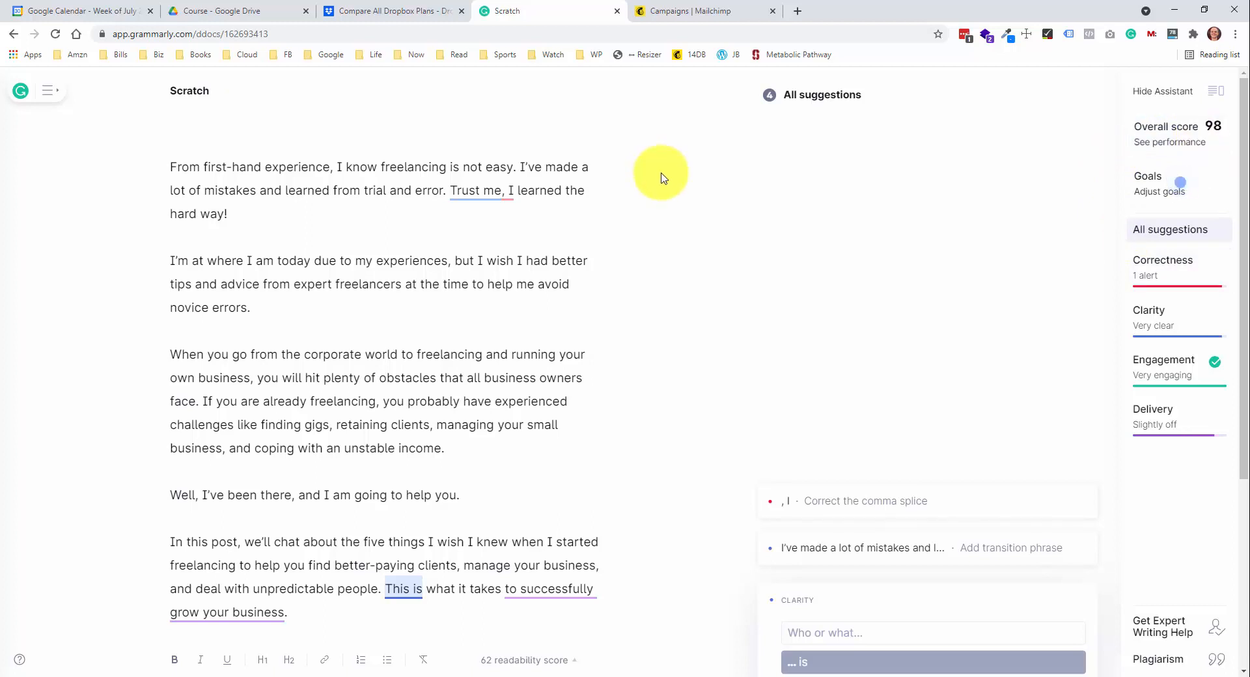
mouse_move(663, 178)
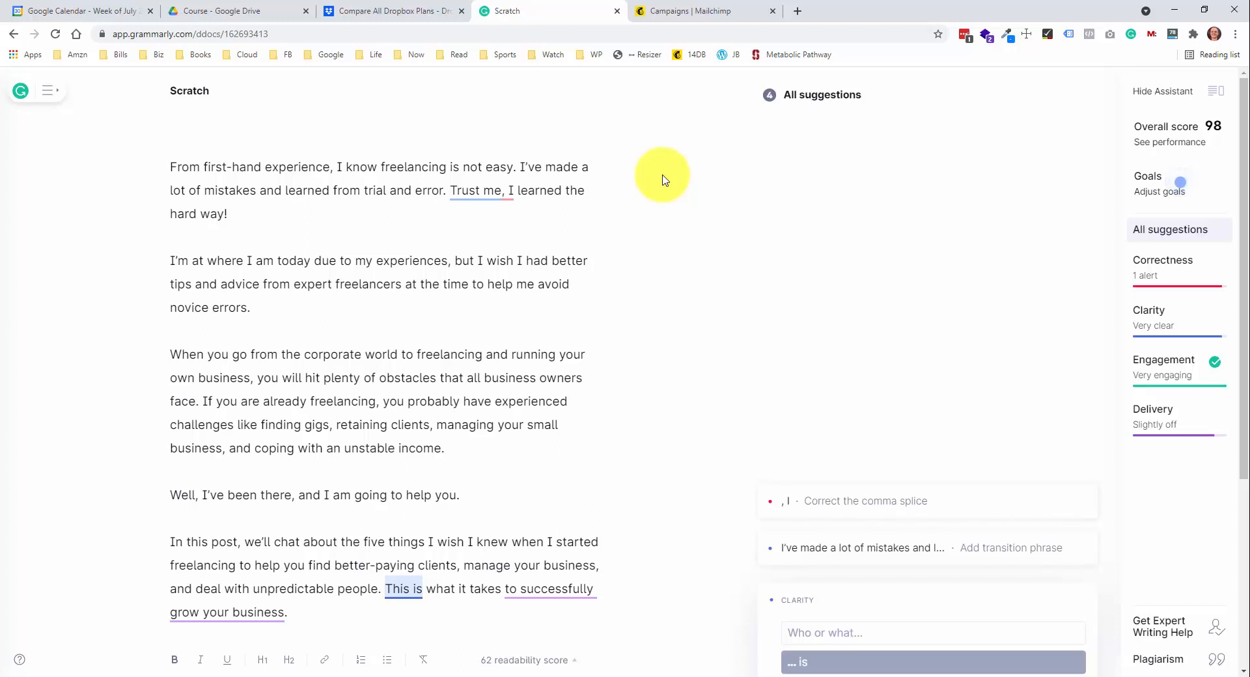
left_click(704, 10)
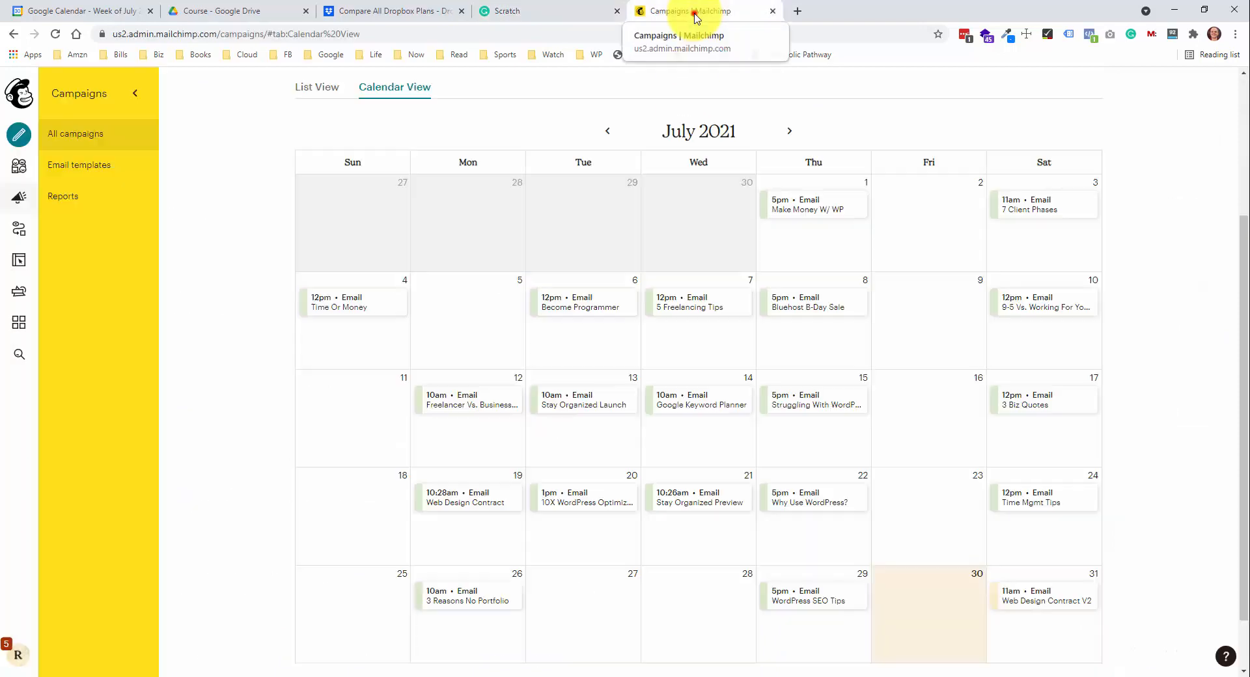